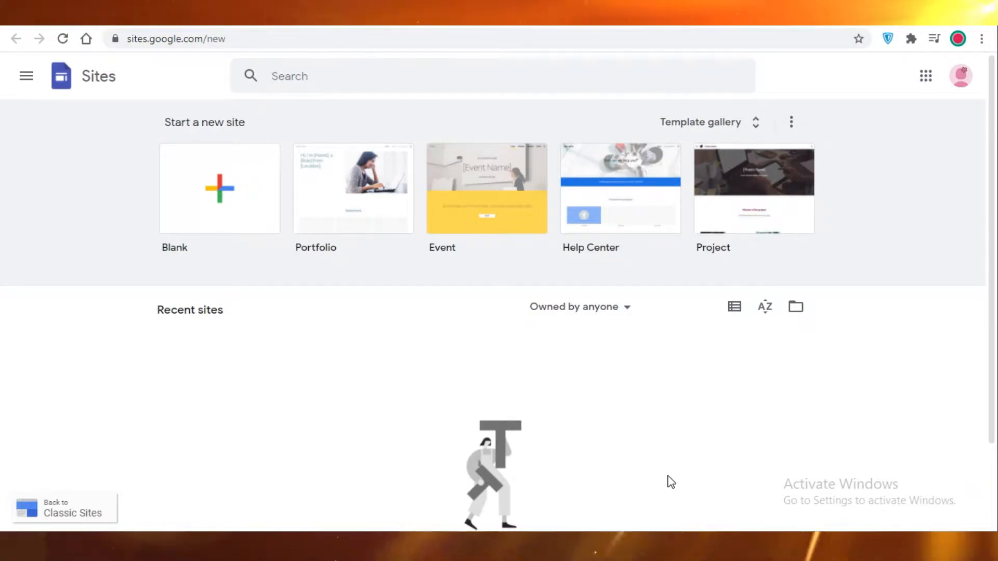
mouse_move(95, 104)
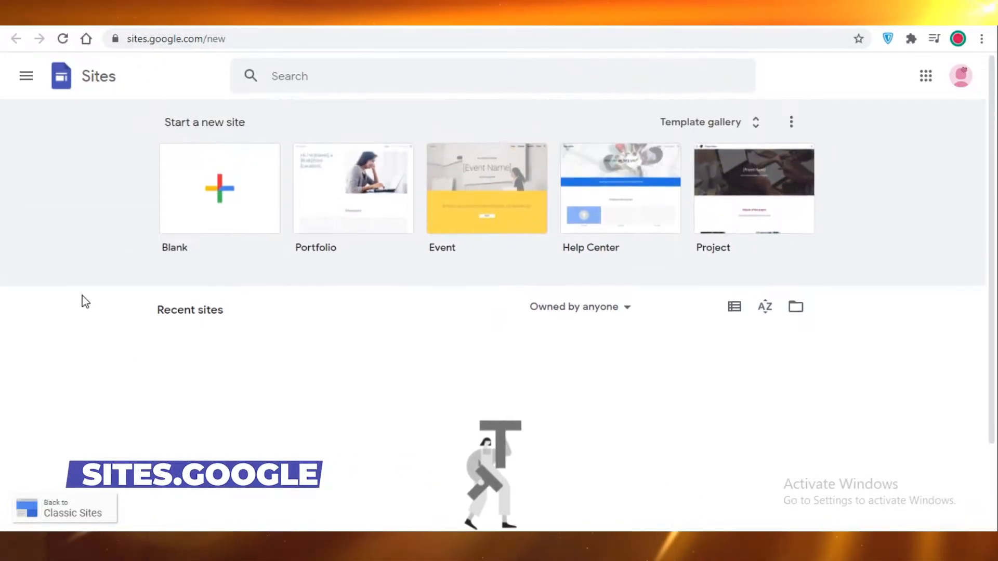
mouse_move(863, 462)
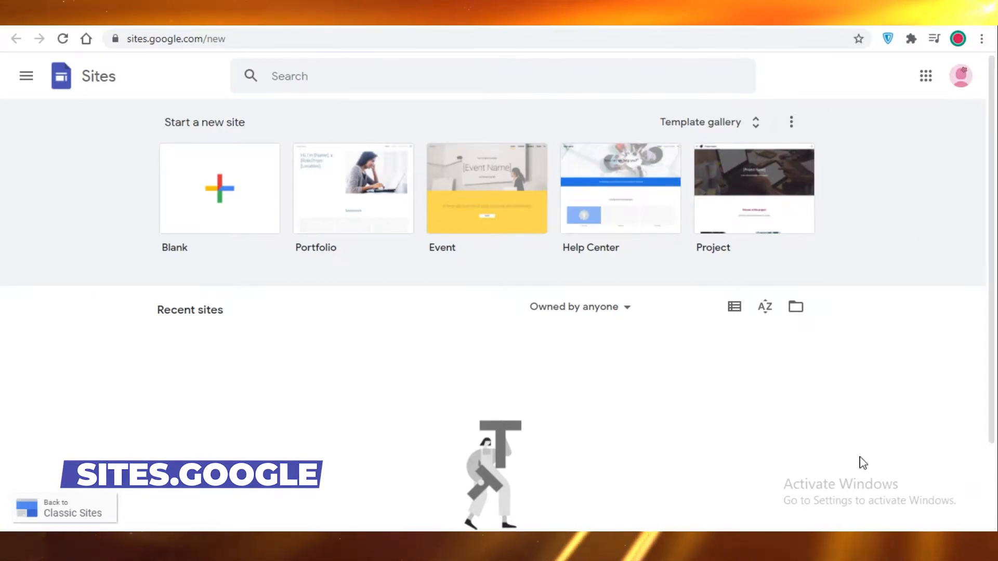
mouse_move(220, 189)
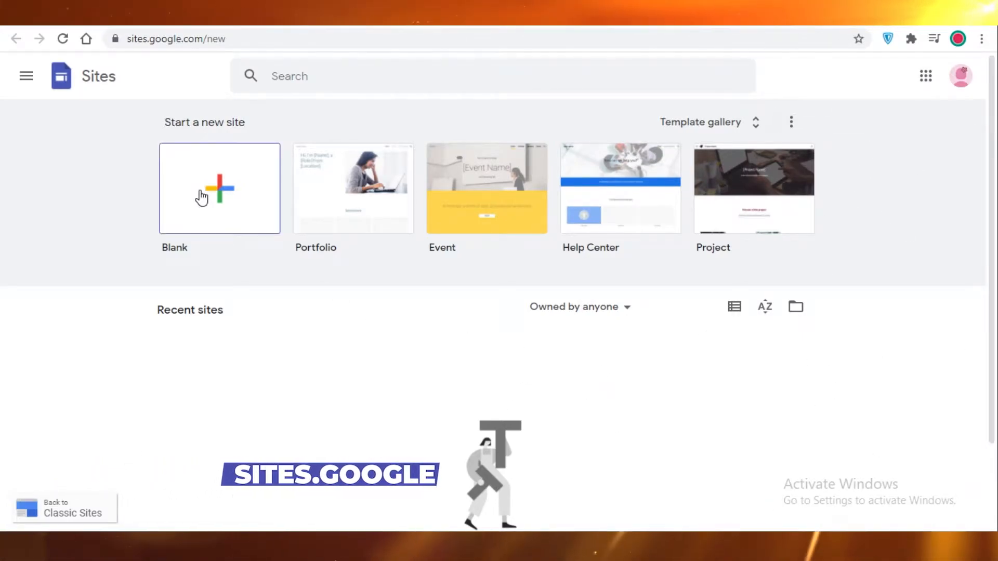
Create a new blank site and select its placeholder page title
left_click(218, 188)
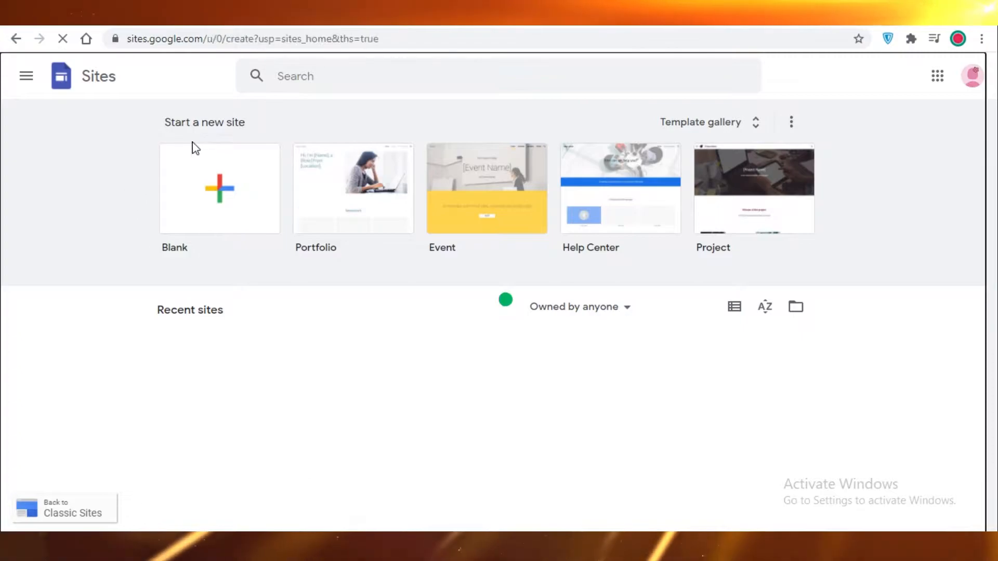
left_click(219, 188)
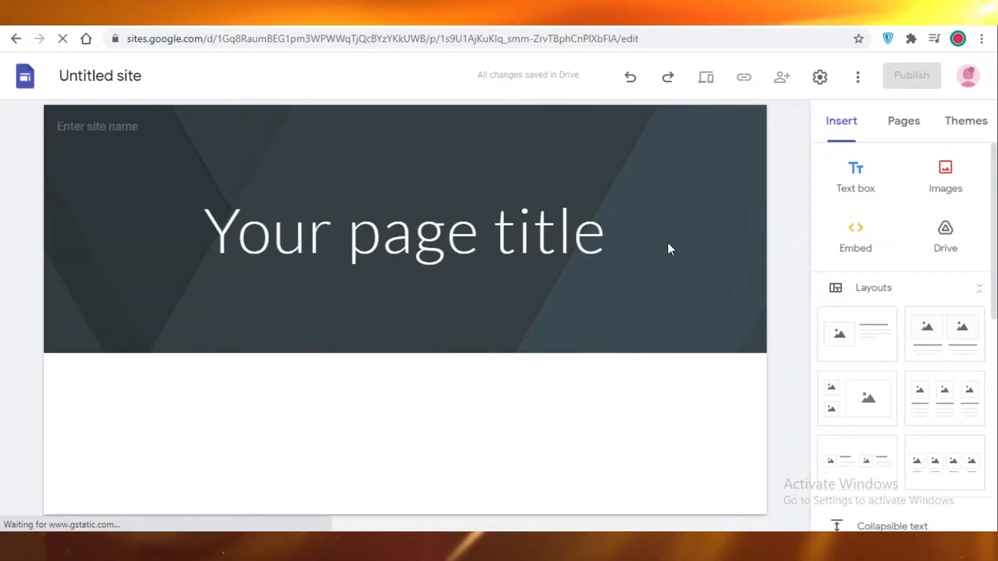
left_click(402, 230)
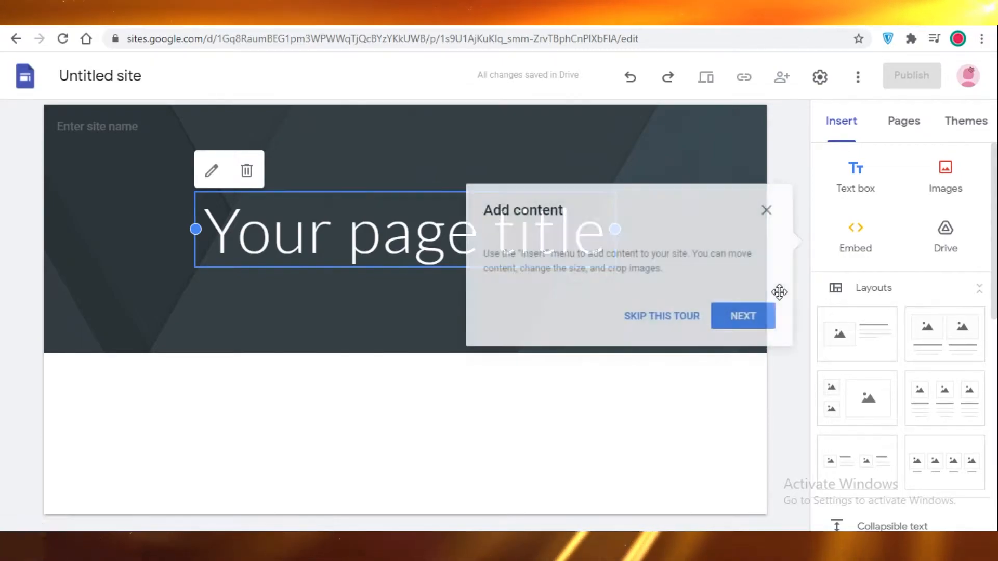
Dismiss the tour tip, browse the Insert options, and show the Pages list with Home
left_click(661, 316)
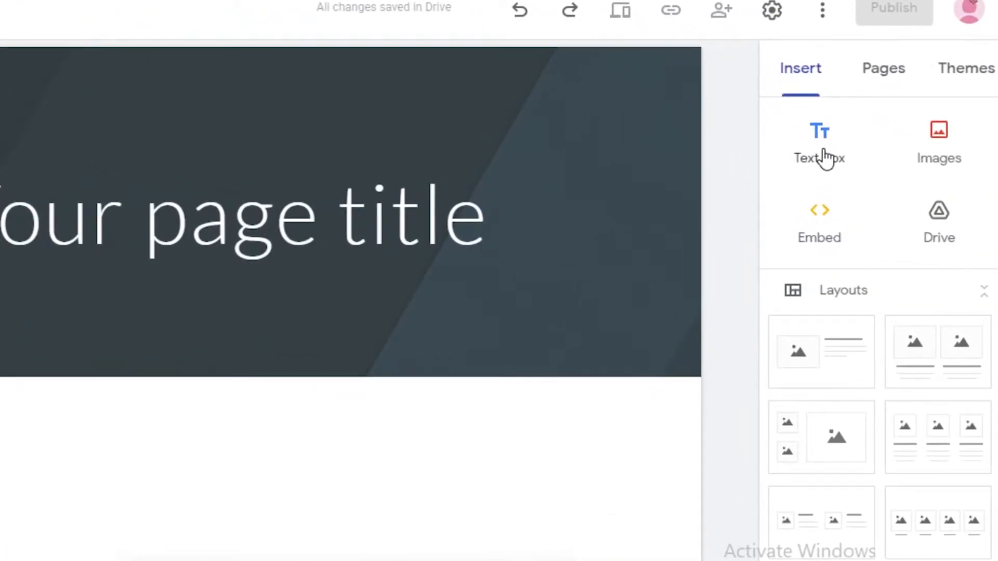
mouse_move(939, 144)
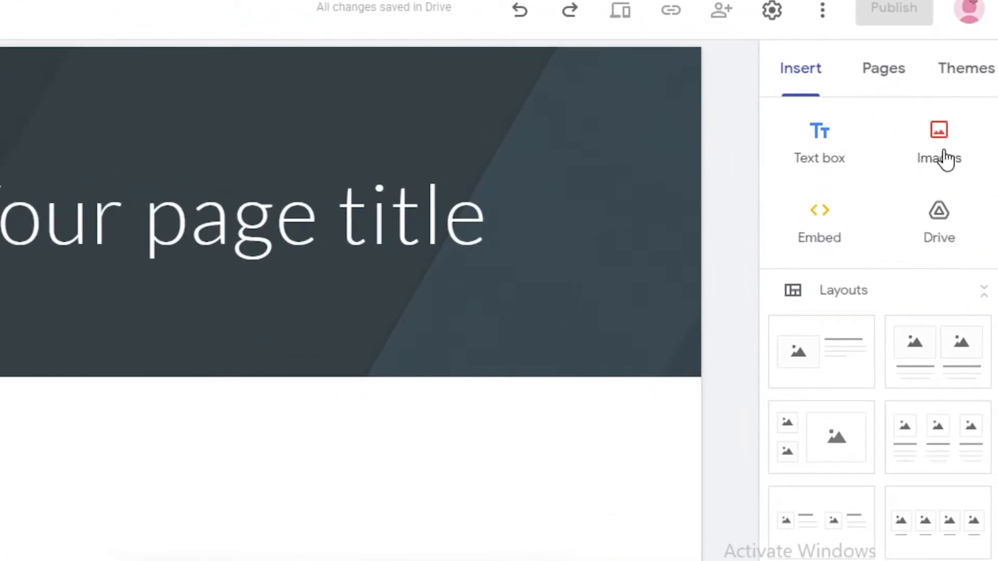
mouse_move(791, 205)
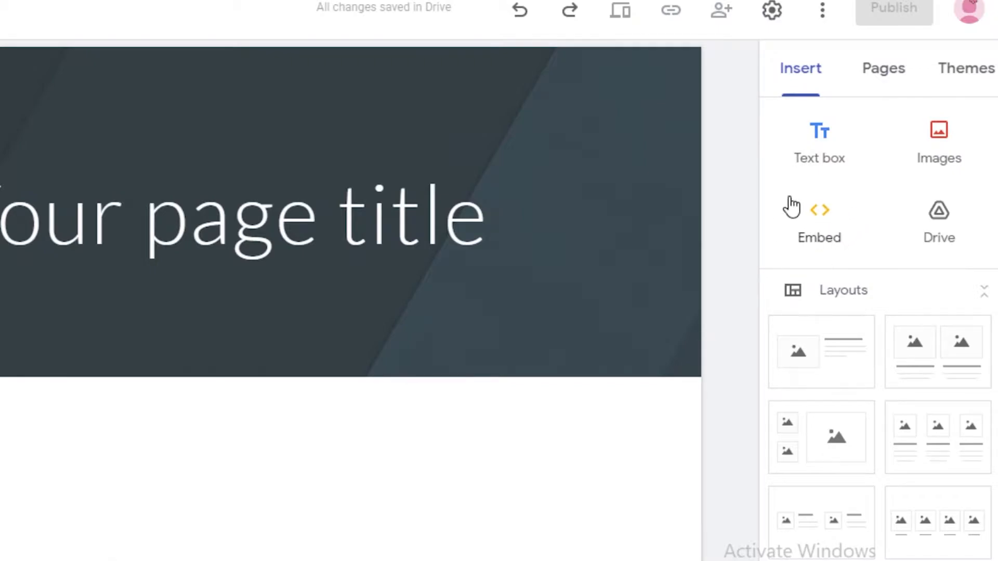
mouse_move(939, 239)
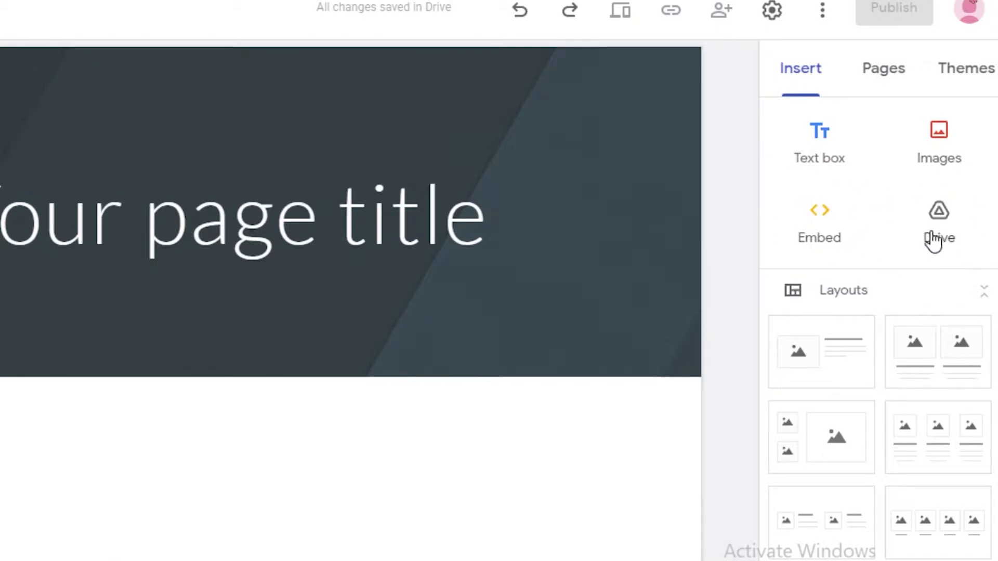
scroll("down", 3)
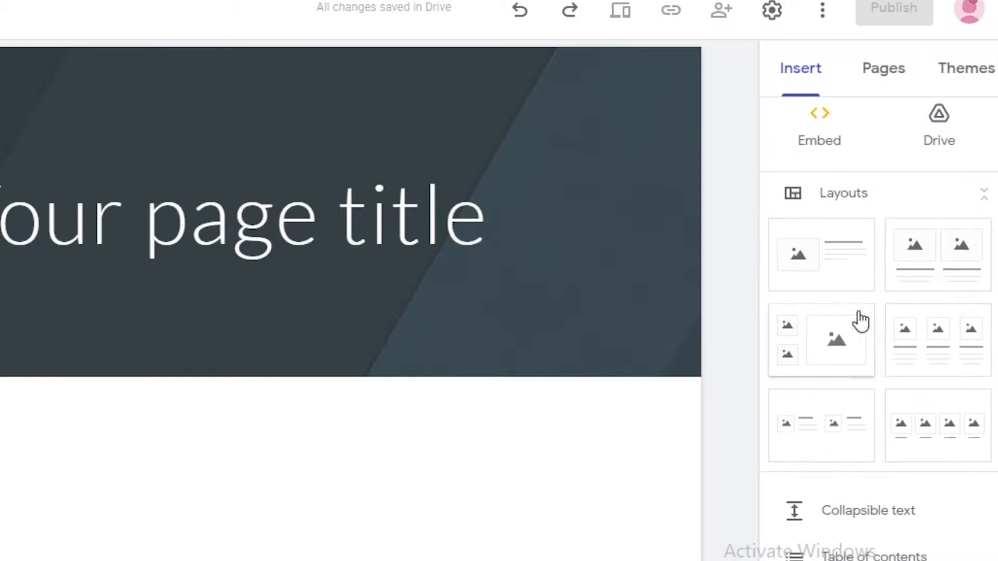
mouse_move(765, 287)
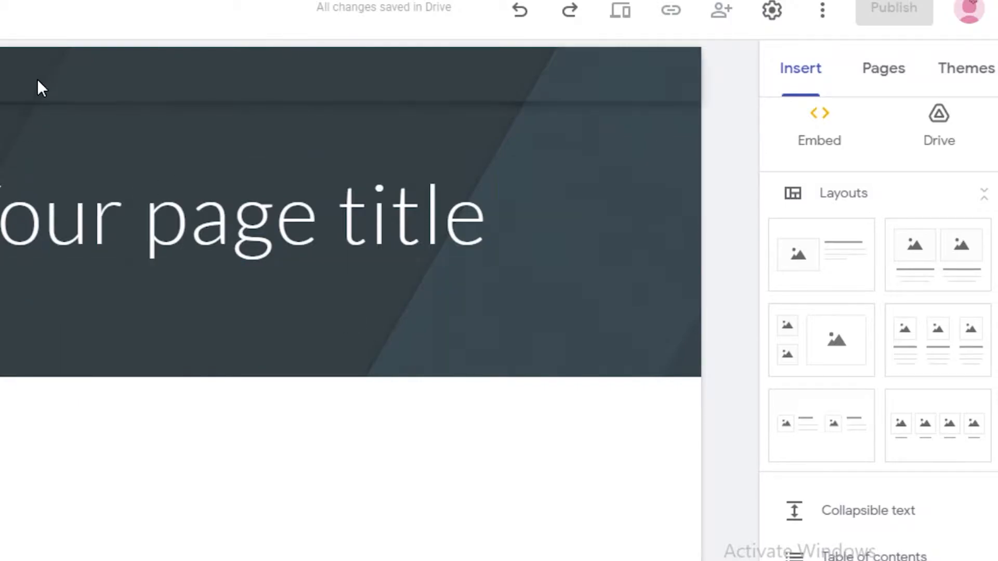
mouse_move(754, 452)
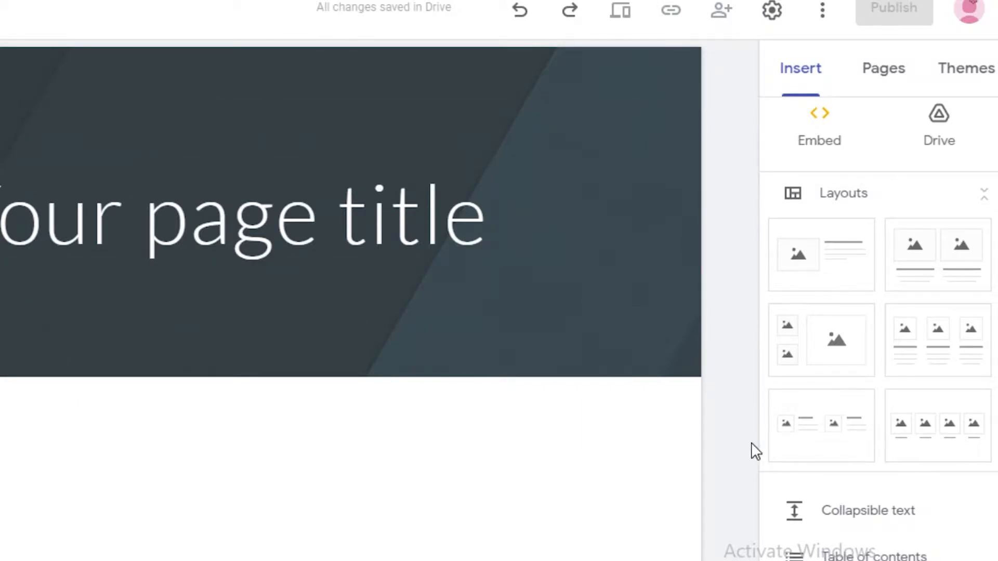
scroll("down", 3)
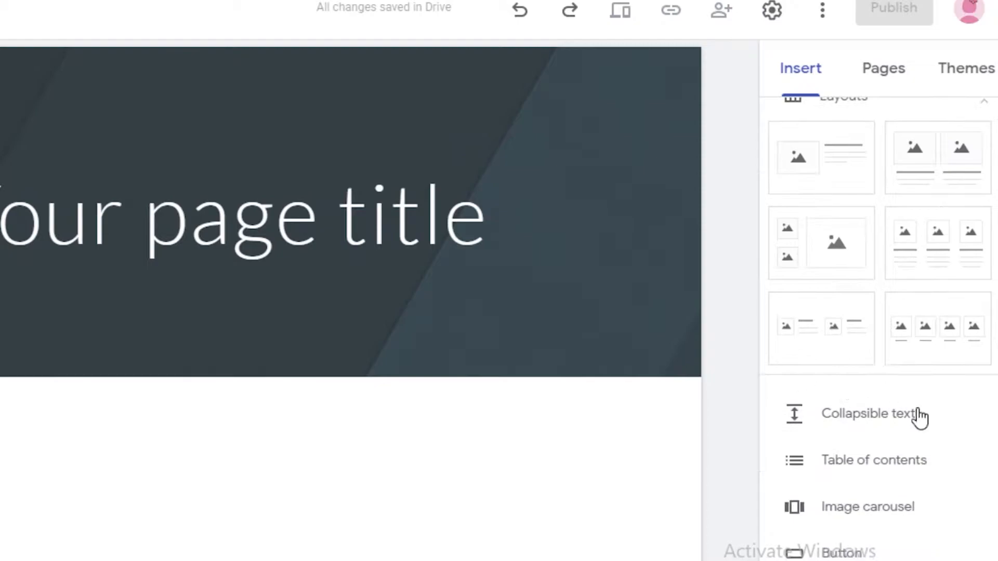
scroll("down", 3)
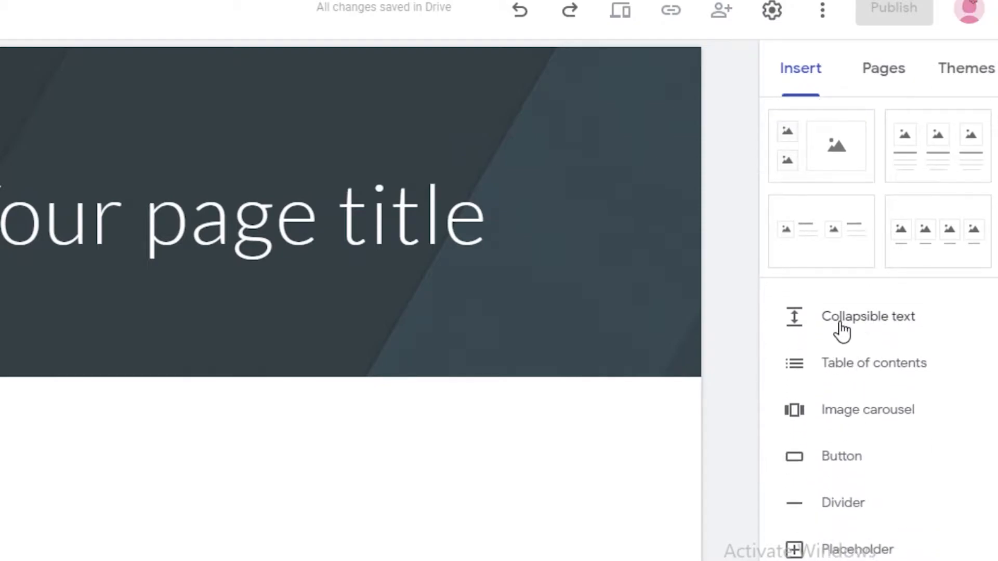
mouse_move(856, 429)
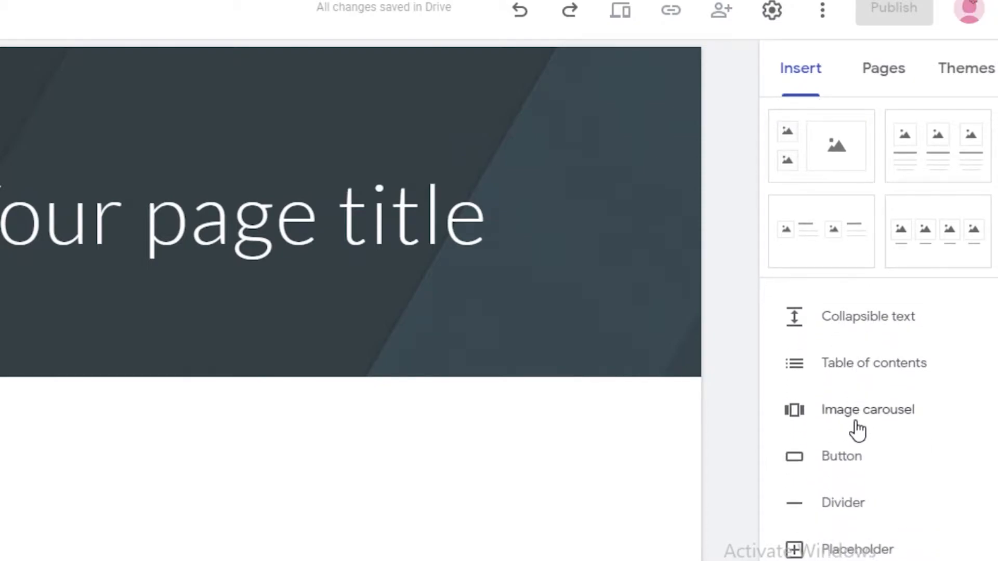
scroll("down", 3)
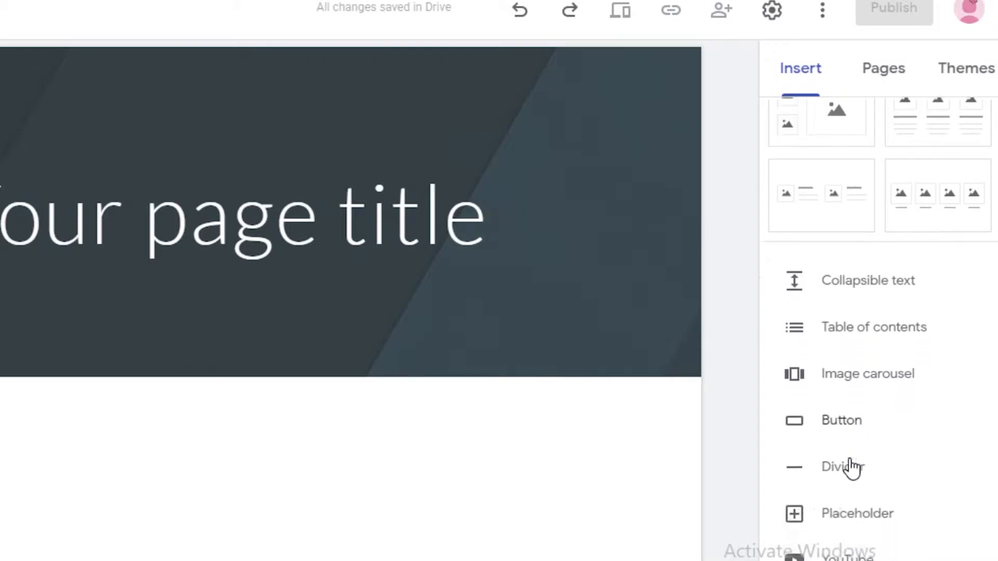
scroll("down", 3)
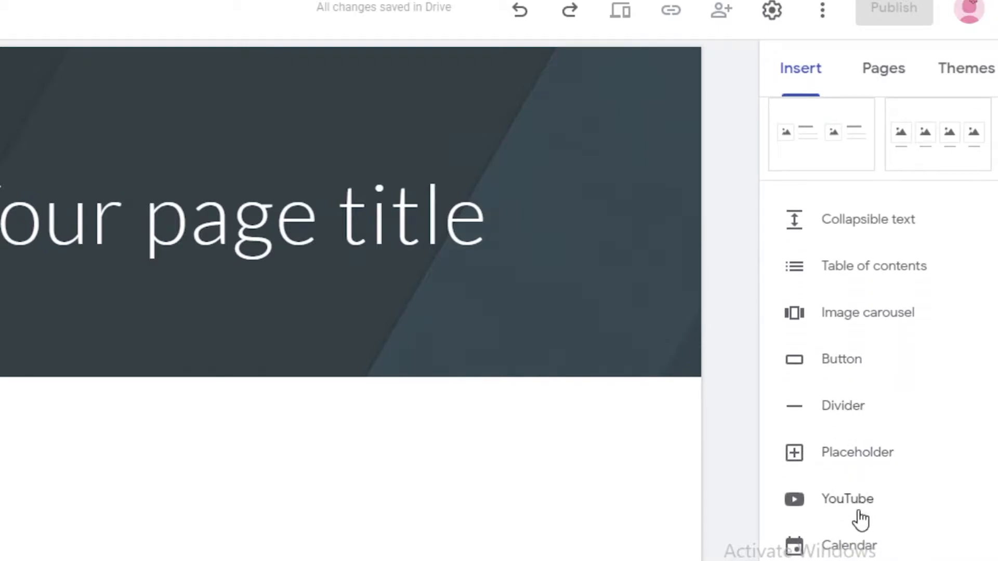
scroll("down", 3)
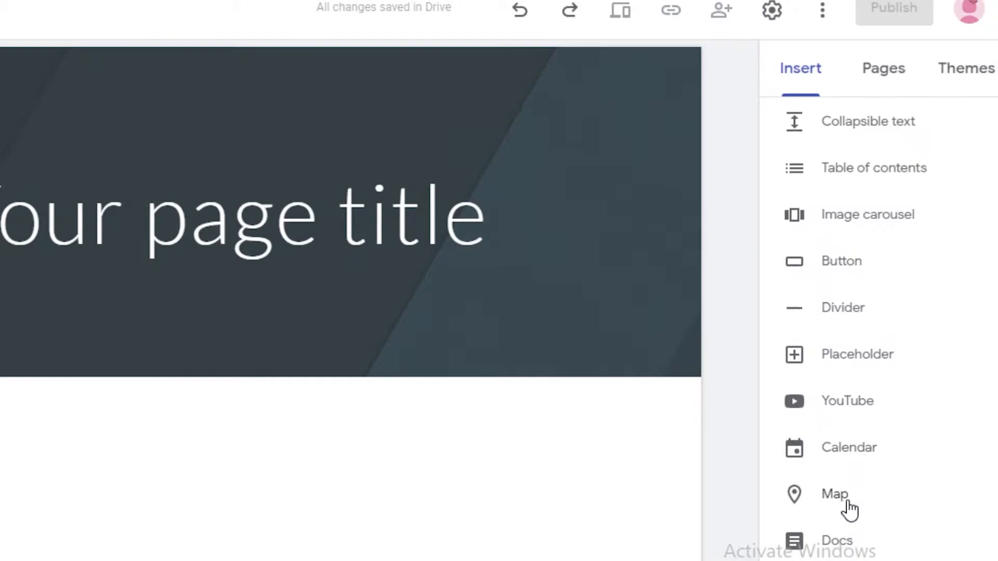
scroll("down", 3)
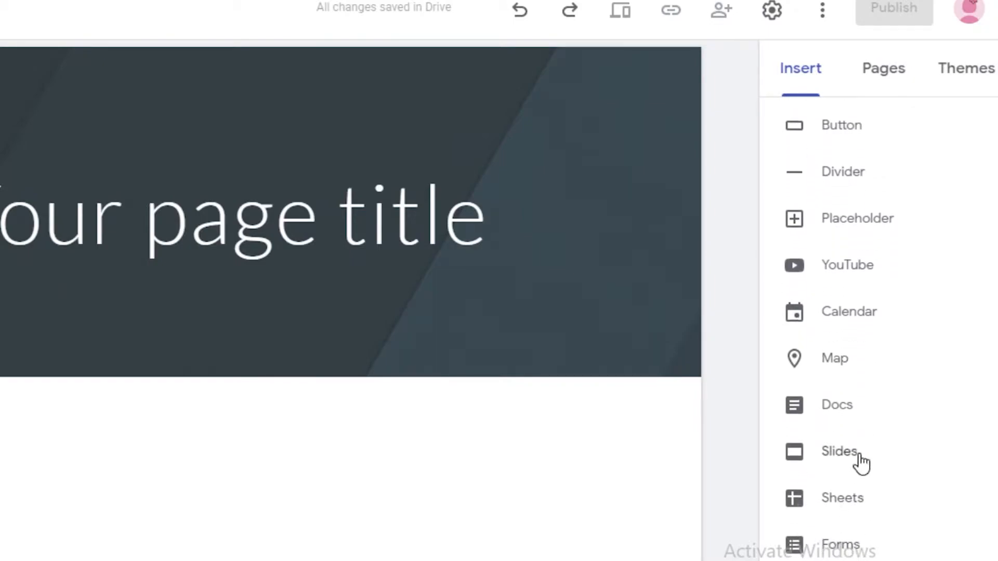
mouse_move(842, 126)
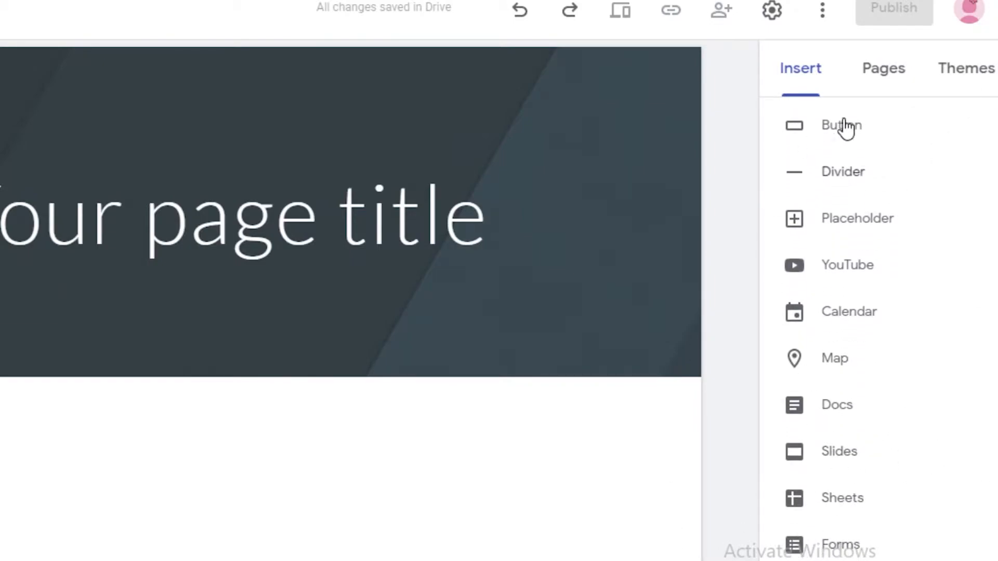
mouse_move(810, 382)
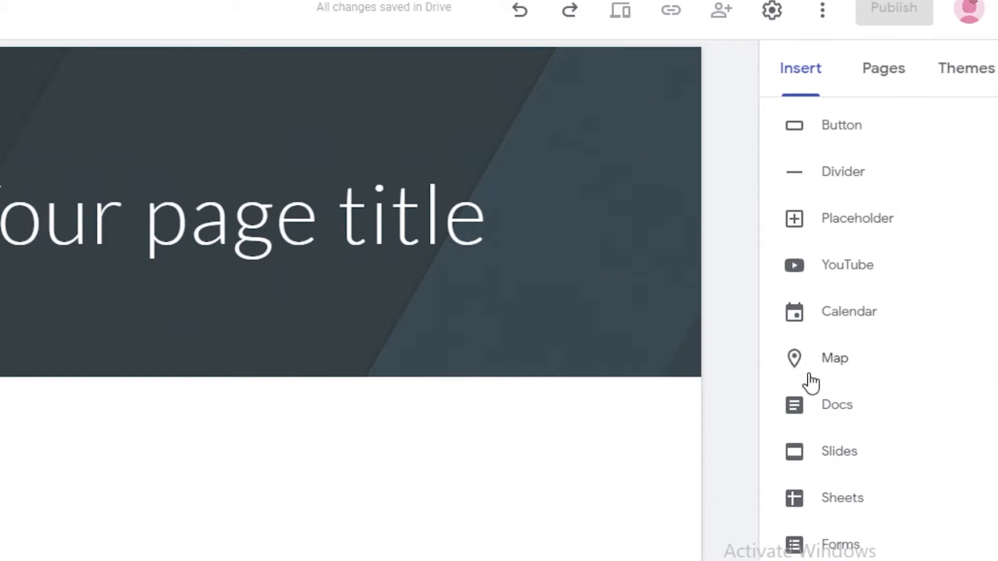
scroll("up", 3)
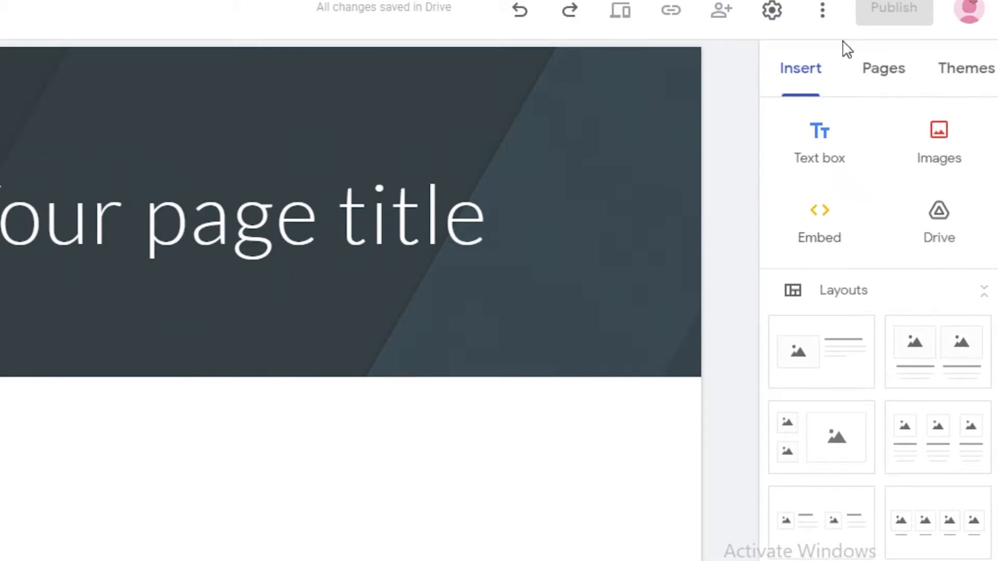
left_click(883, 69)
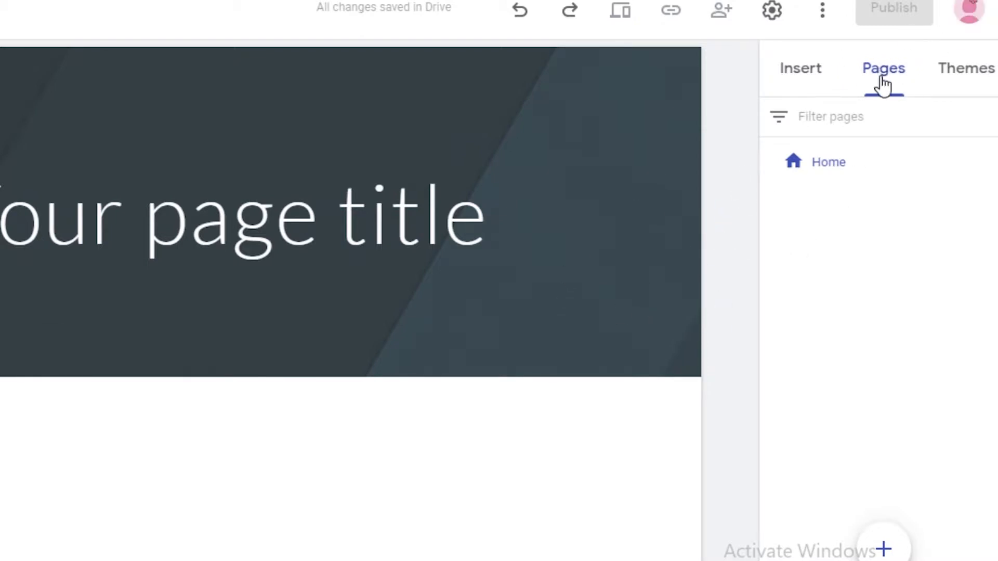
Apply the Diplomat theme to the site and try a colour swatch
left_click(965, 68)
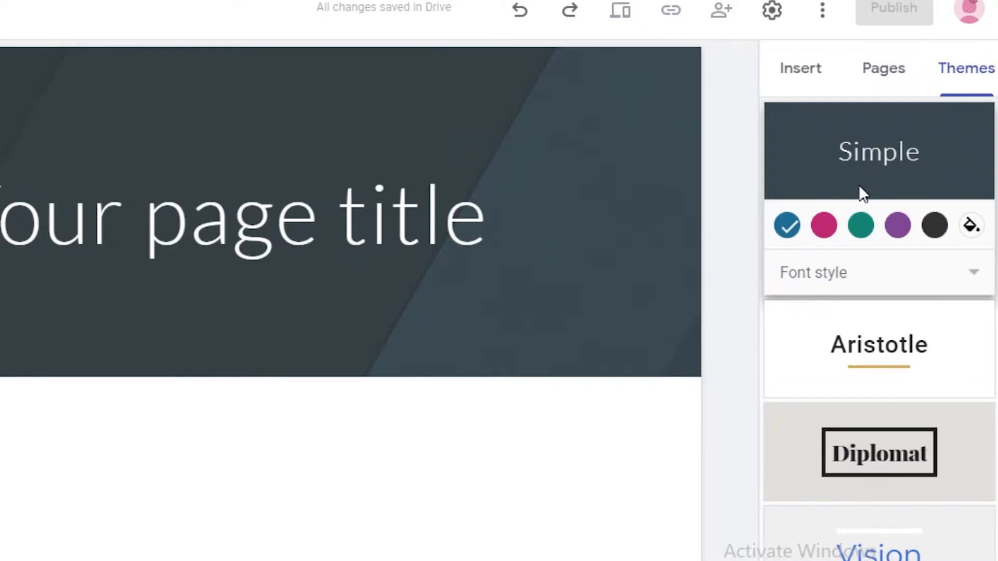
mouse_move(813, 231)
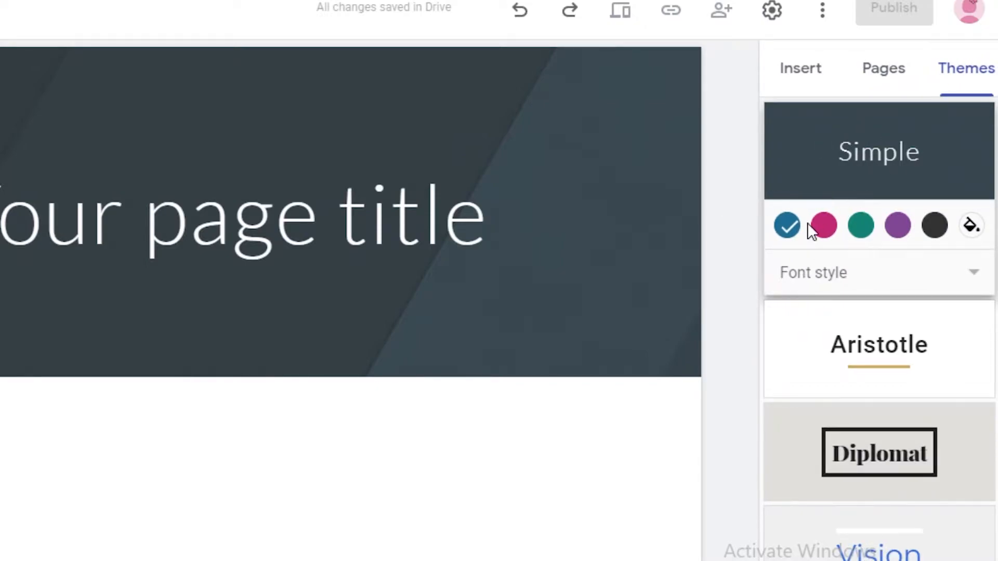
mouse_move(834, 241)
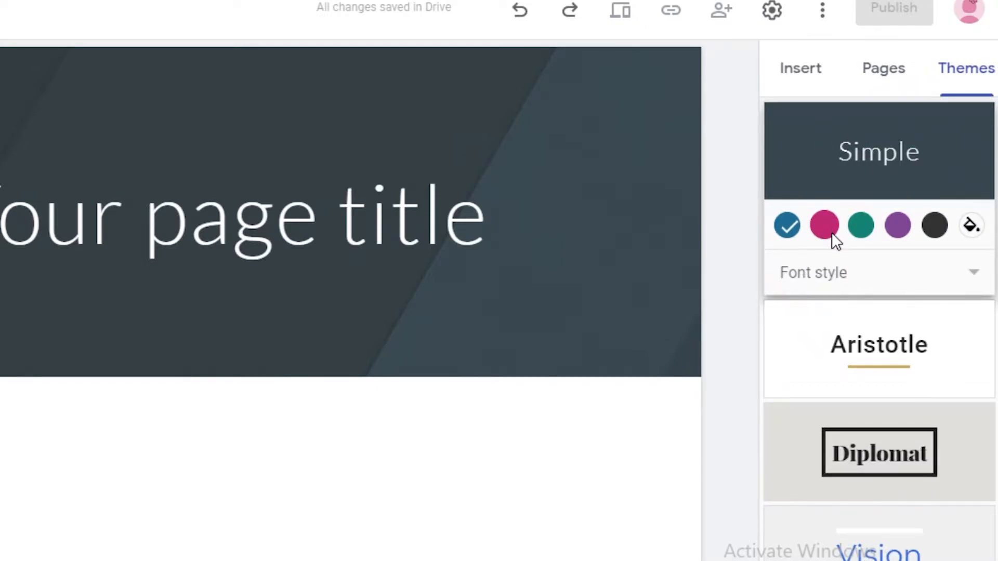
scroll("down", 3)
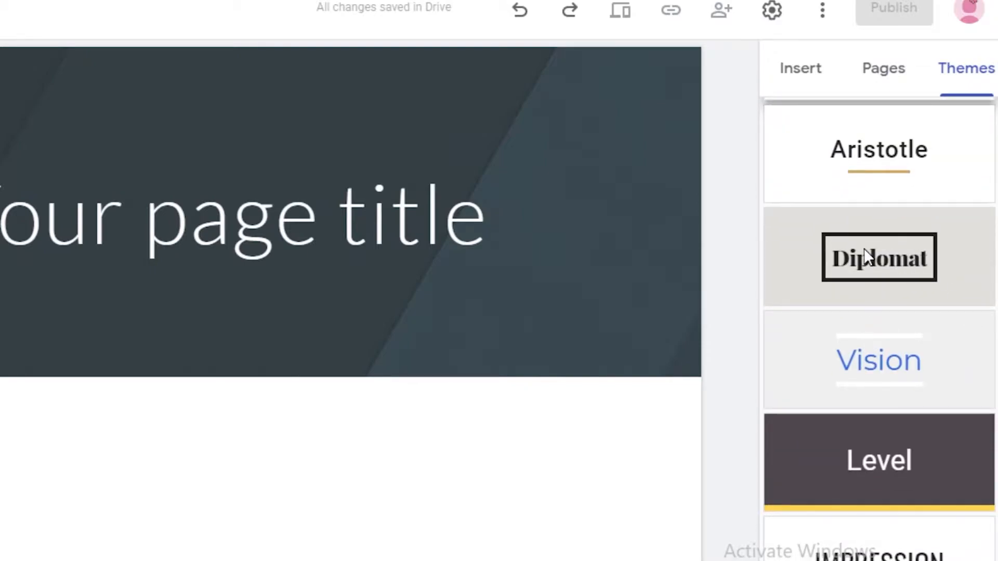
left_click(878, 257)
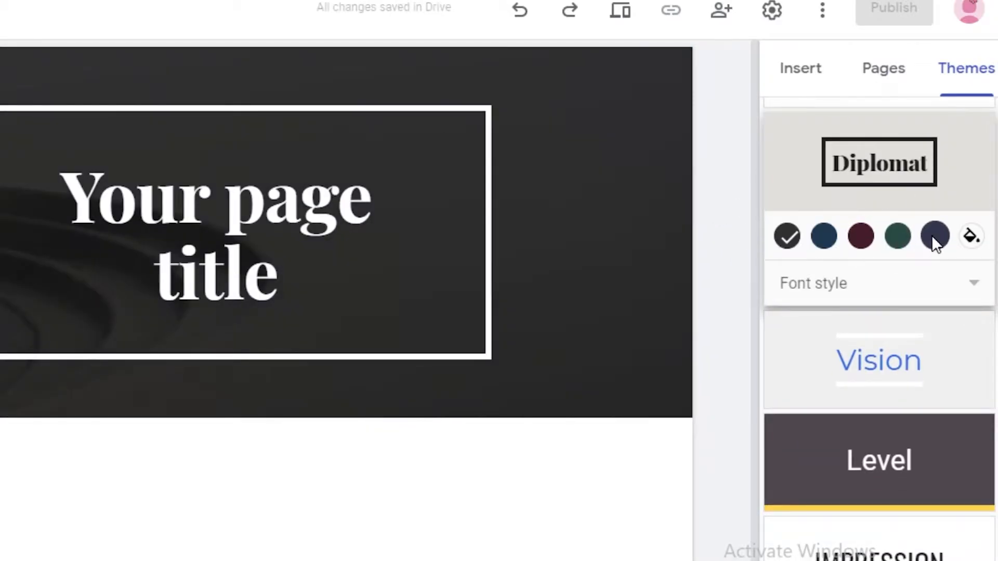
left_click(859, 236)
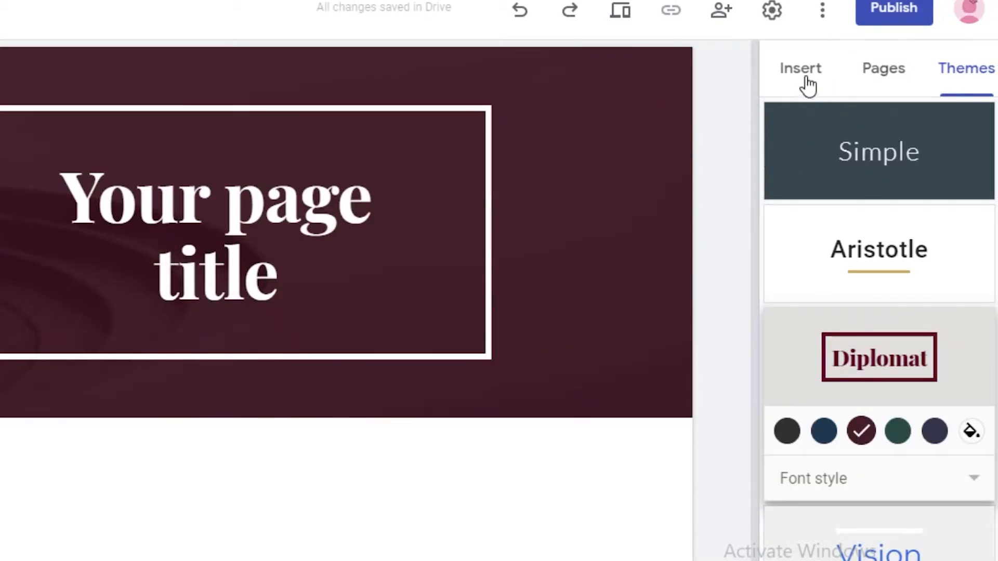
Change the header title to 'WELCOME TO OUR STORE!' and pick the navy theme colour
left_click(800, 68)
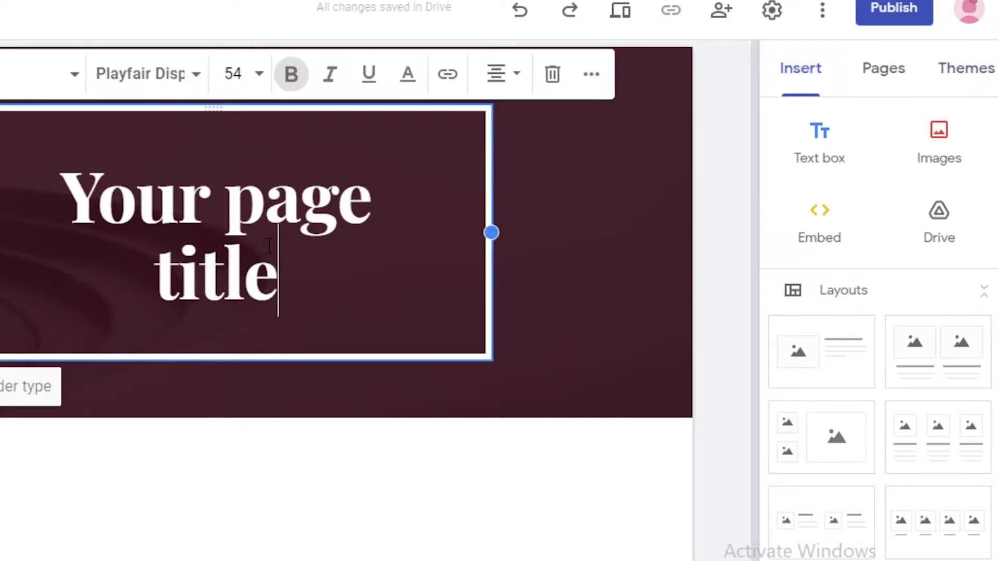
left_click(965, 69)
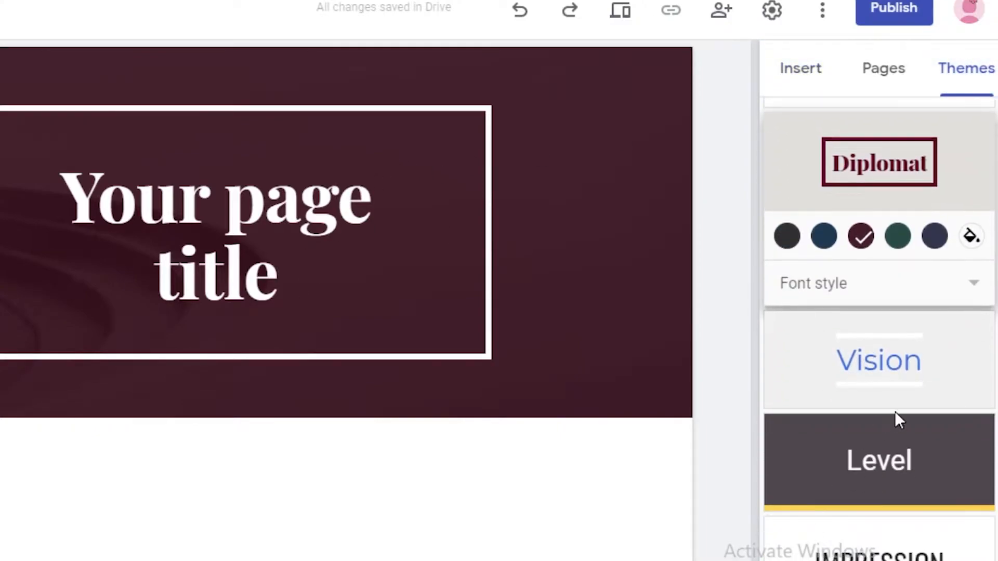
left_click(878, 460)
type("WELCOME T")
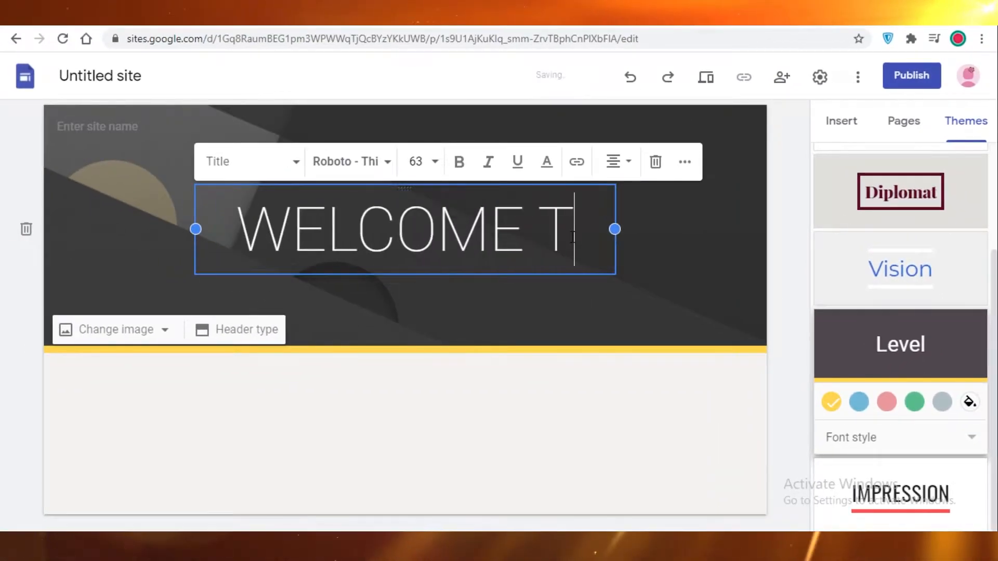
type("O OUR STORE!")
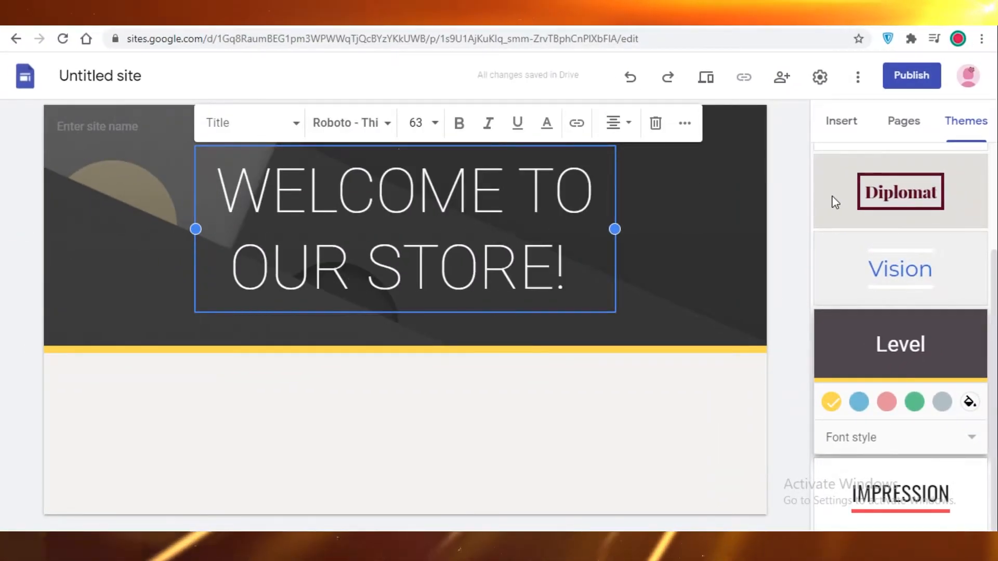
left_click(899, 190)
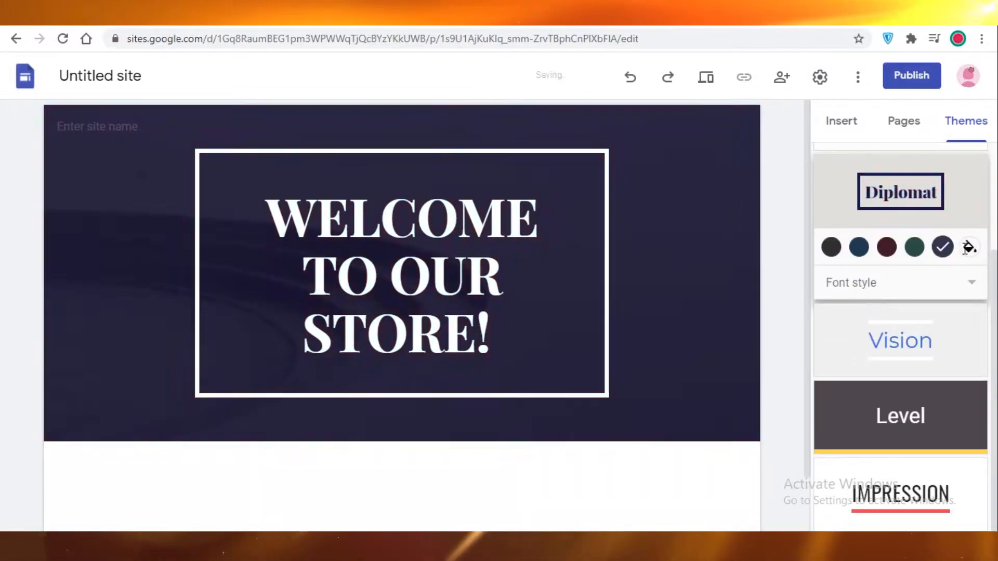
Give the Diplomat theme a custom dark red colour and the Classic font style
left_click(967, 247)
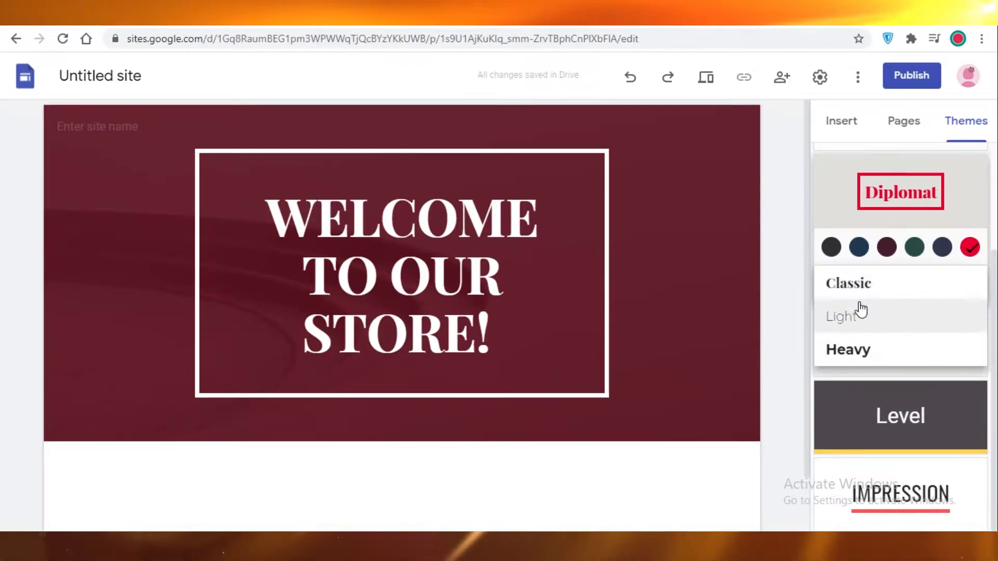
mouse_move(876, 328)
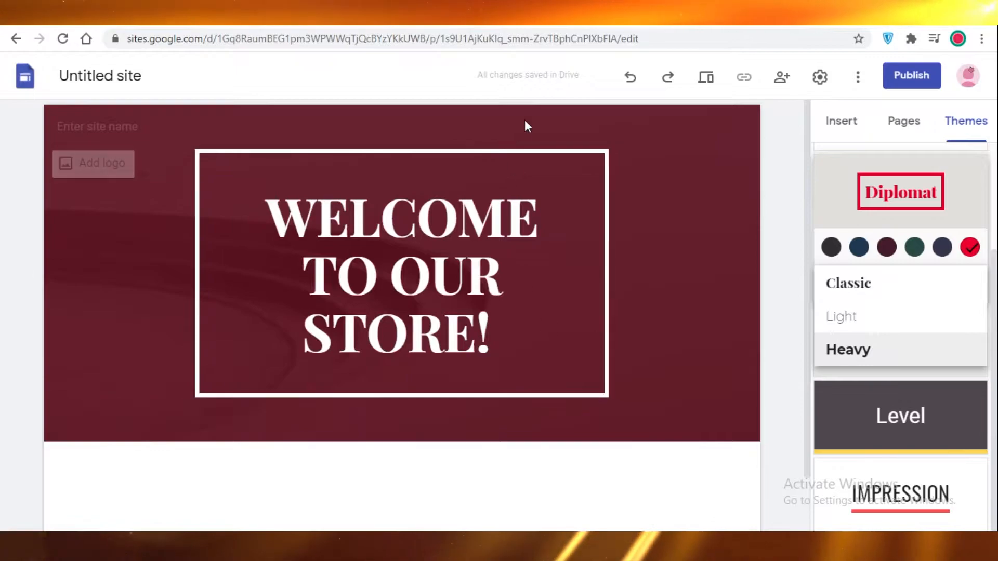
mouse_move(840, 316)
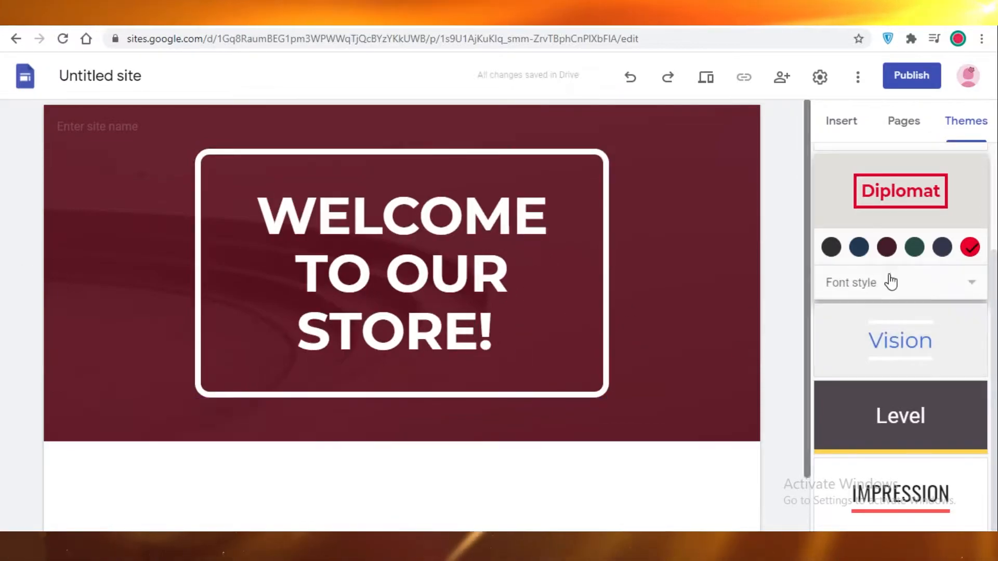
left_click(900, 282)
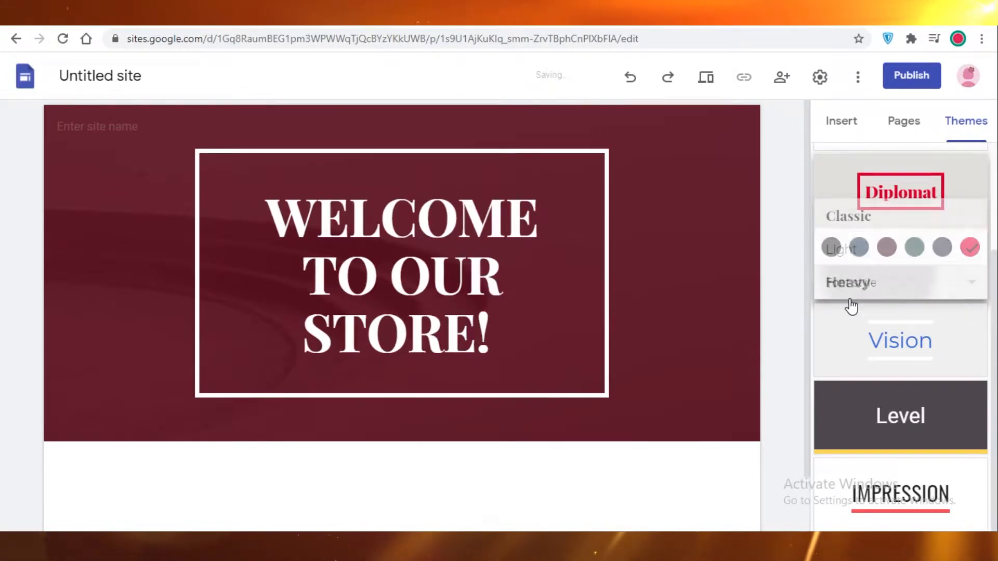
left_click(840, 121)
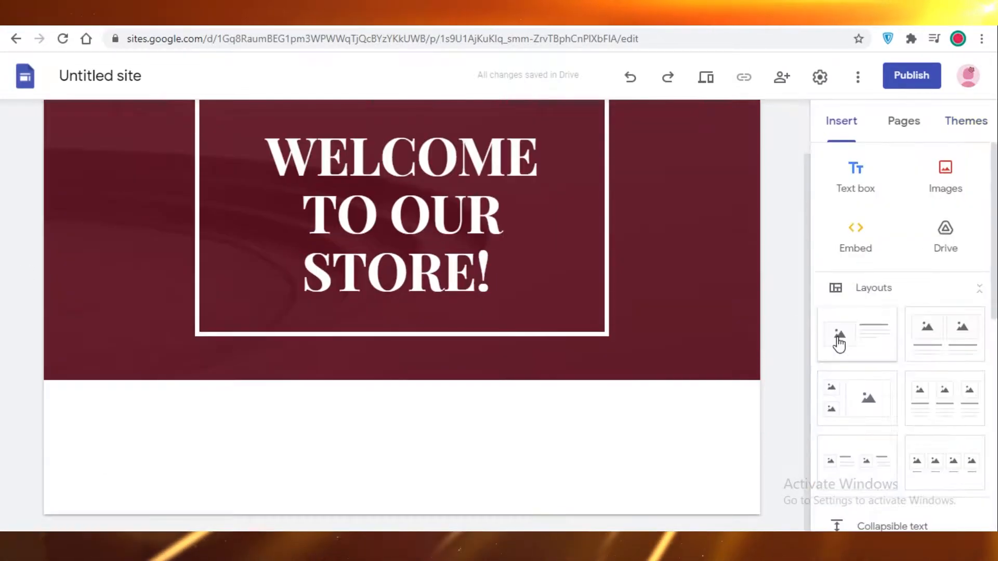
Add an image-and-text layout below the header and upload a dress photo from Downloads
left_click(856, 334)
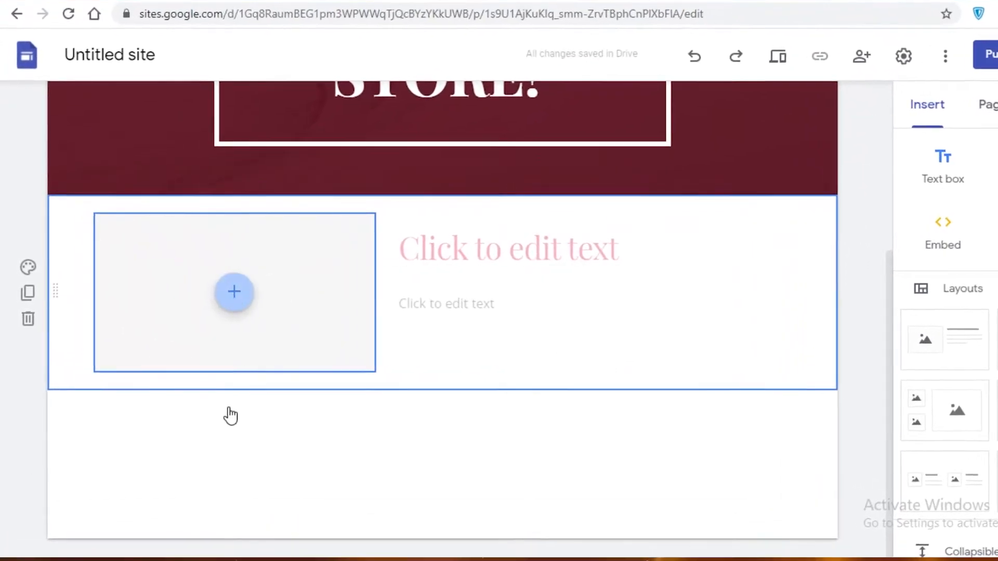
left_click(234, 292)
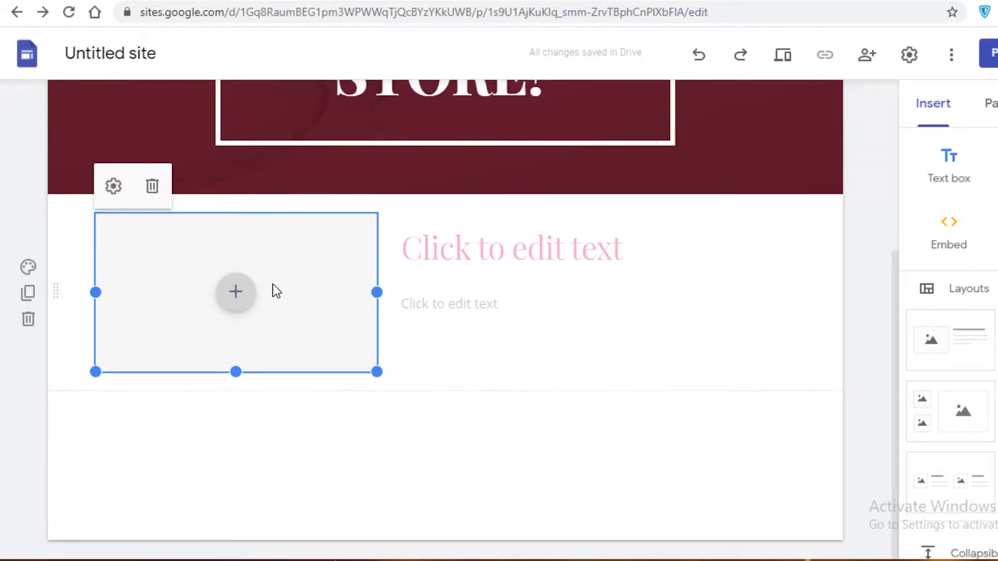
mouse_move(267, 304)
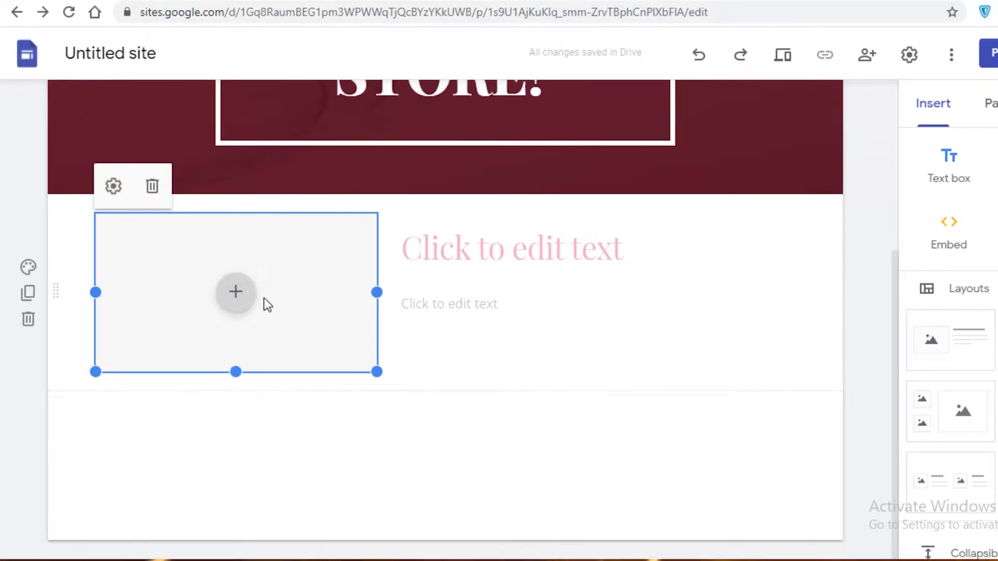
left_click(236, 292)
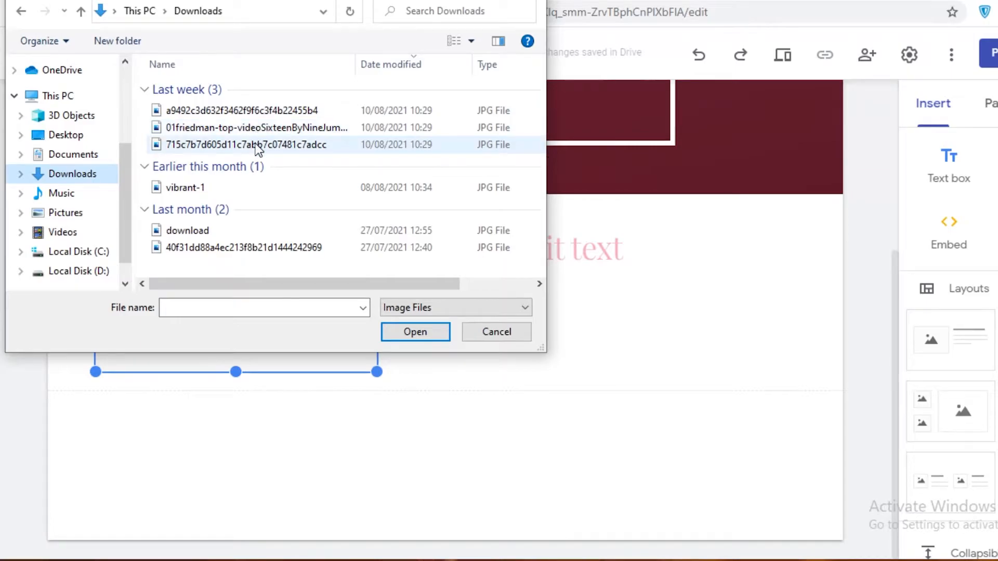
left_click(414, 332)
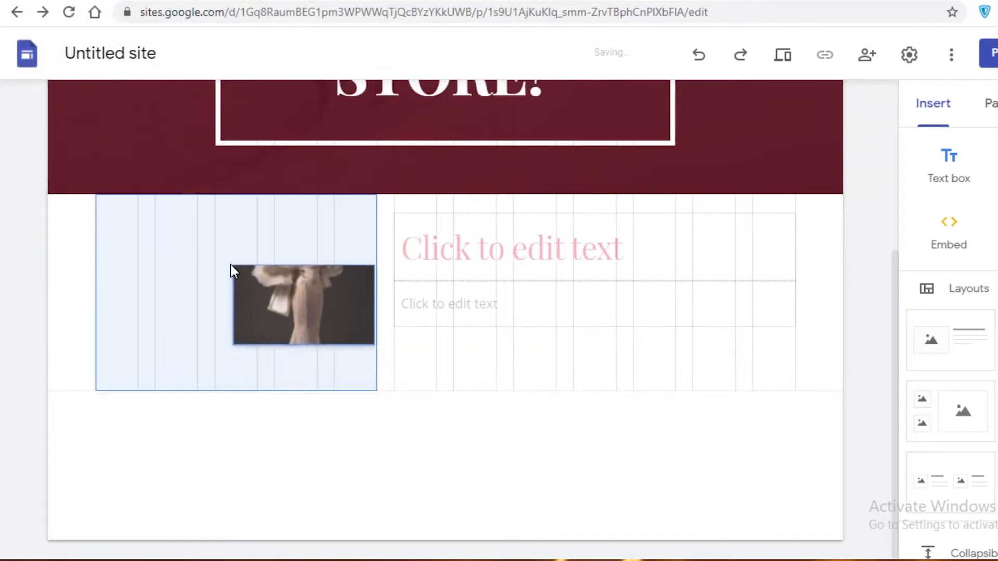
left_click(510, 248)
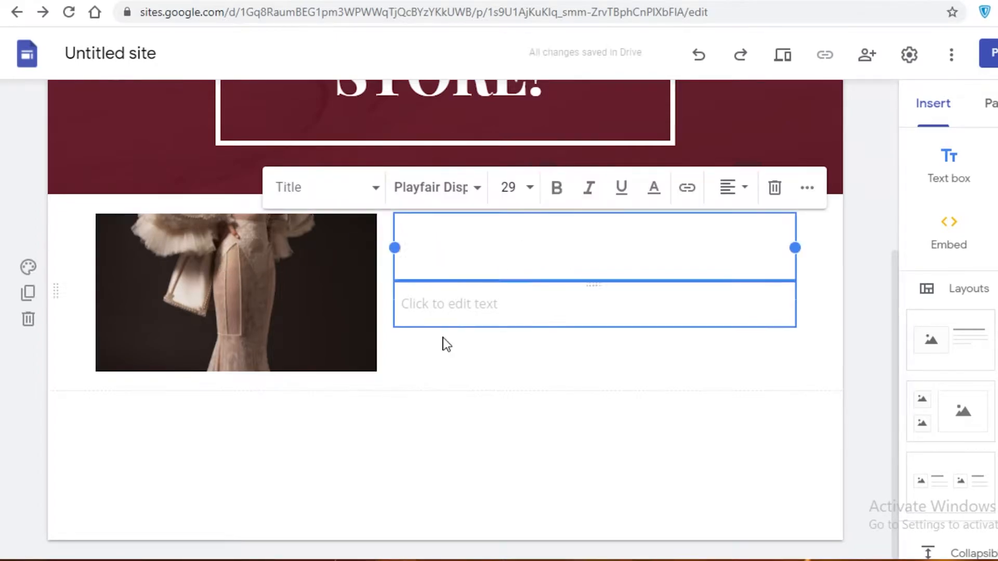
left_click(445, 366)
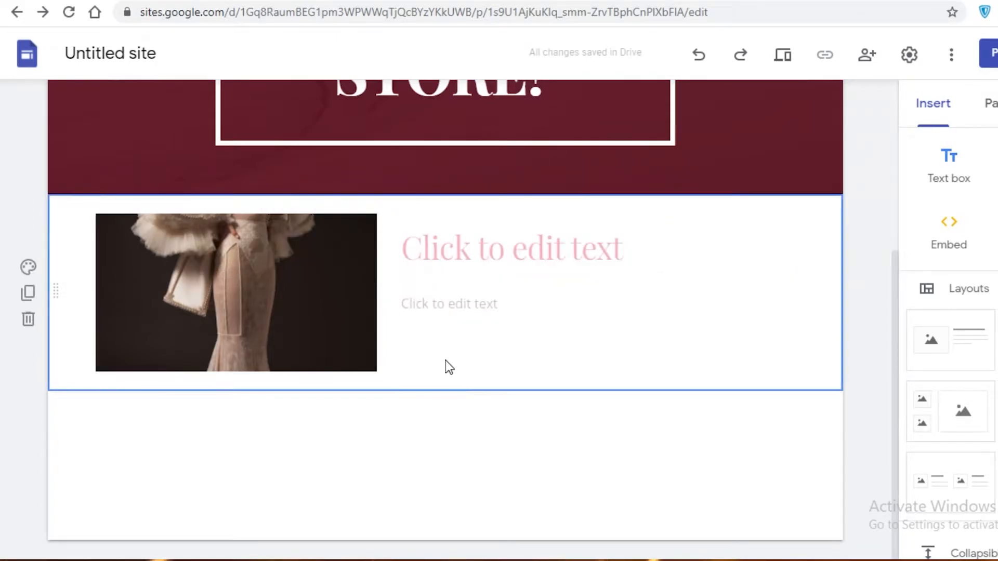
Enter 'Buy Exquisite Luxury Dresses from our Local Tailors!' as heading and 'Couture in a Box' beneath
left_click(509, 246)
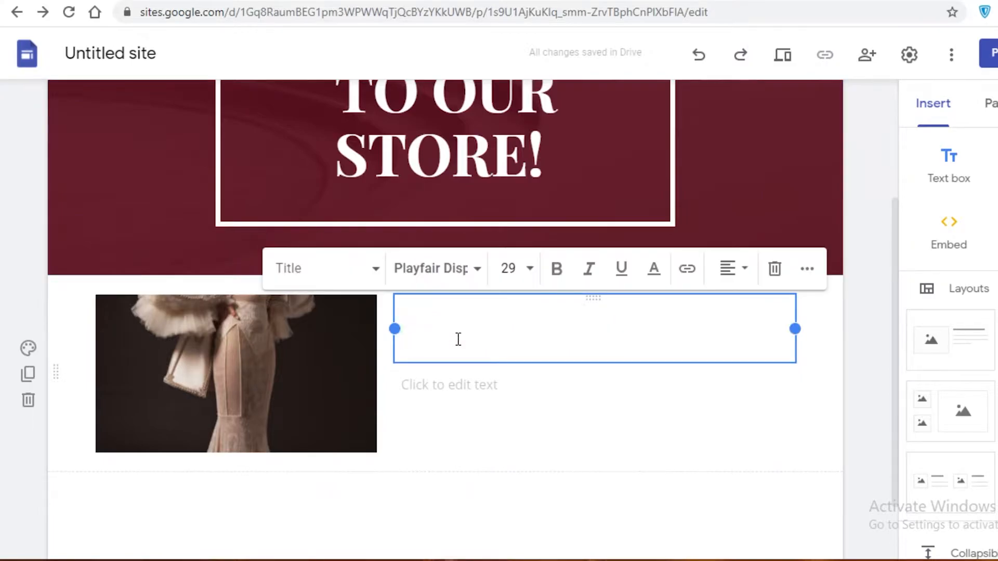
type("Buy Exquisite Luxury Dresses from our Local Tailors!")
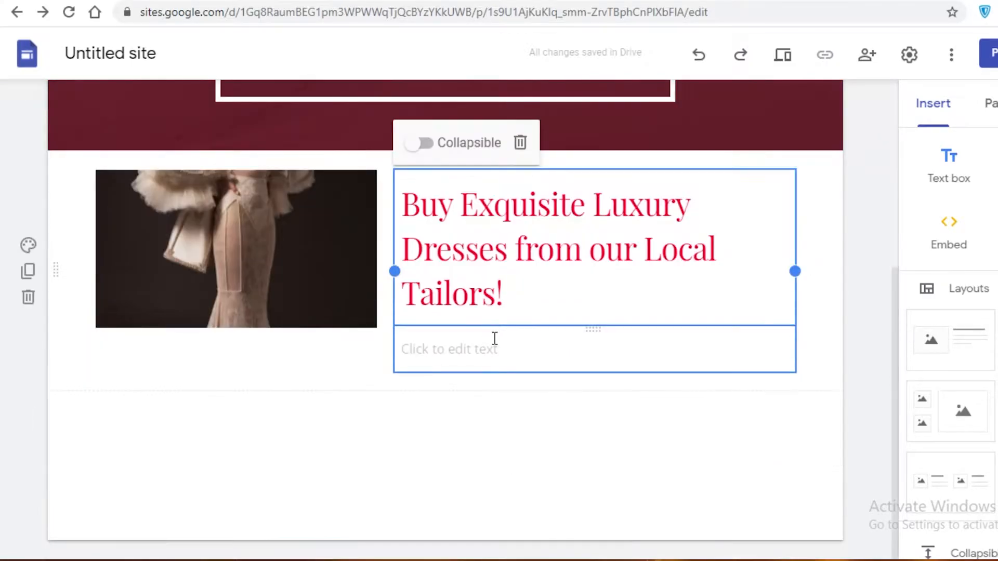
left_click(496, 349)
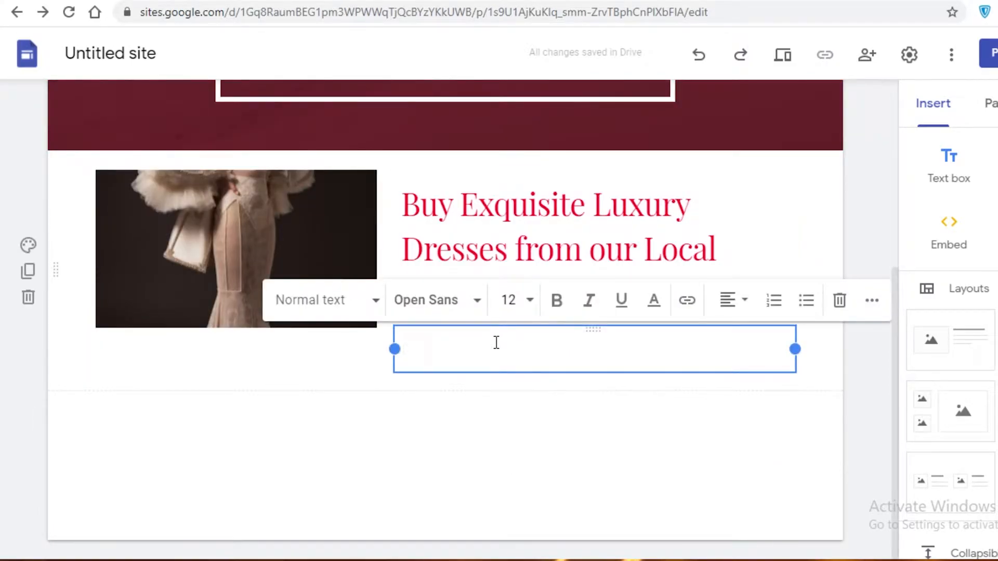
type("Couture in a Box")
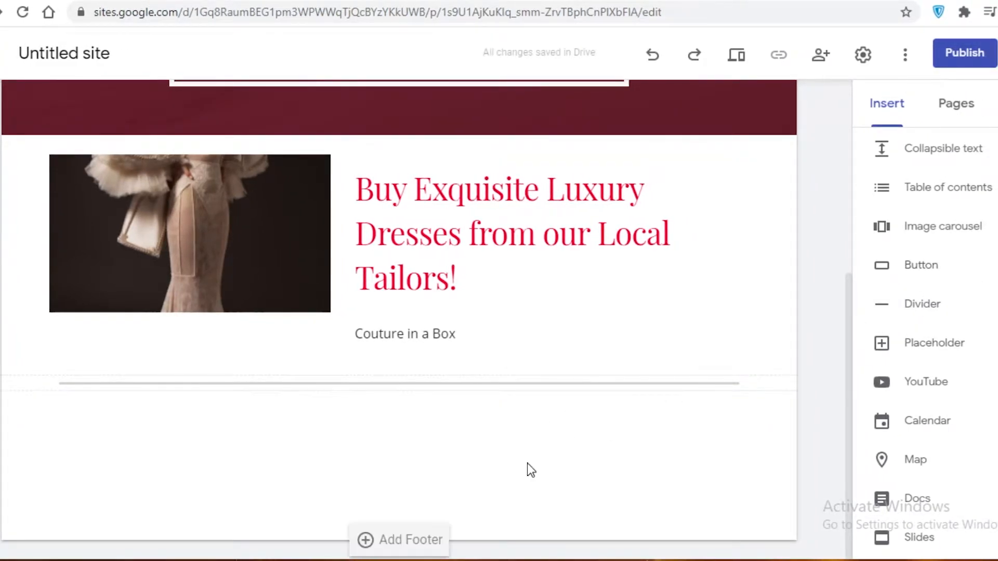
Add a collapsible text block titled 'Categories' below the dress section
left_click(944, 149)
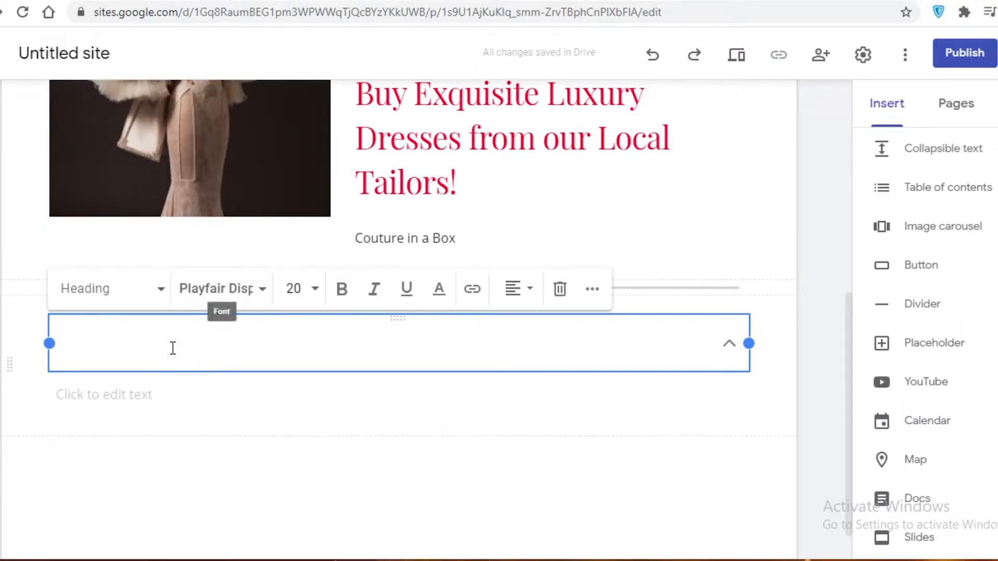
type("C")
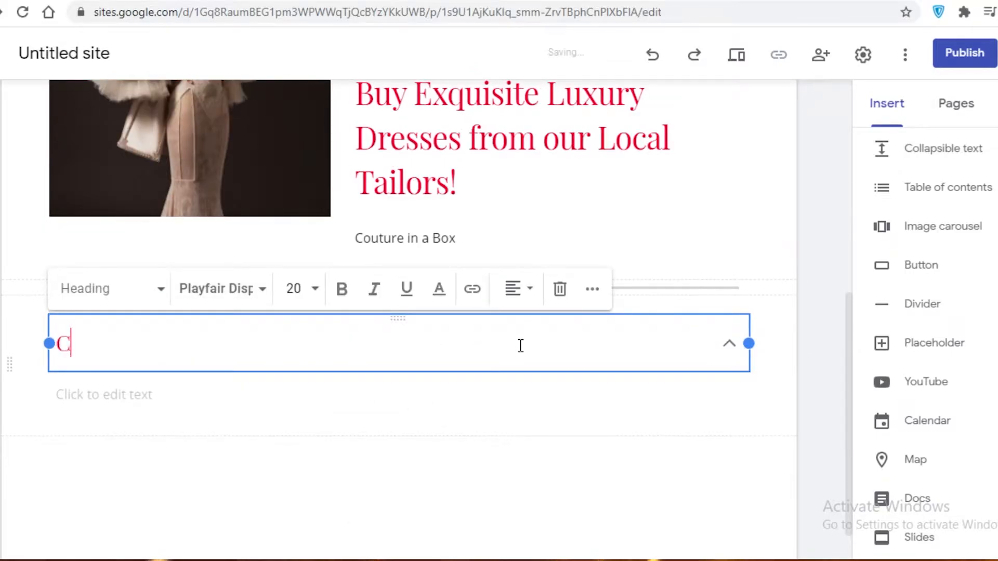
type("ategories")
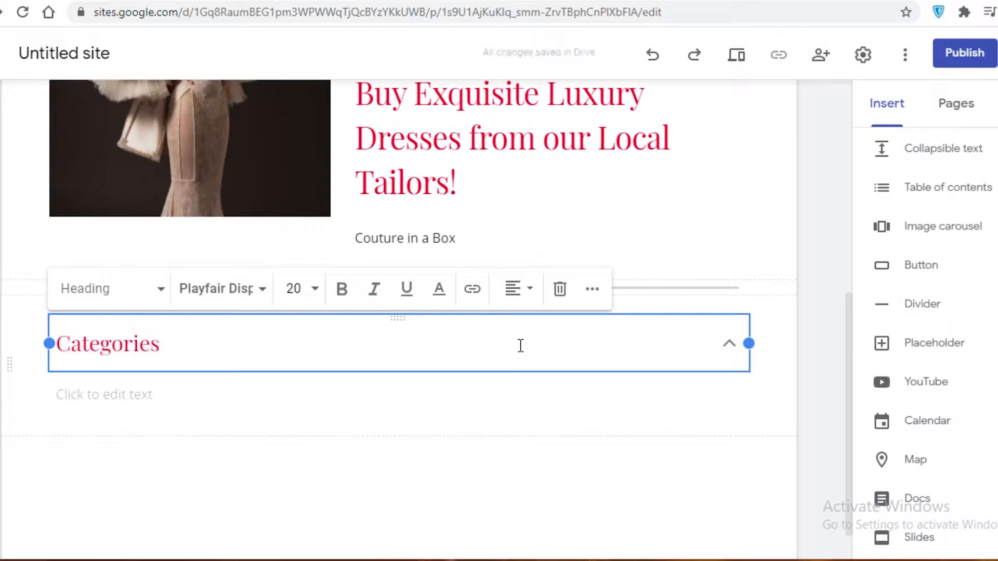
type("Dres")
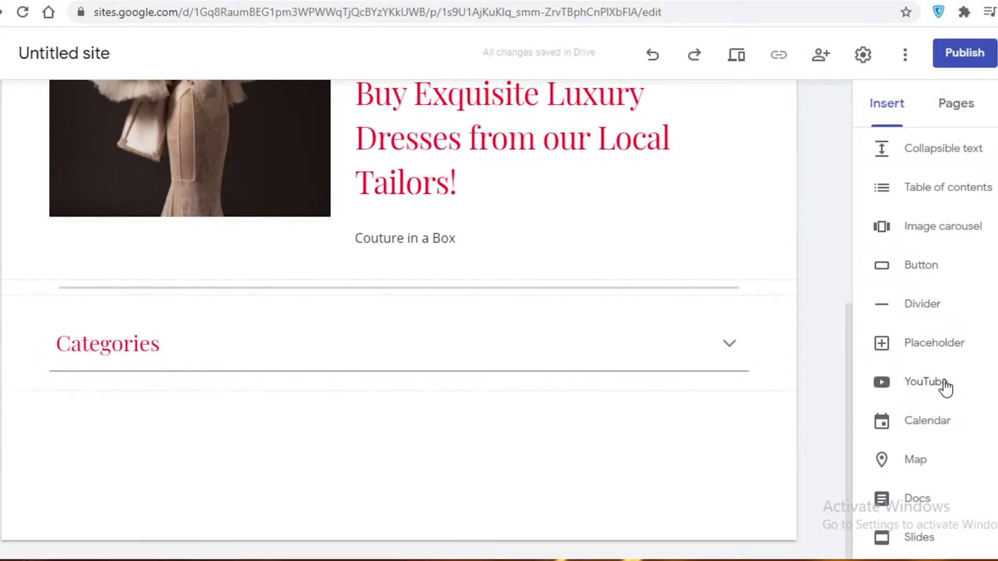
scroll("down", 3)
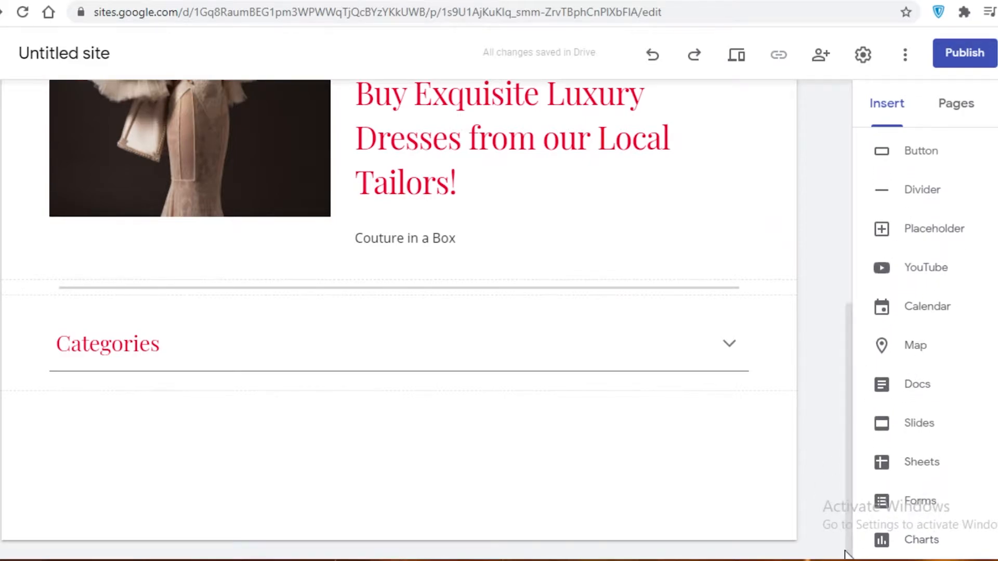
mouse_move(919, 522)
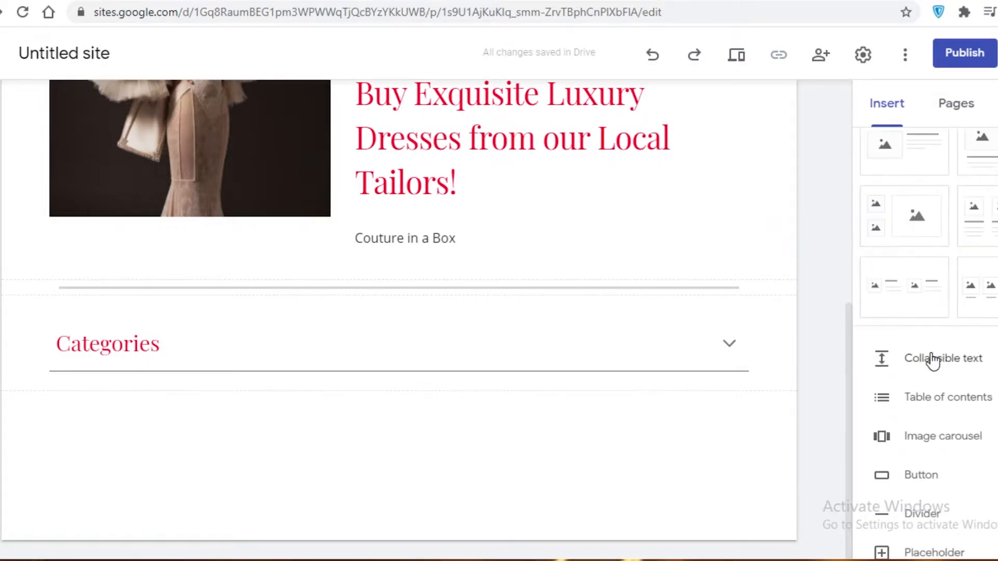
scroll("down", 3)
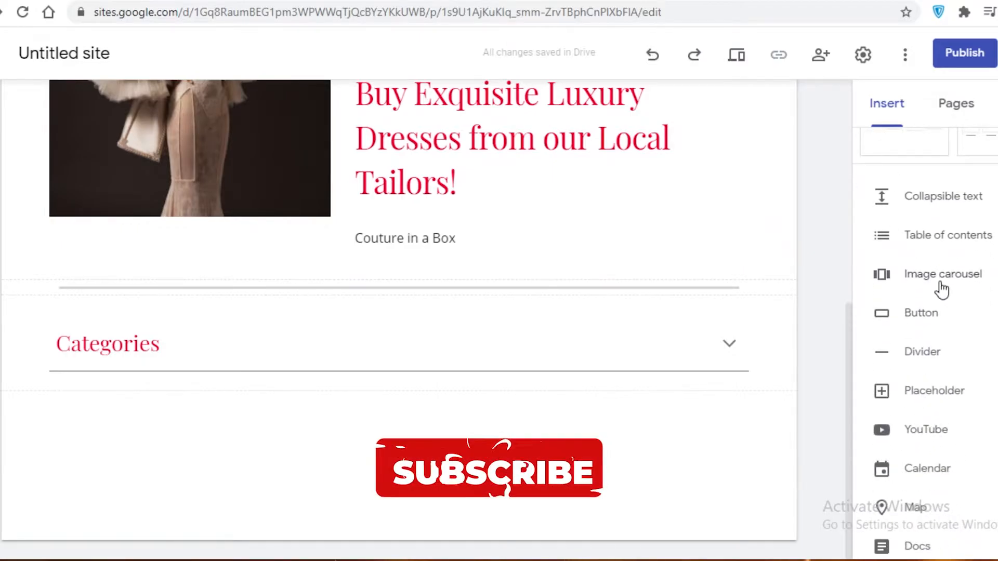
Insert an image carousel filled with dress photos selected from Downloads
left_click(942, 274)
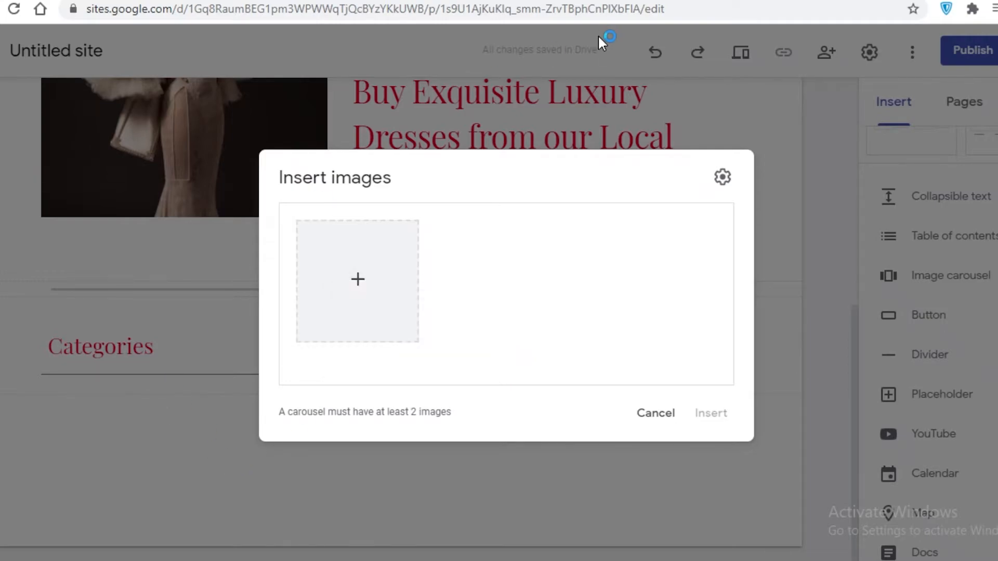
left_click(357, 280)
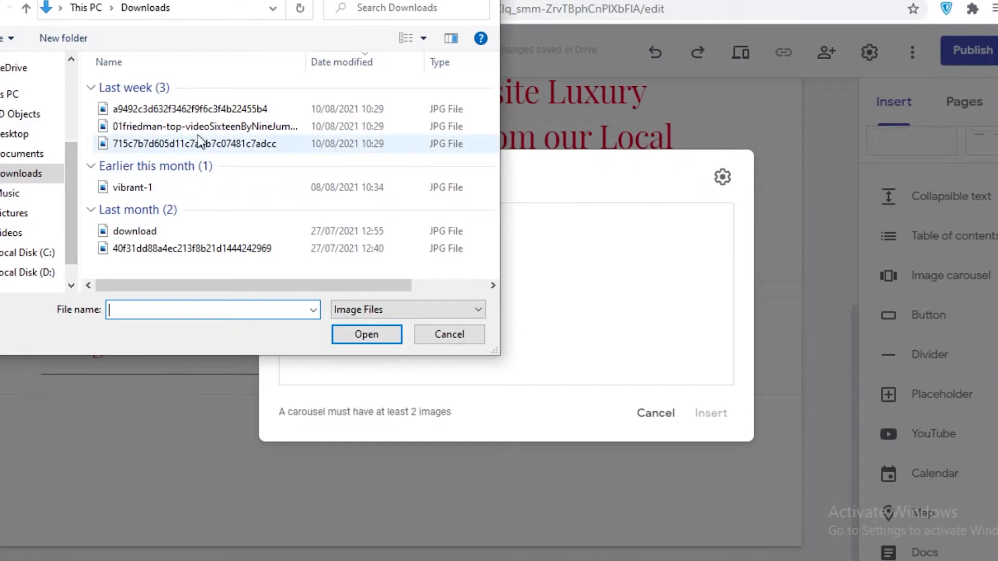
mouse_move(228, 182)
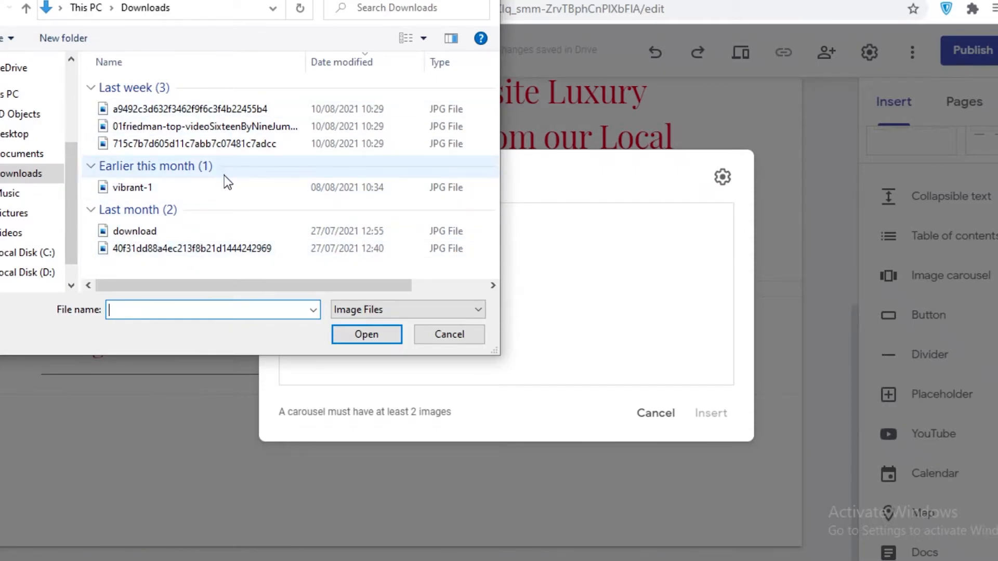
left_click(189, 109)
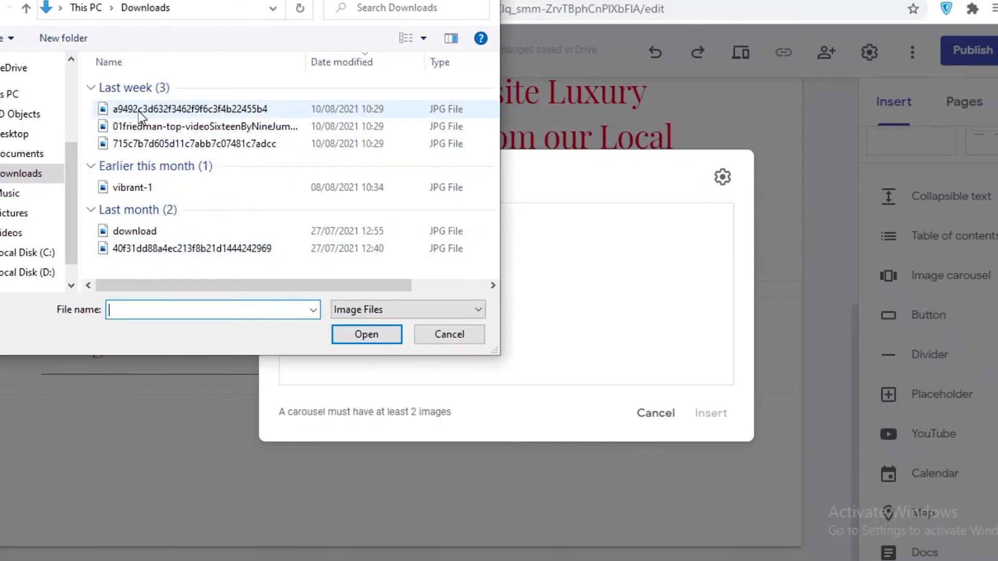
left_click(132, 187)
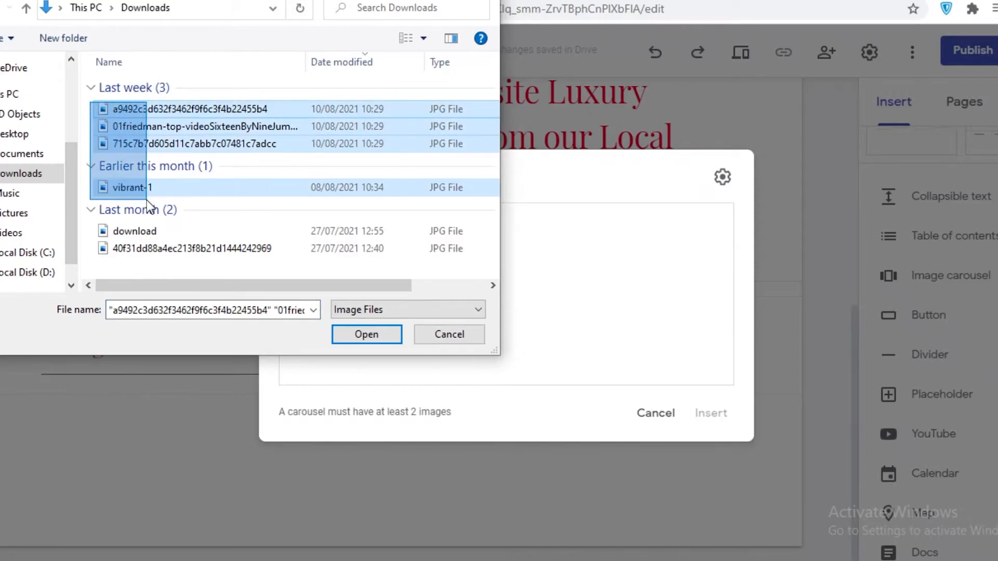
left_click(366, 334)
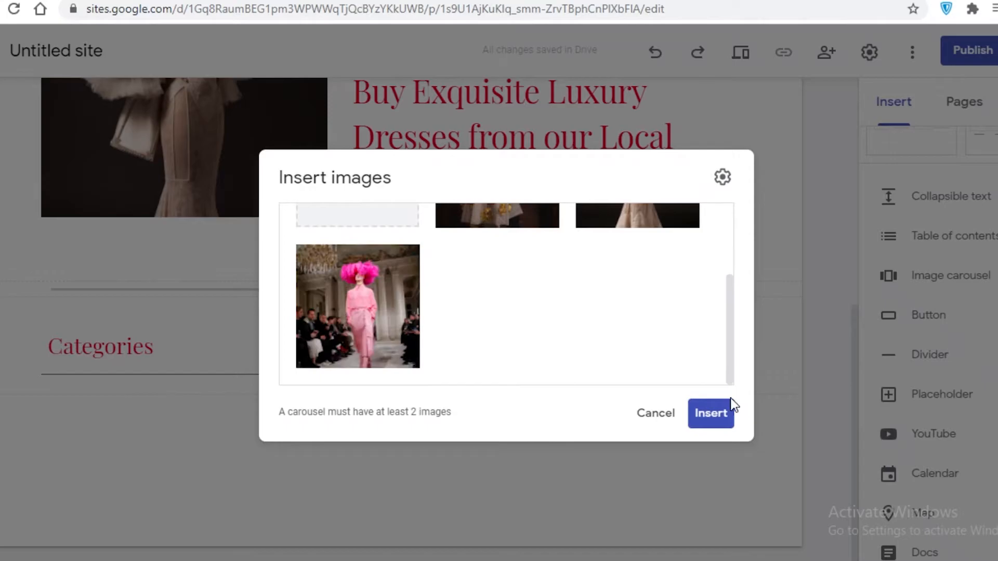
left_click(710, 413)
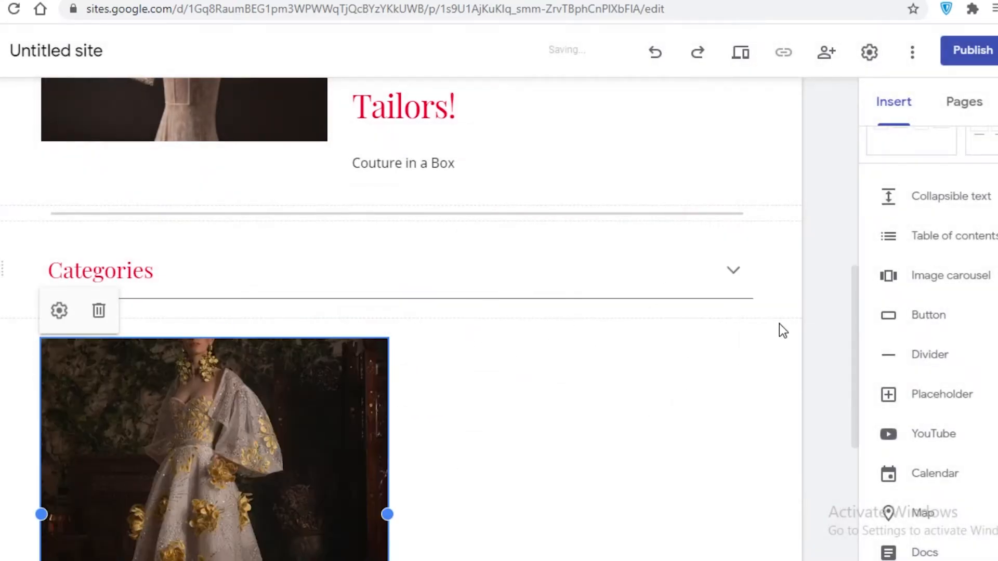
scroll("down", 3)
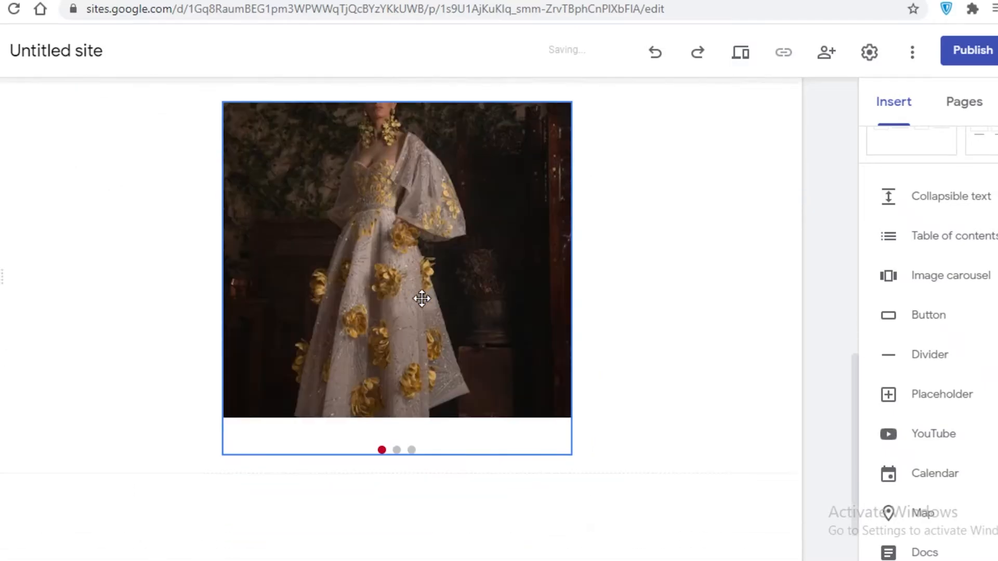
scroll("down", 3)
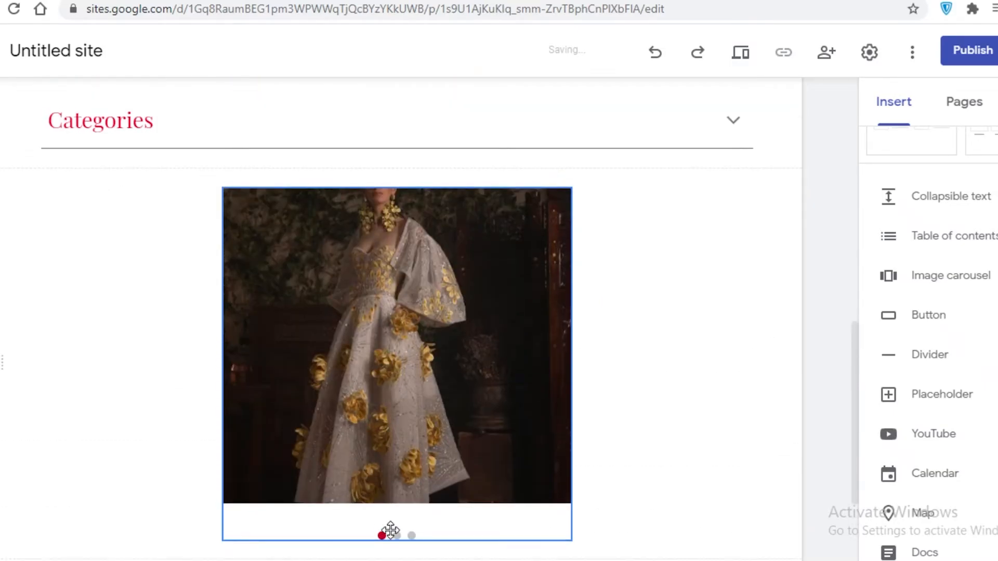
left_click(396, 346)
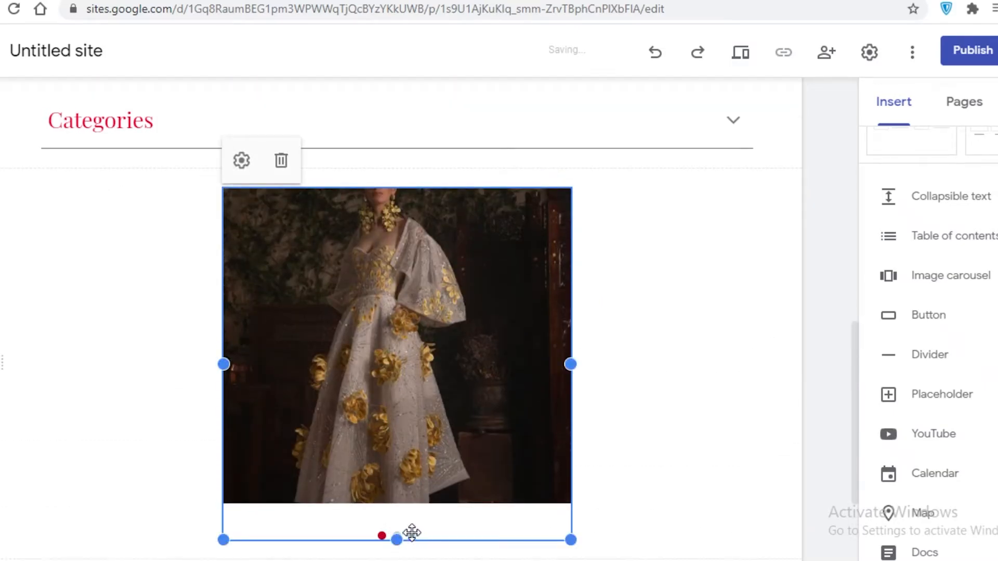
left_click(726, 312)
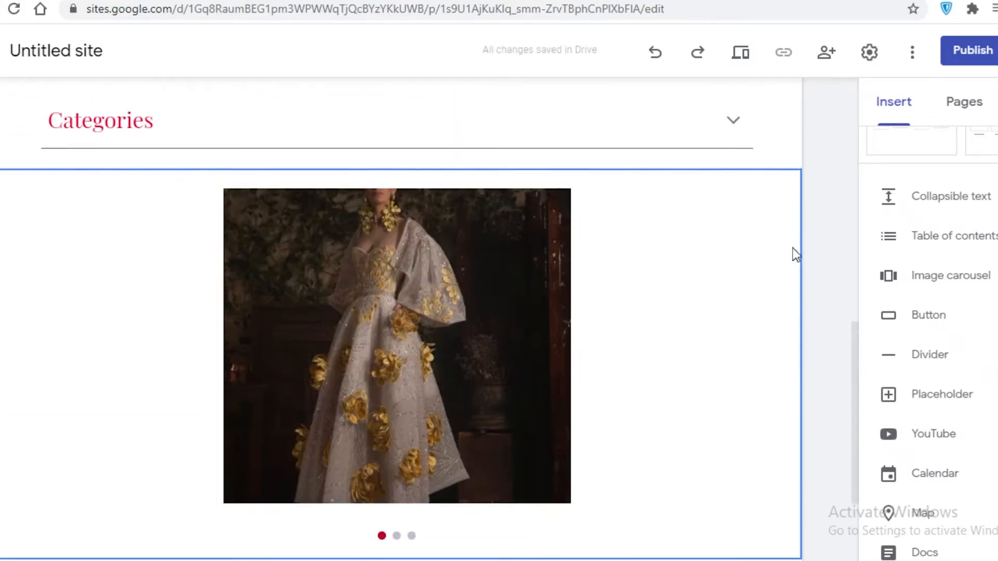
mouse_move(709, 317)
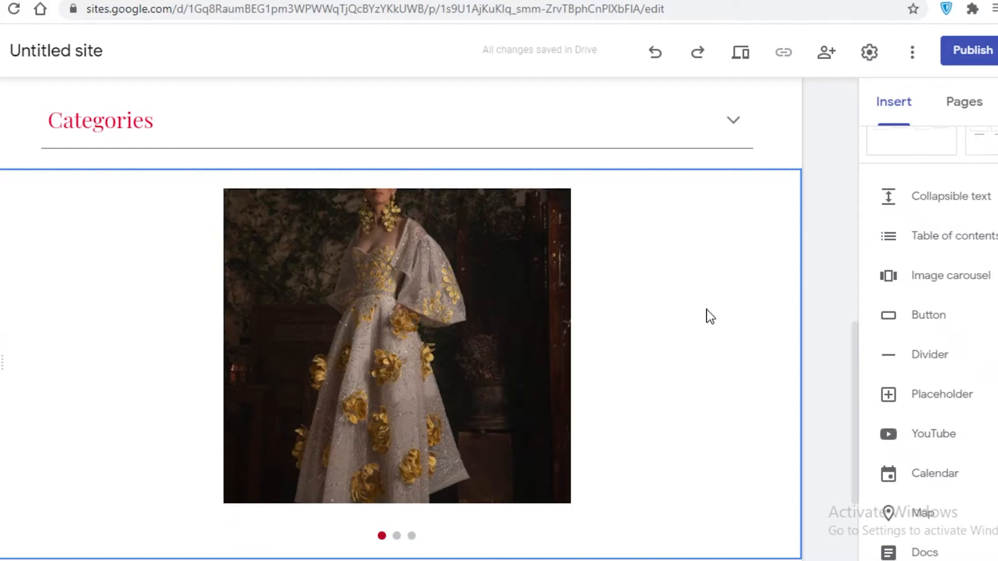
scroll("up", 3)
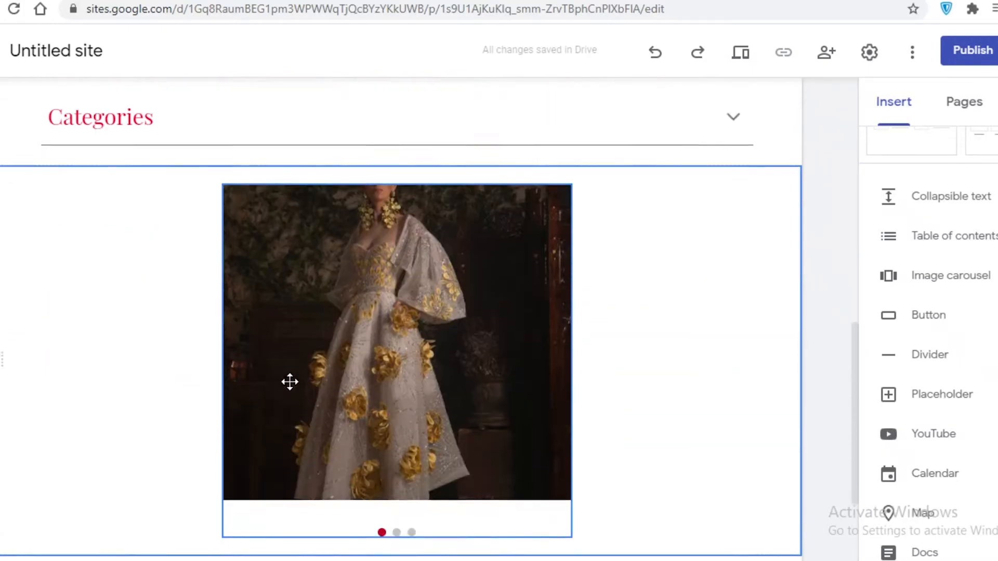
scroll("down", 3)
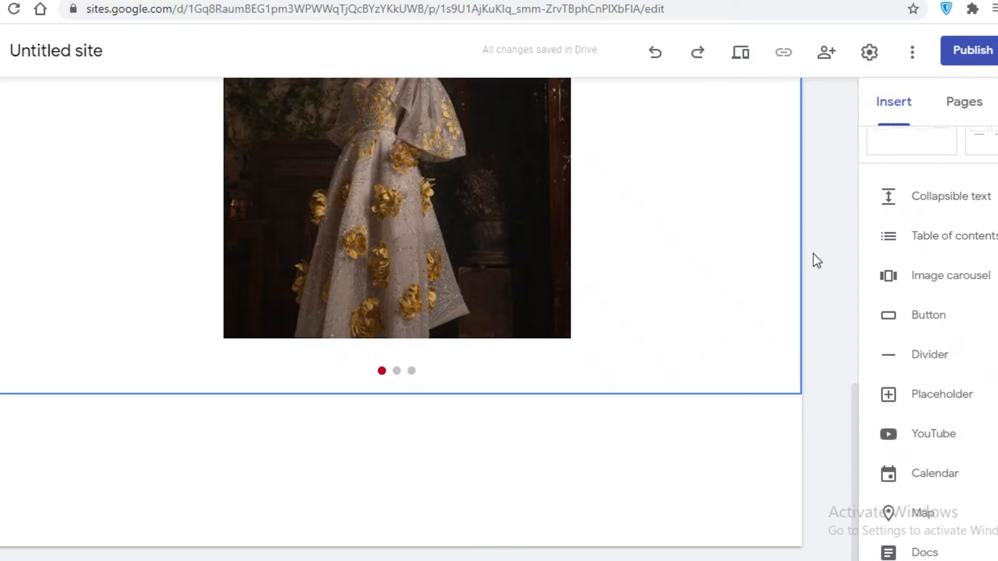
mouse_move(669, 236)
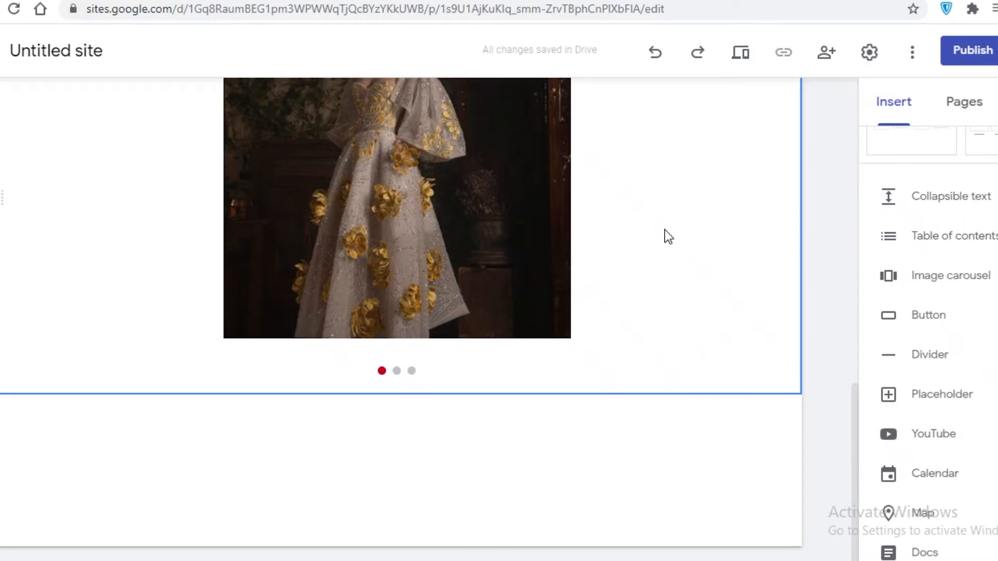
mouse_move(675, 238)
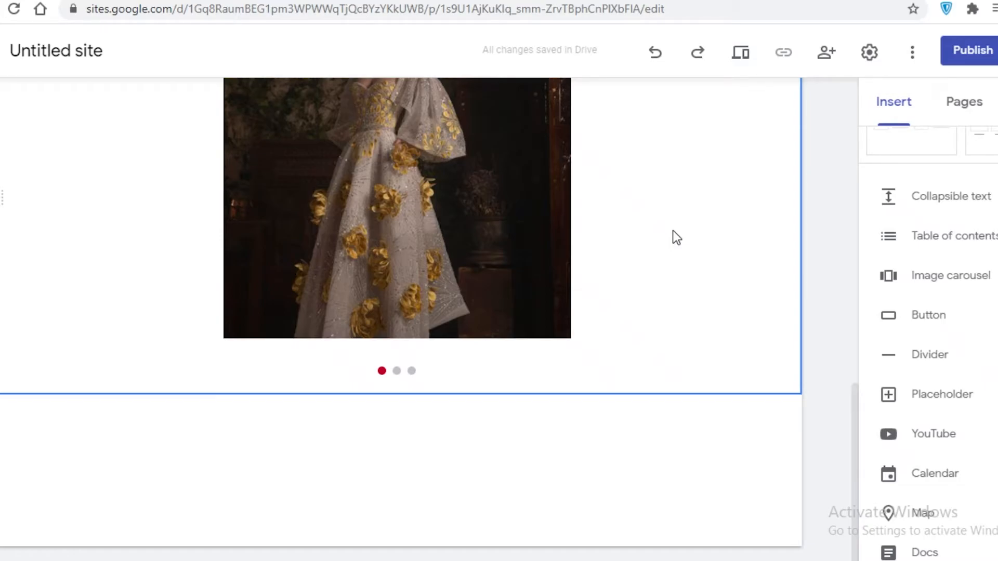
scroll("up", 3)
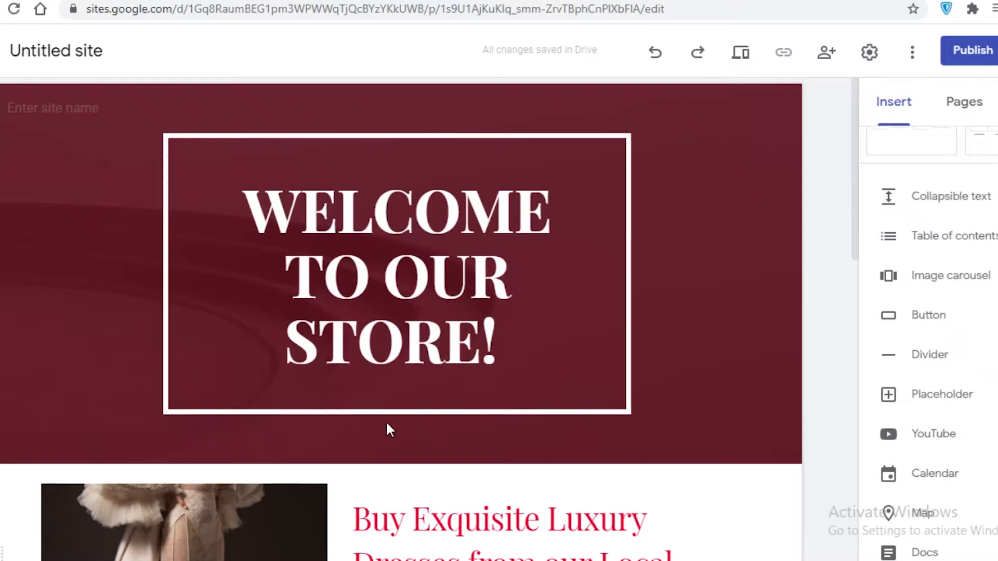
Name the site LOLITAFASHION
left_click(54, 108)
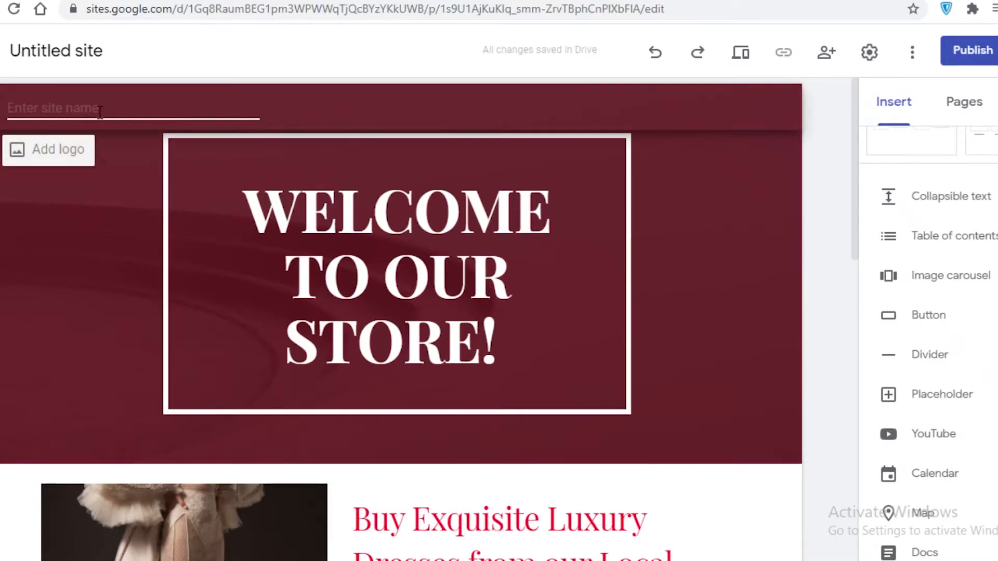
type("B")
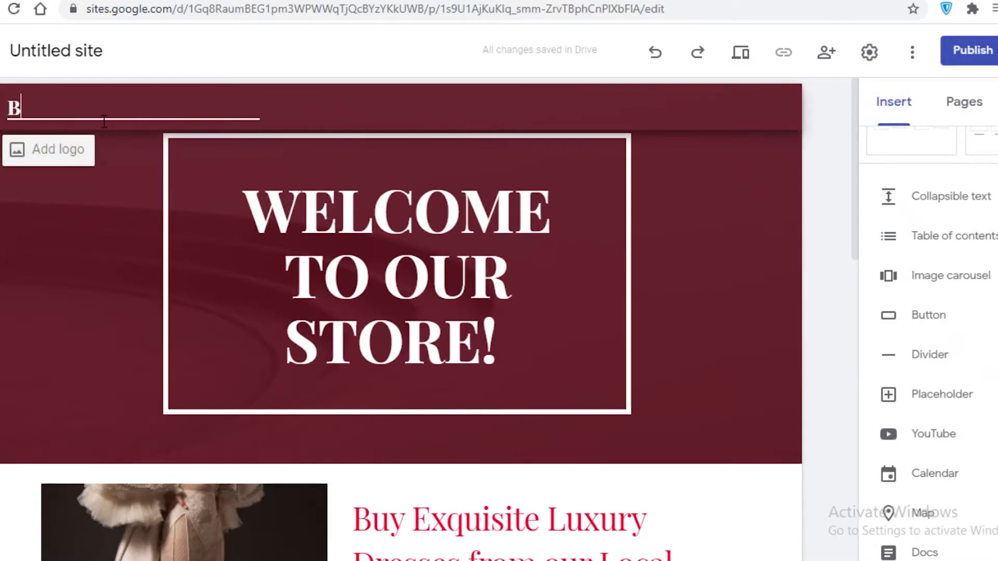
type("OLITAFASHION")
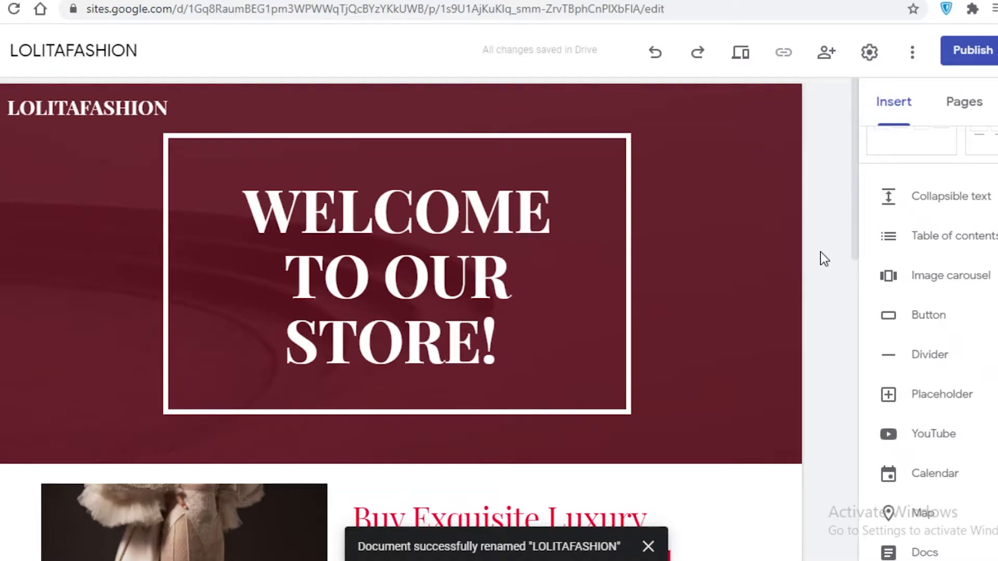
left_click(397, 274)
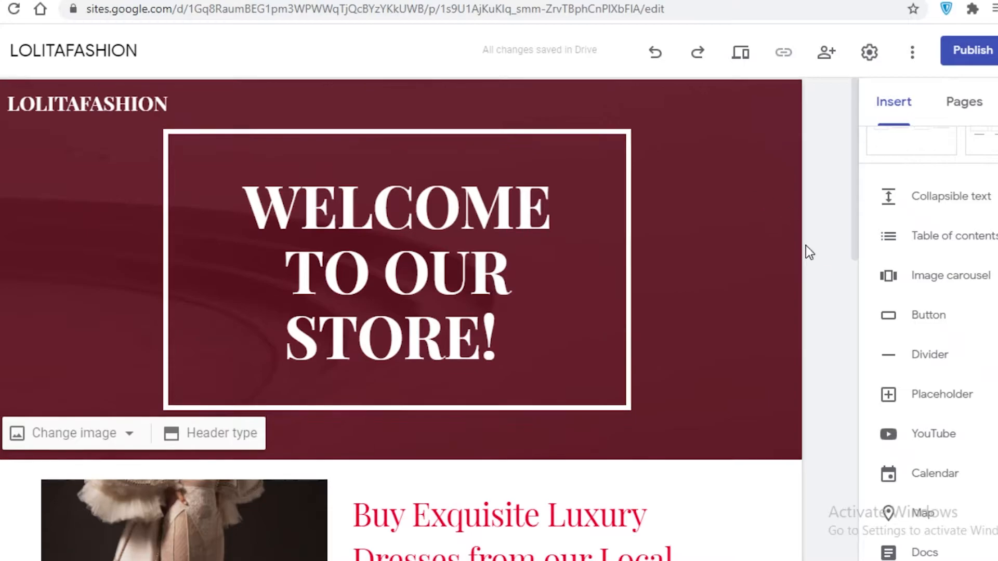
Review the page, then start an Ecwid search in a new browser tab
scroll("down", 3)
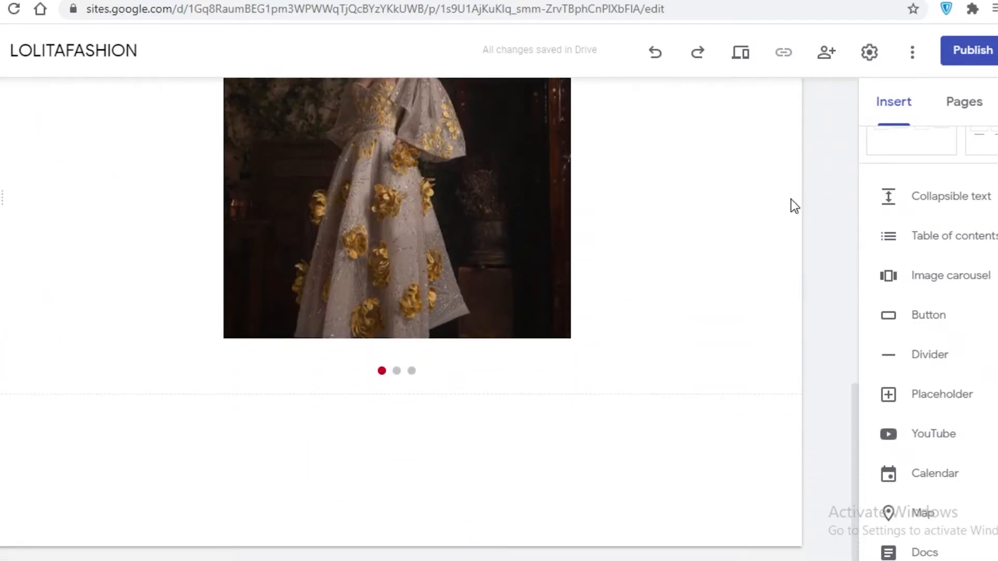
scroll("up", 3)
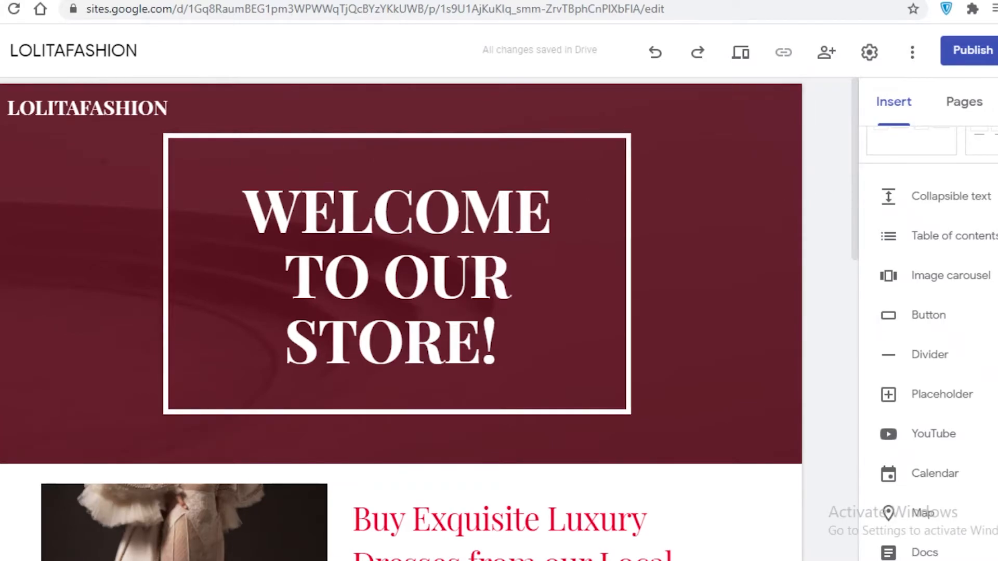
type("ecwied")
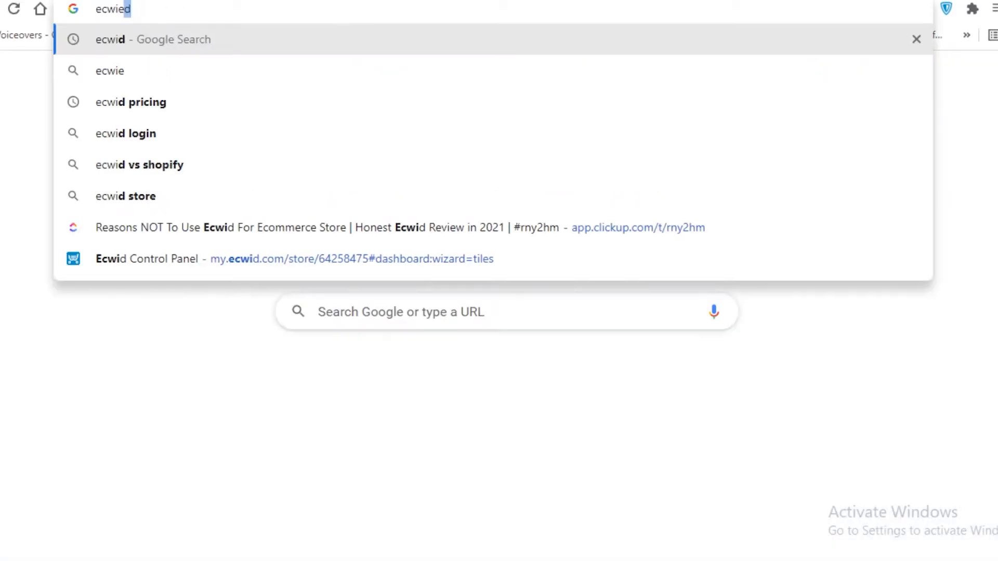
Search for Ecwid, visit its official site, and start the free account sign-up
left_click(153, 39)
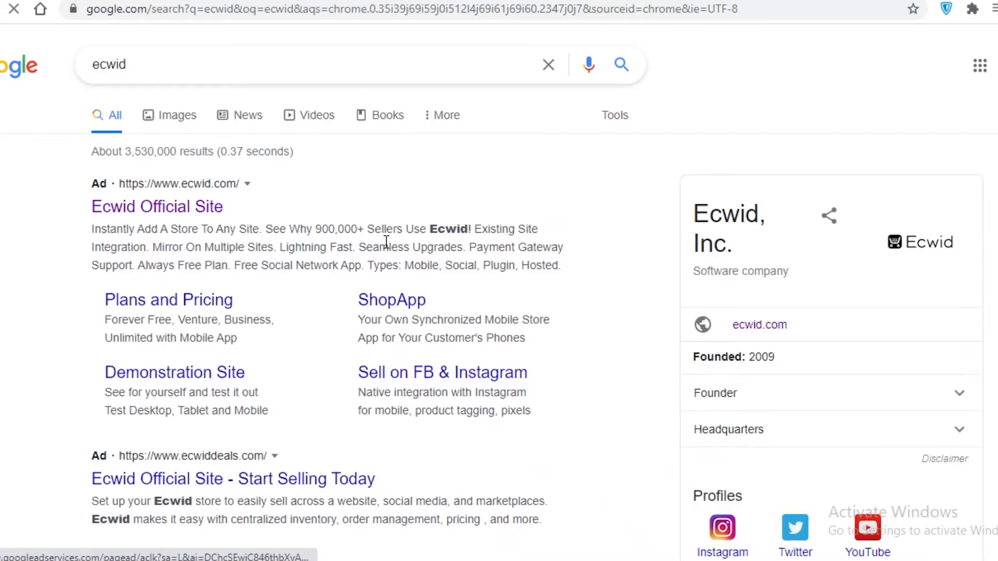
left_click(156, 207)
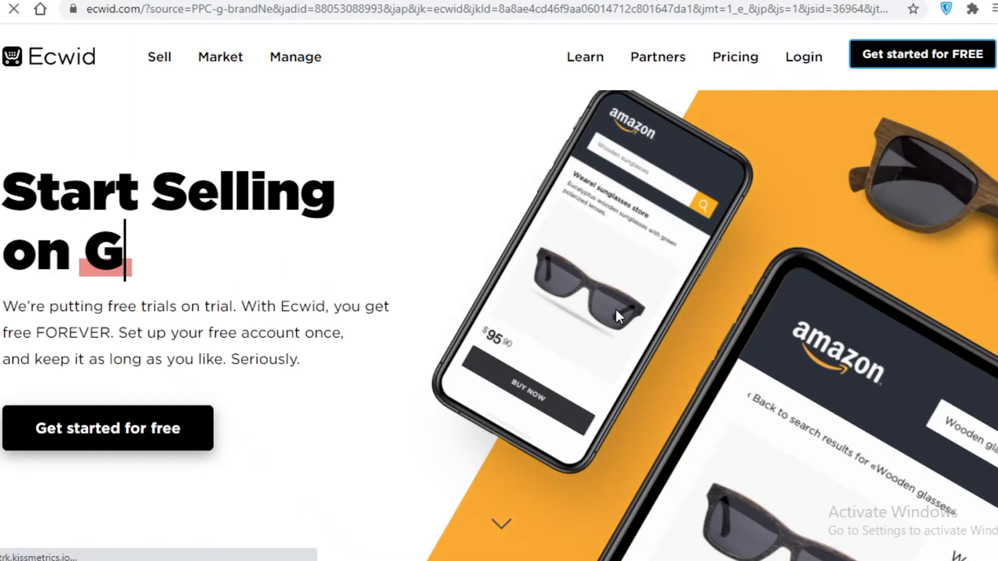
left_click(107, 428)
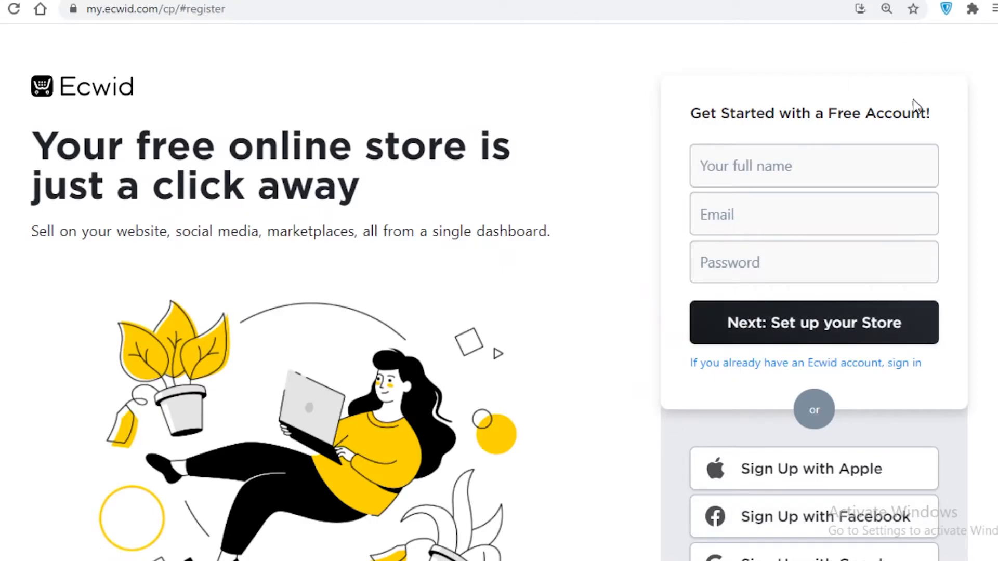
mouse_move(527, 491)
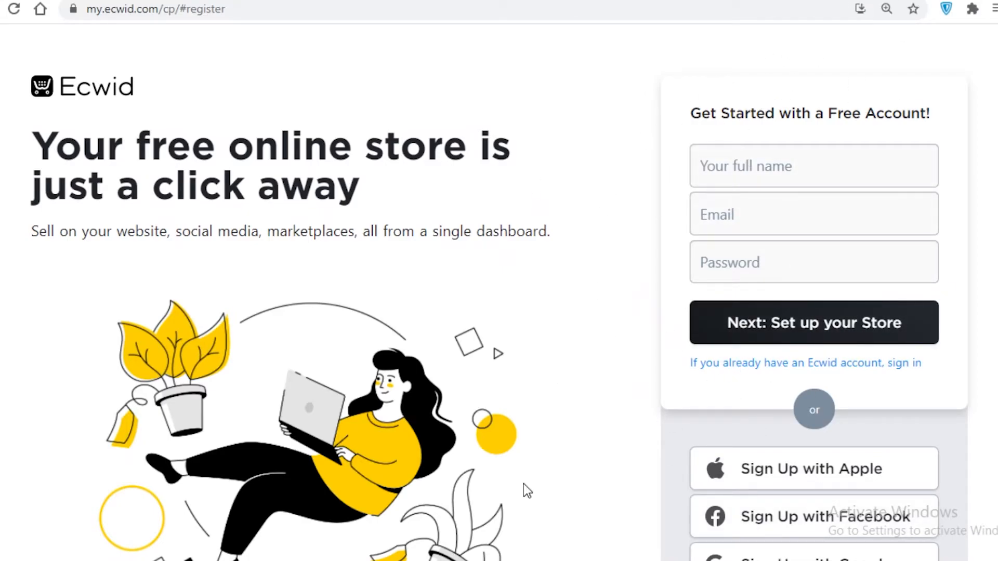
Sign in to the Ecwid dashboard and open the Sell Everywhere sales channels page
left_click(813, 322)
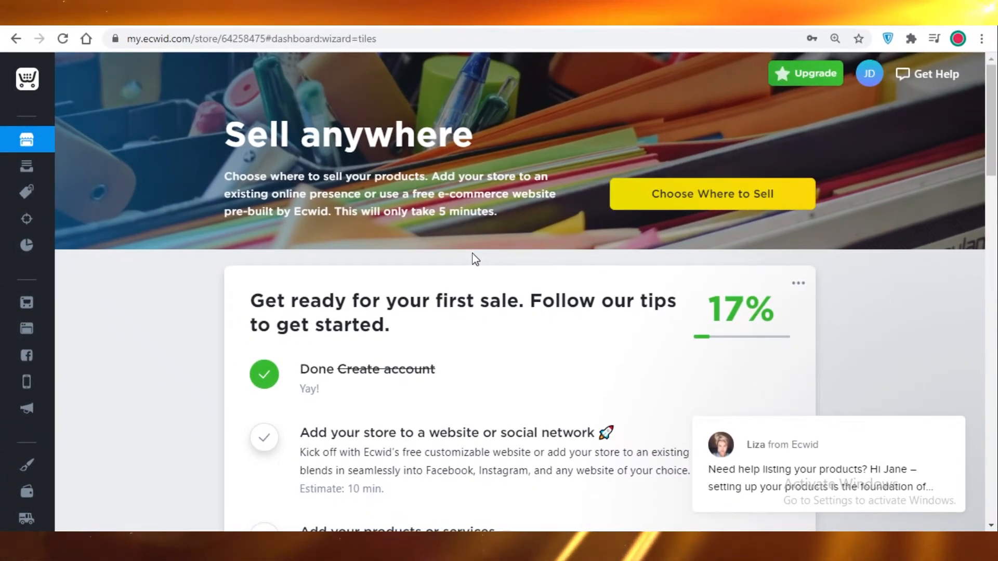
mouse_move(26, 79)
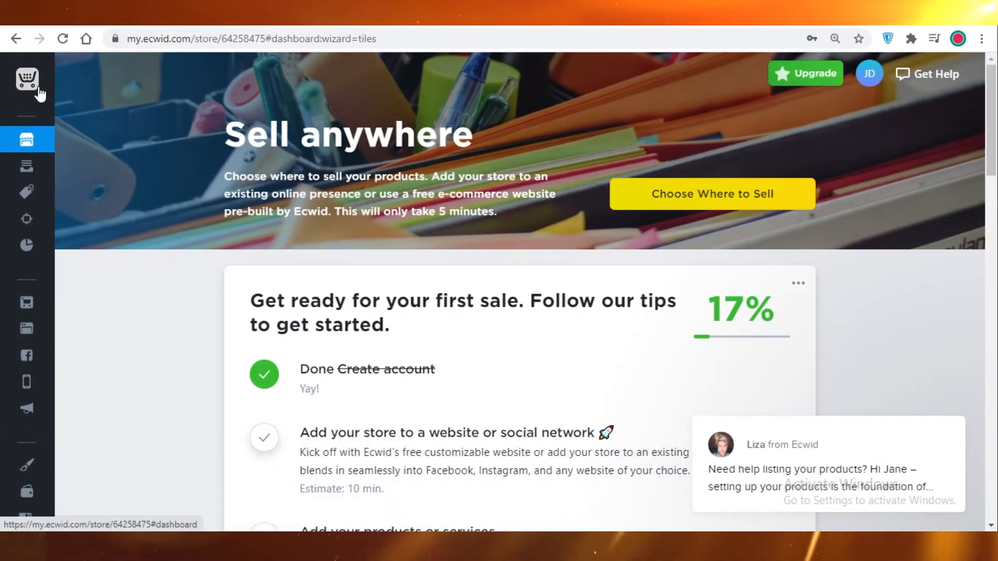
mouse_move(26, 139)
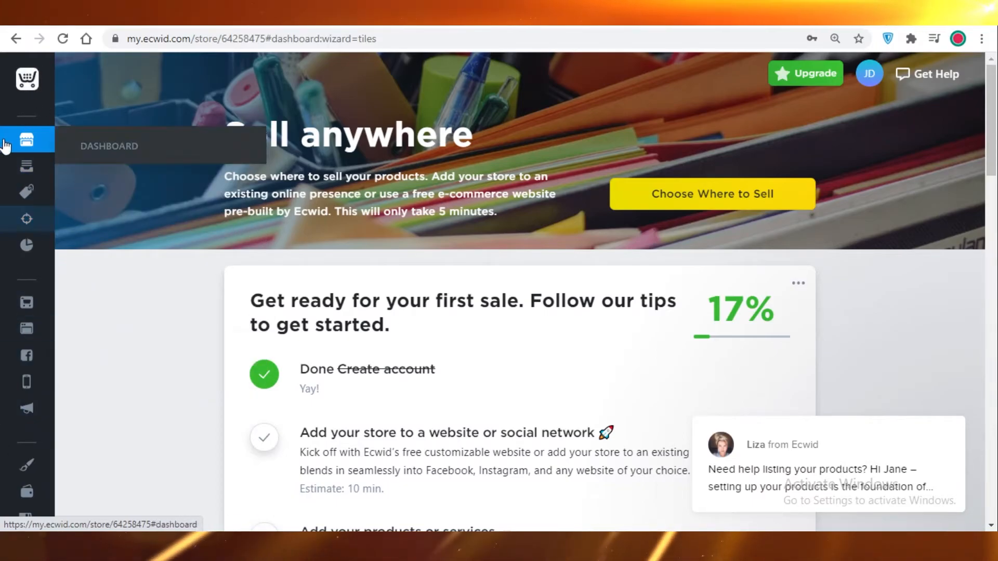
left_click(26, 192)
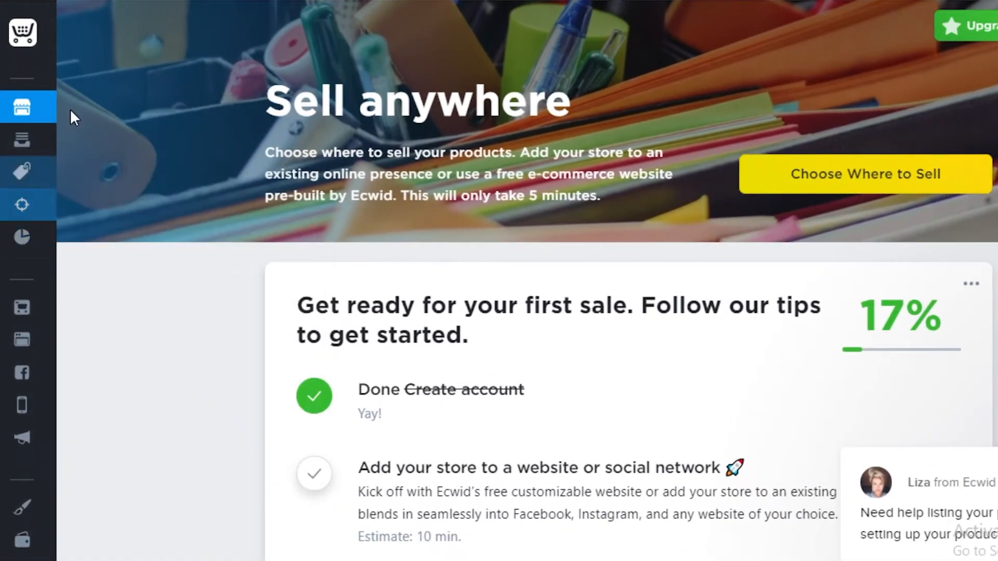
left_click(21, 307)
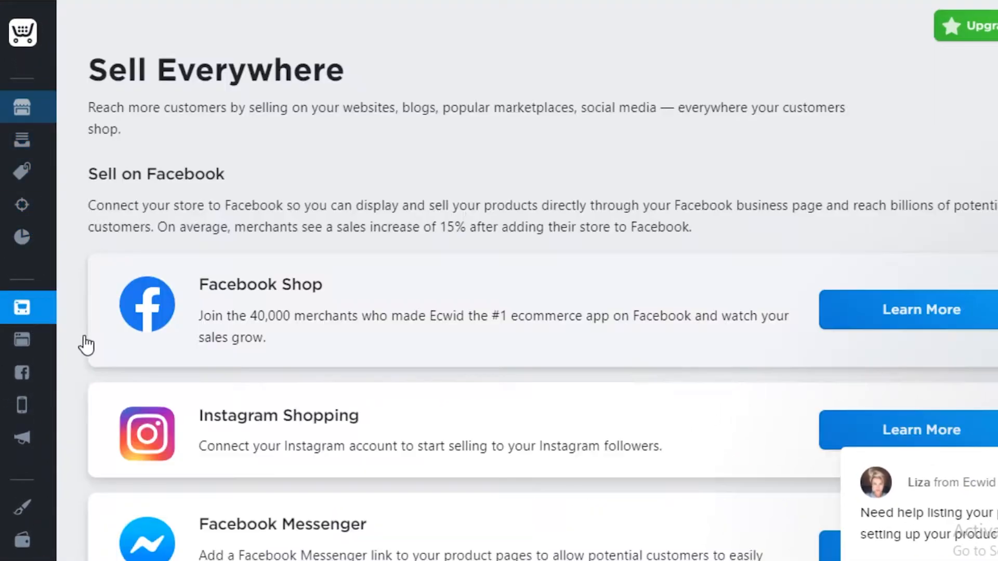
Copy Ecwid's Custom website integration code and return to the LOLITAFASHION Google Sites editor
scroll("down", 3)
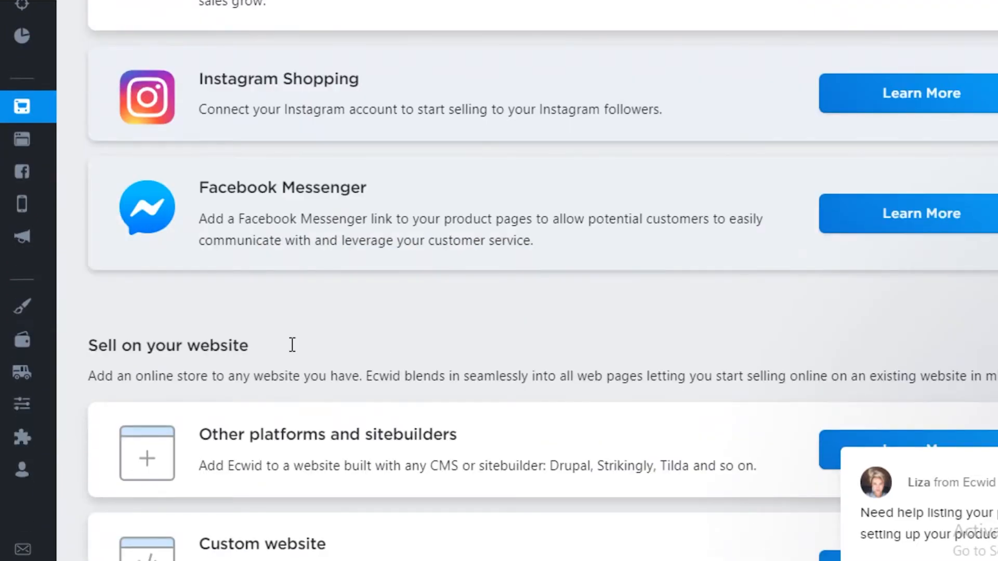
scroll("down", 3)
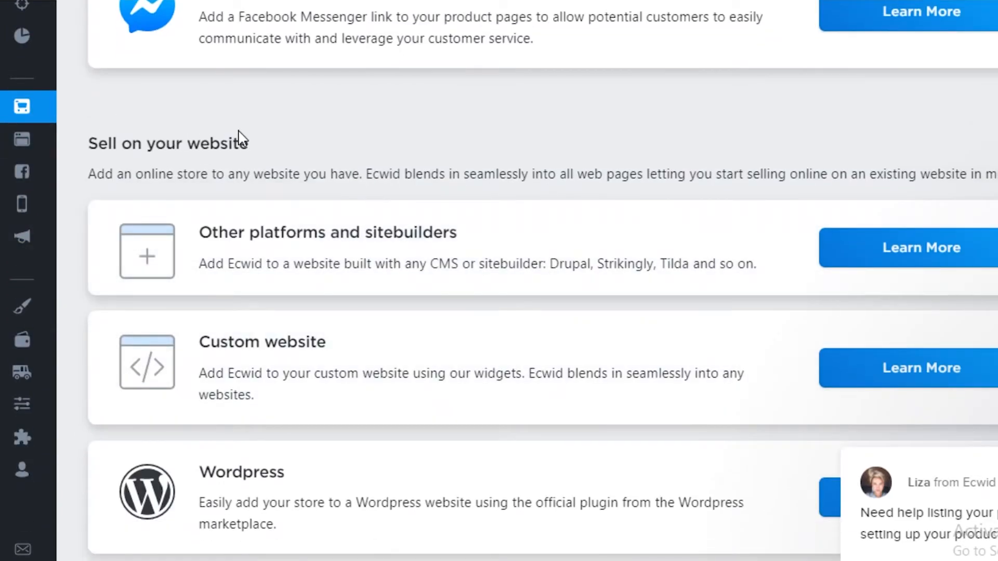
scroll("down", 3)
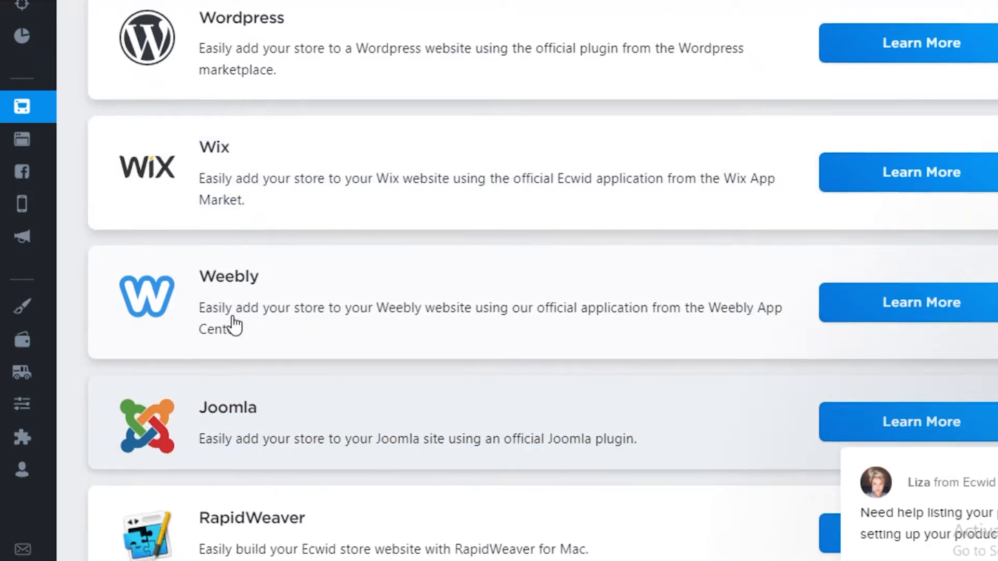
scroll("down", 3)
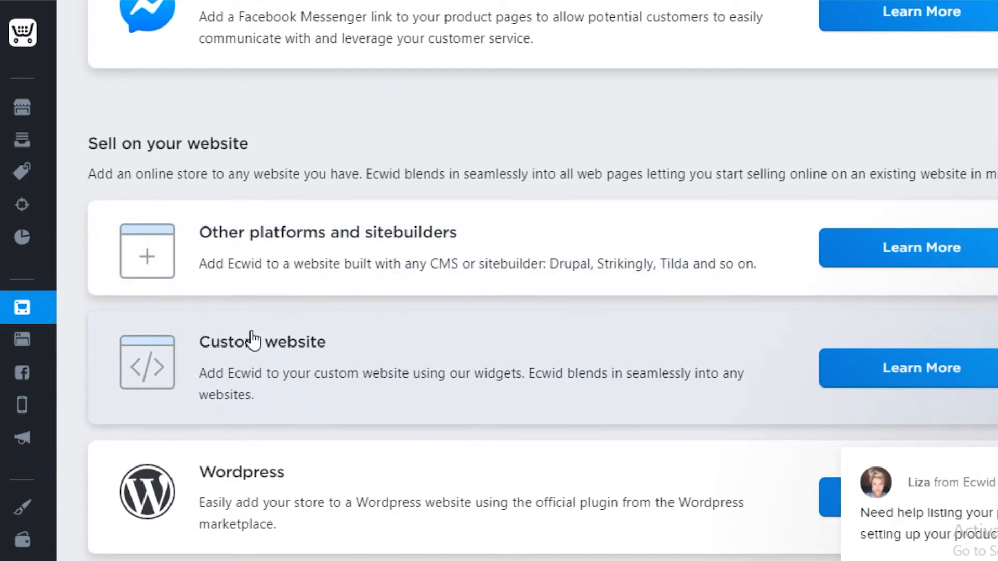
mouse_move(428, 300)
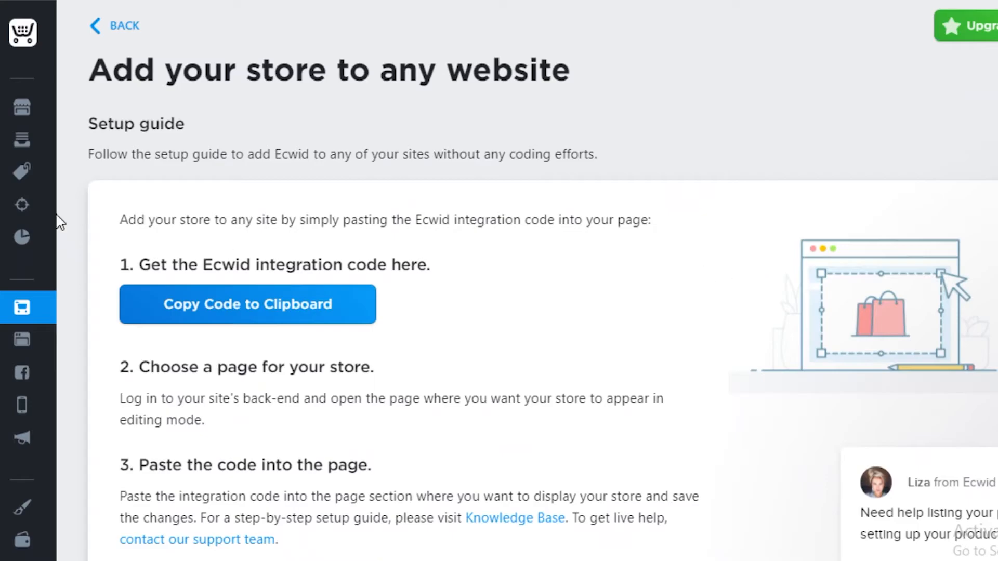
left_click(247, 303)
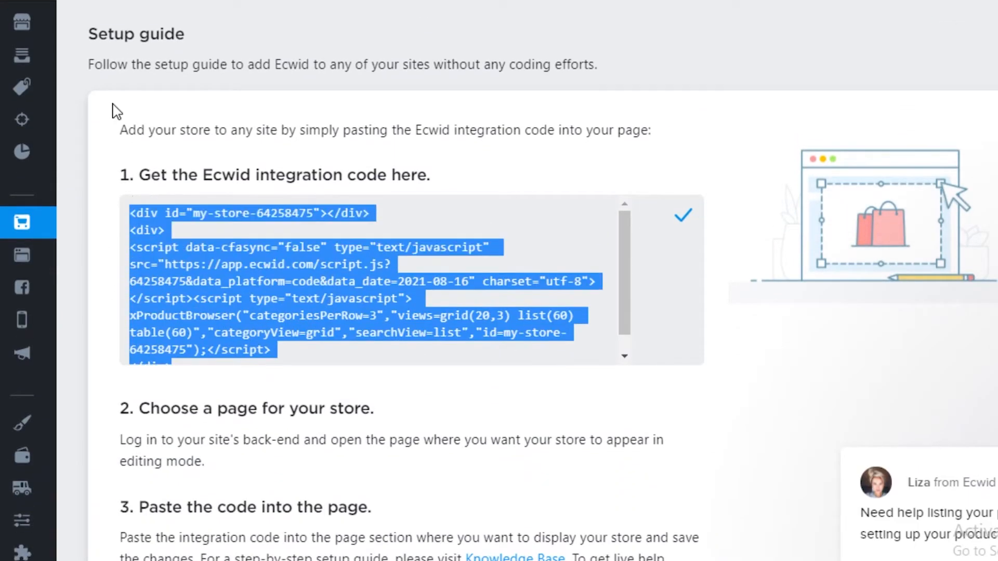
right_click(343, 325)
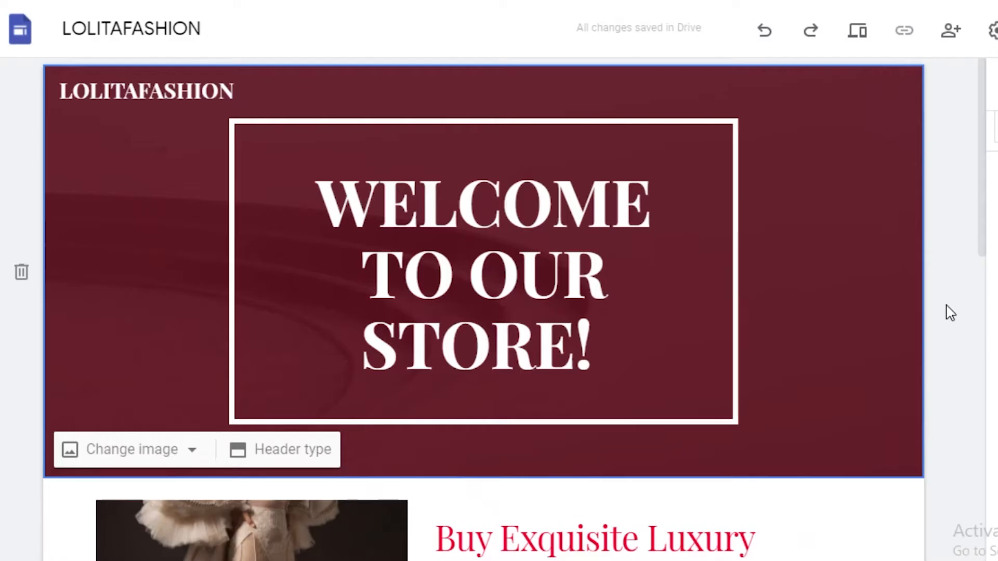
left_click(950, 176)
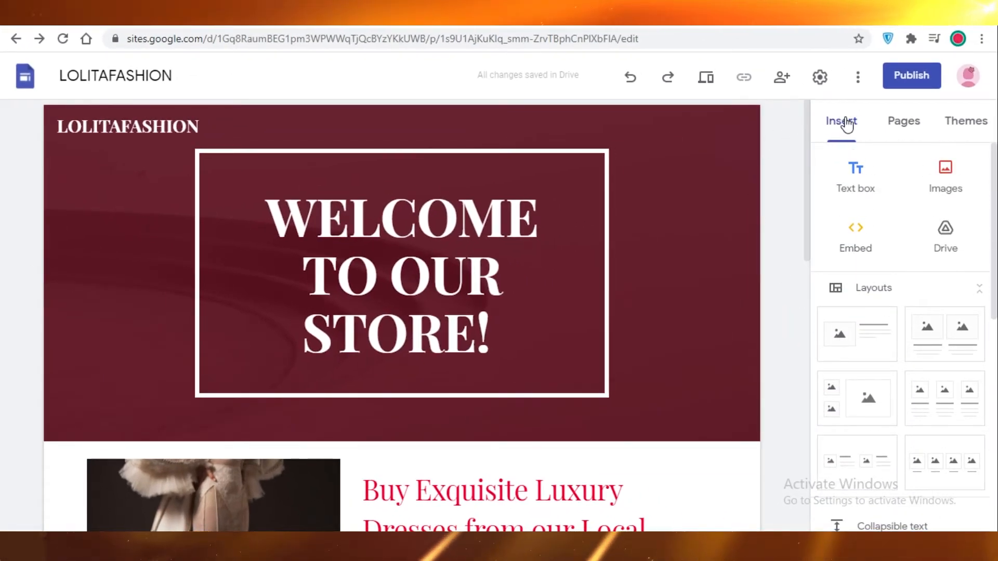
Paste the Ecwid integration code as embed code below the welcome header
left_click(854, 236)
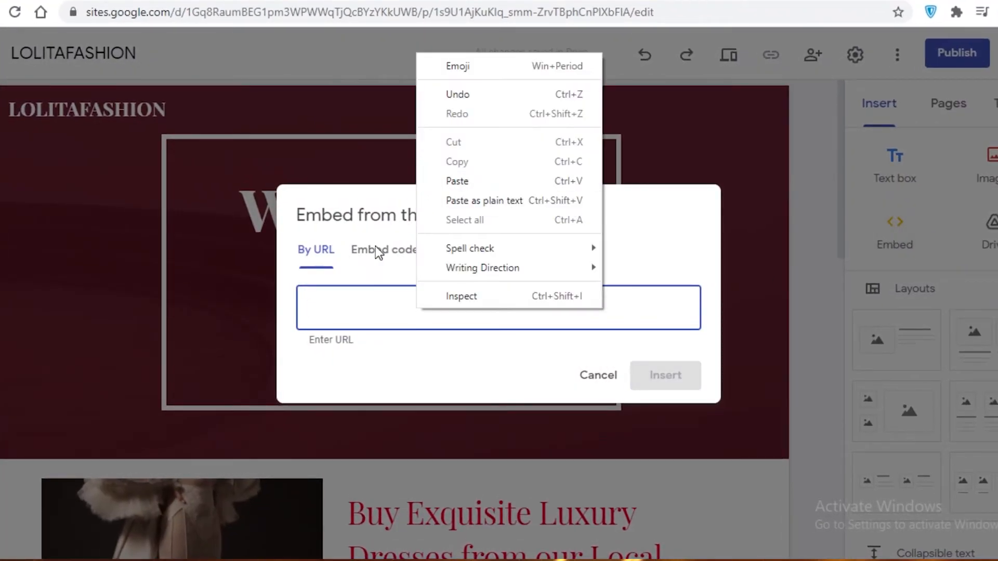
left_click(384, 249)
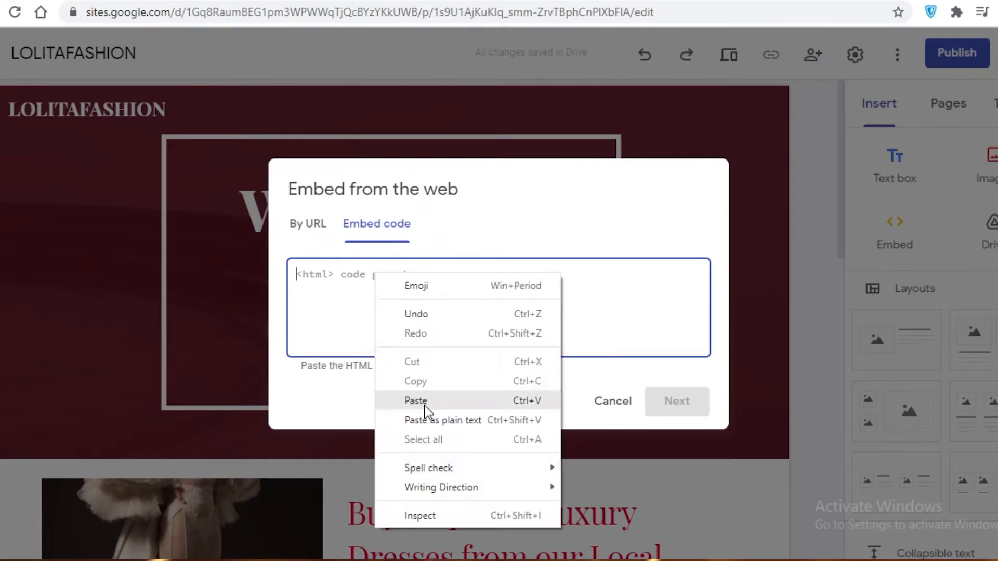
left_click(416, 400)
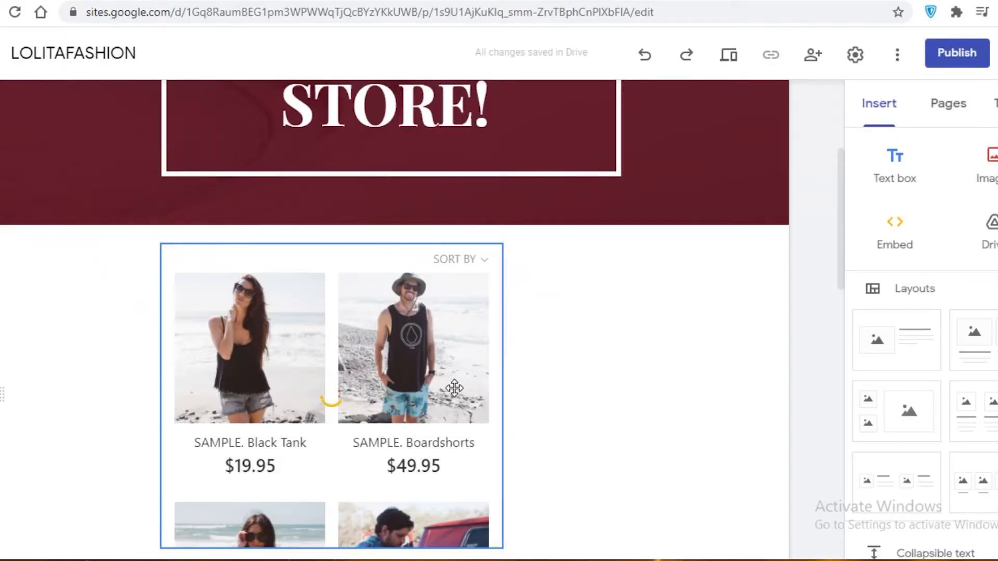
Scroll the page to check the Ecwid product grid below the WELCOME TO OUR STORE! header
scroll("down", 3)
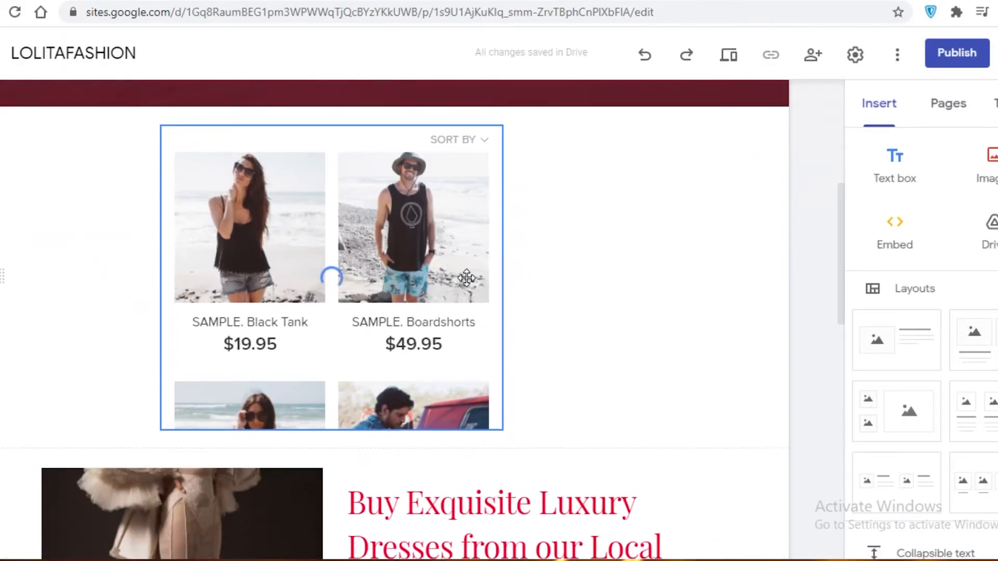
scroll("down", 3)
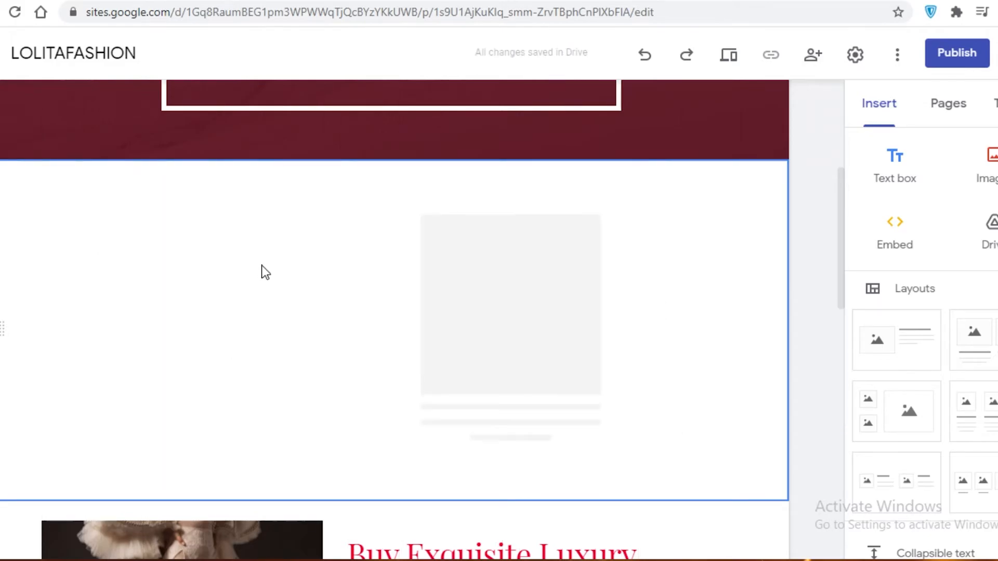
scroll("up", 3)
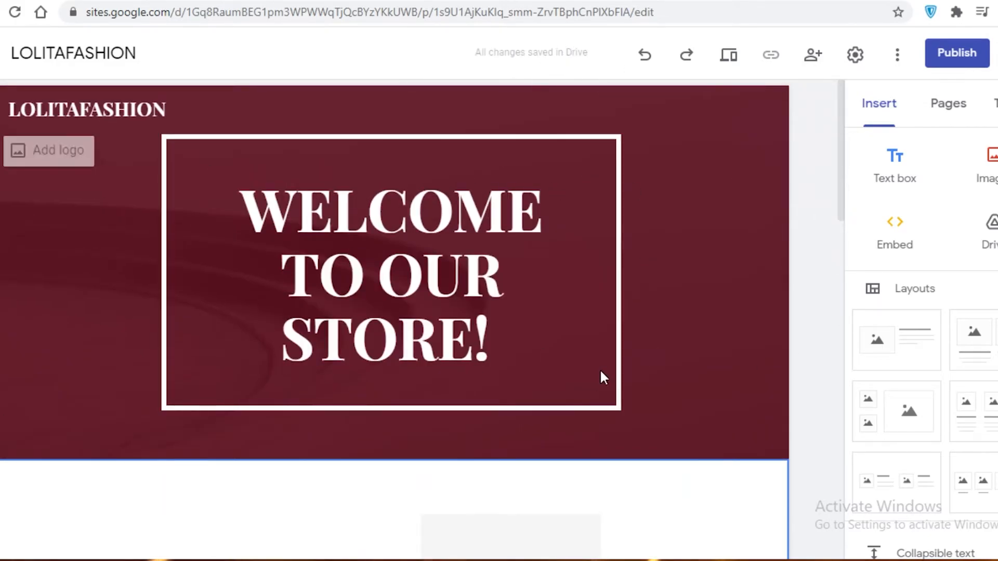
scroll("down", 3)
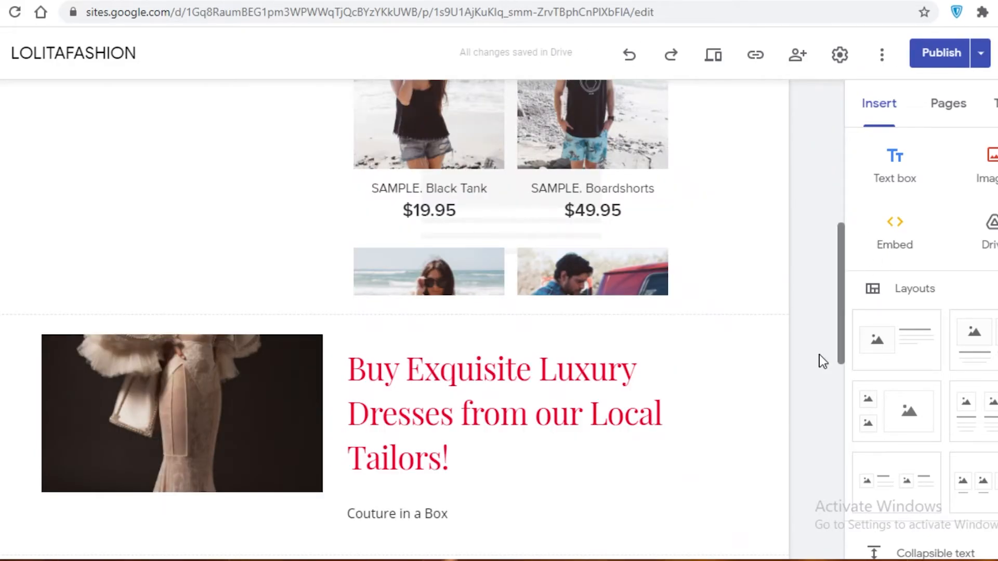
mouse_move(210, 269)
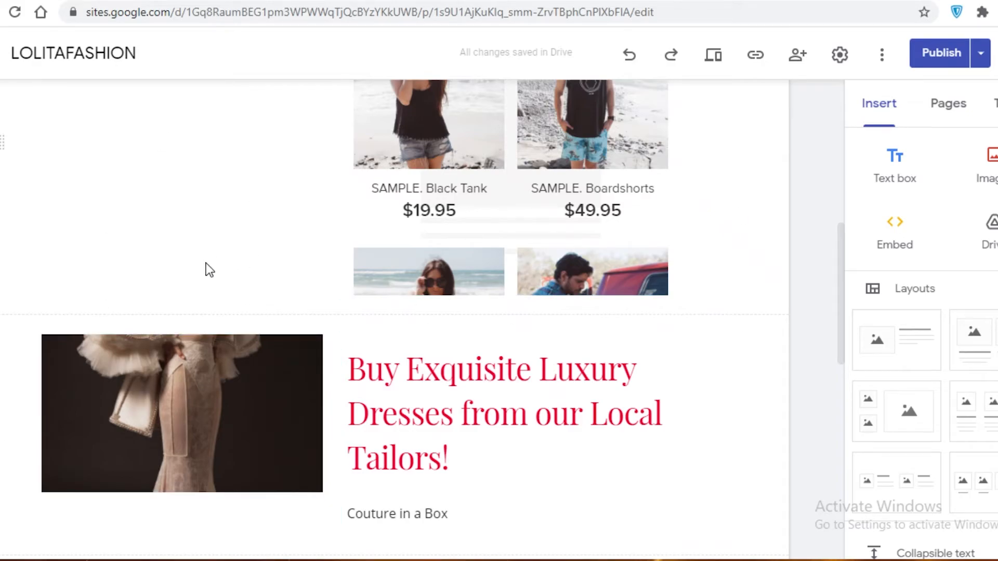
mouse_move(756, 246)
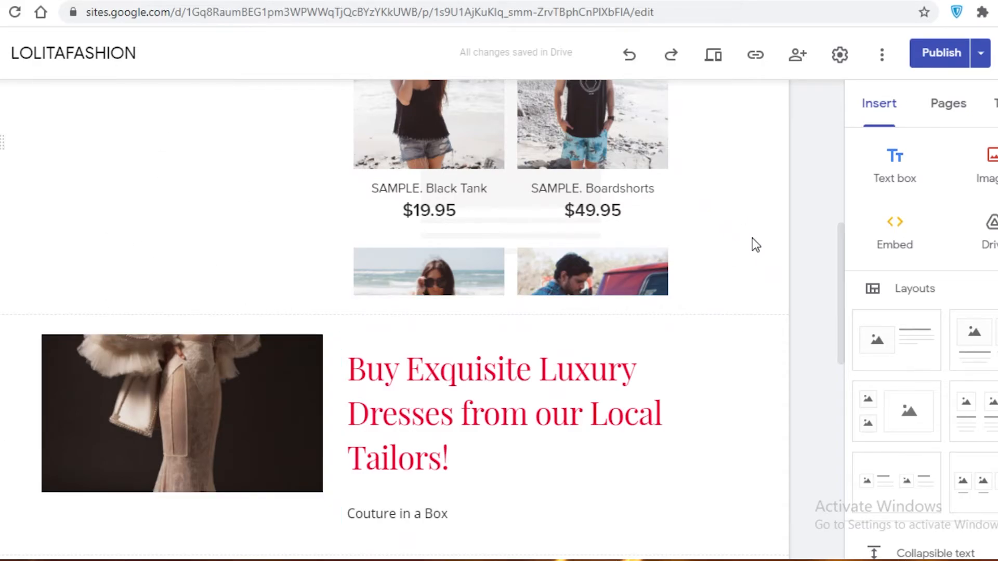
mouse_move(735, 247)
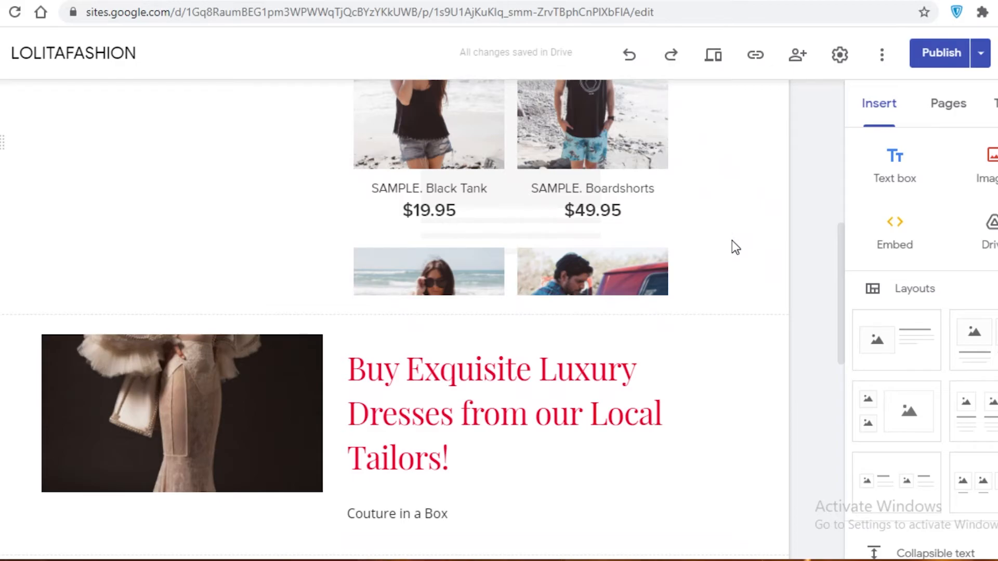
mouse_move(304, 181)
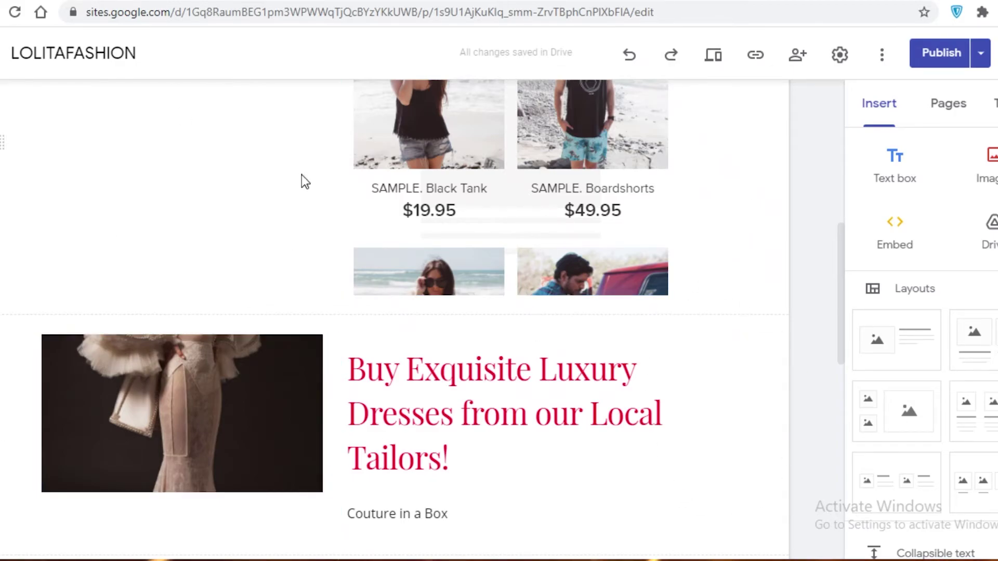
mouse_move(471, 336)
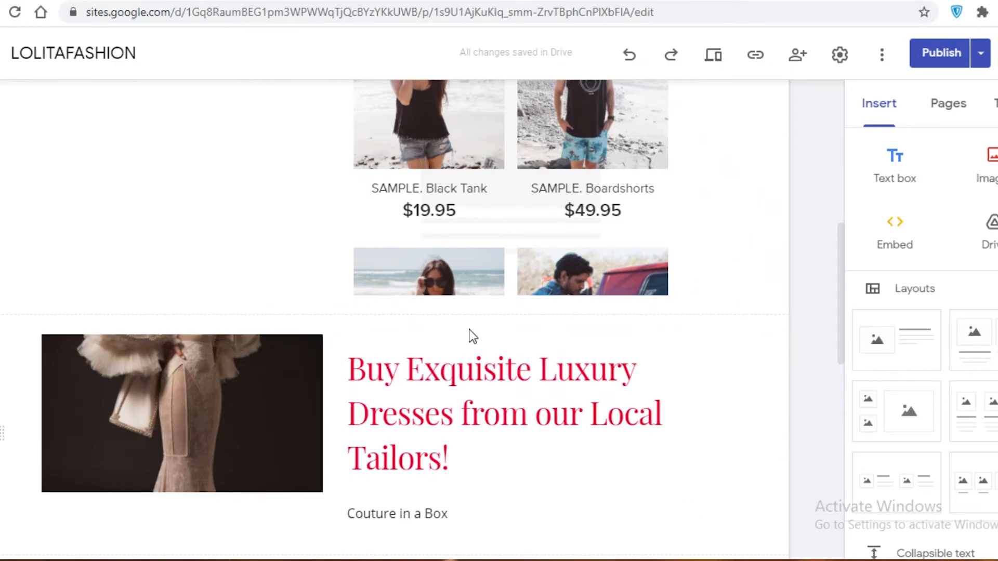
mouse_move(459, 320)
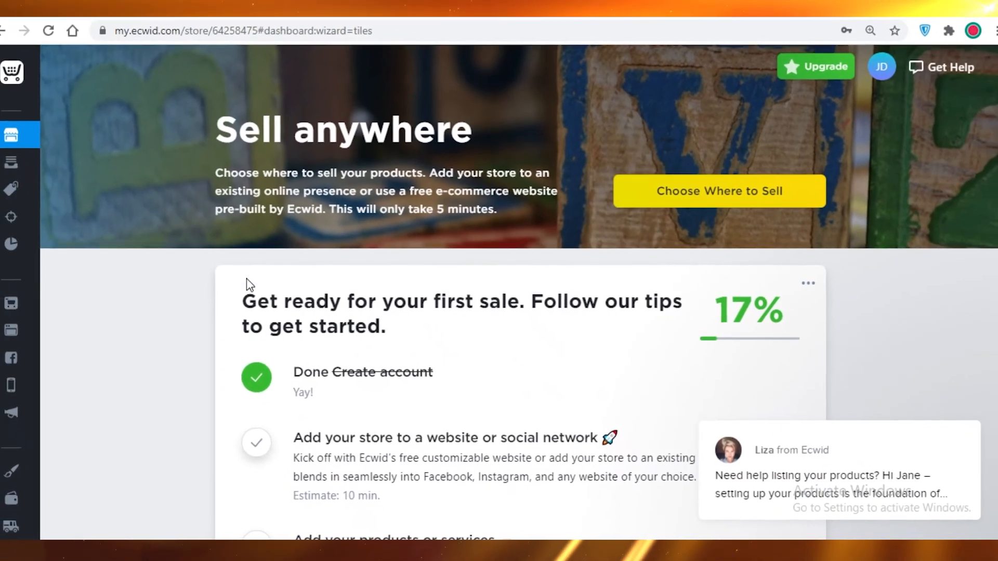
Open My Sales > Orders in the Ecwid dashboard, which shows no orders yet
left_click(20, 162)
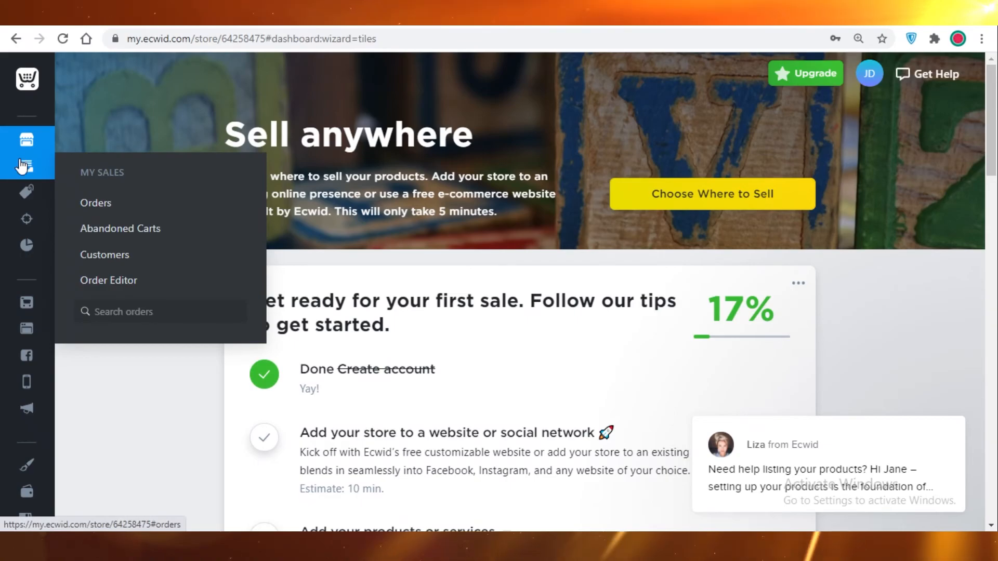
left_click(96, 202)
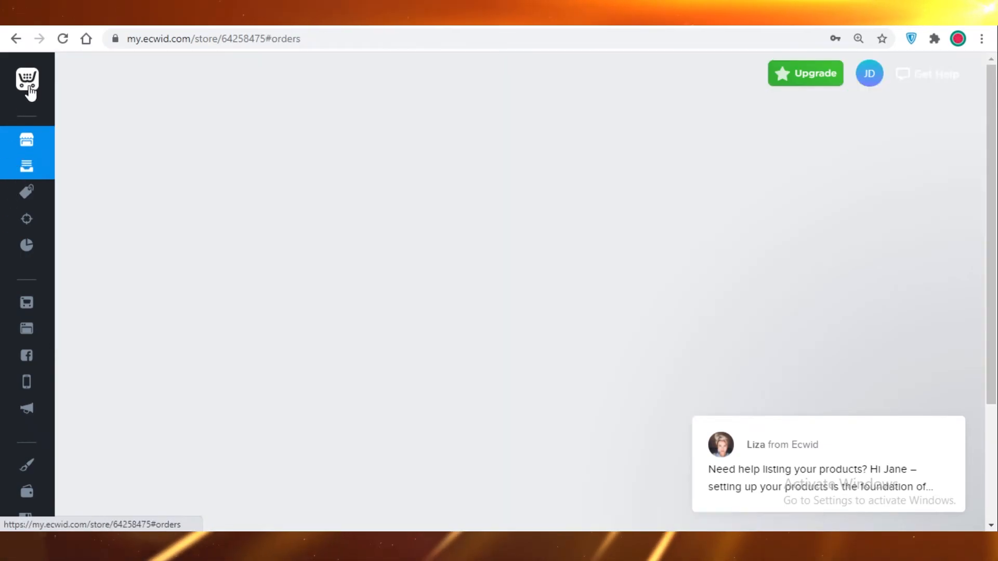
left_click(26, 166)
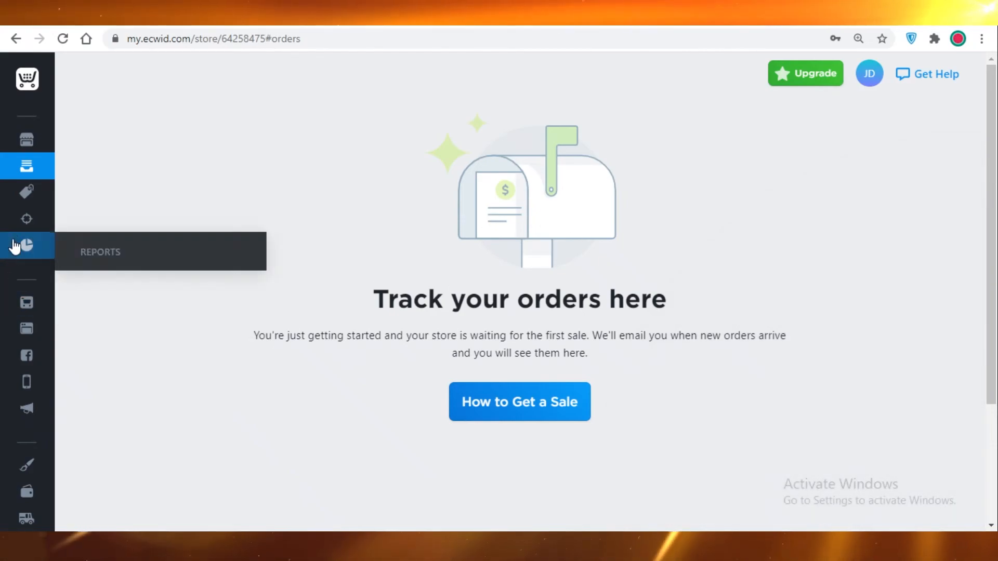
mouse_move(26, 192)
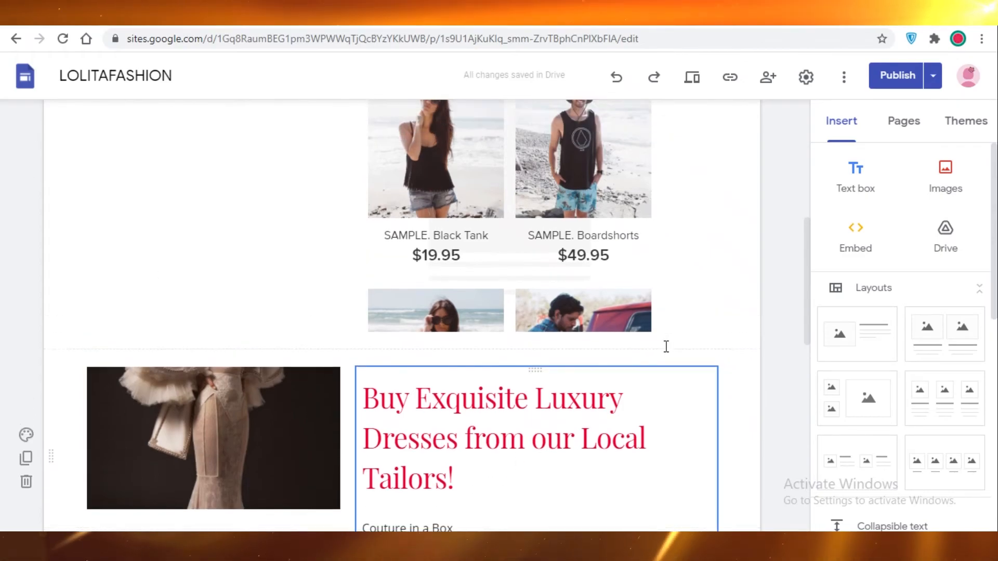
scroll("up", 3)
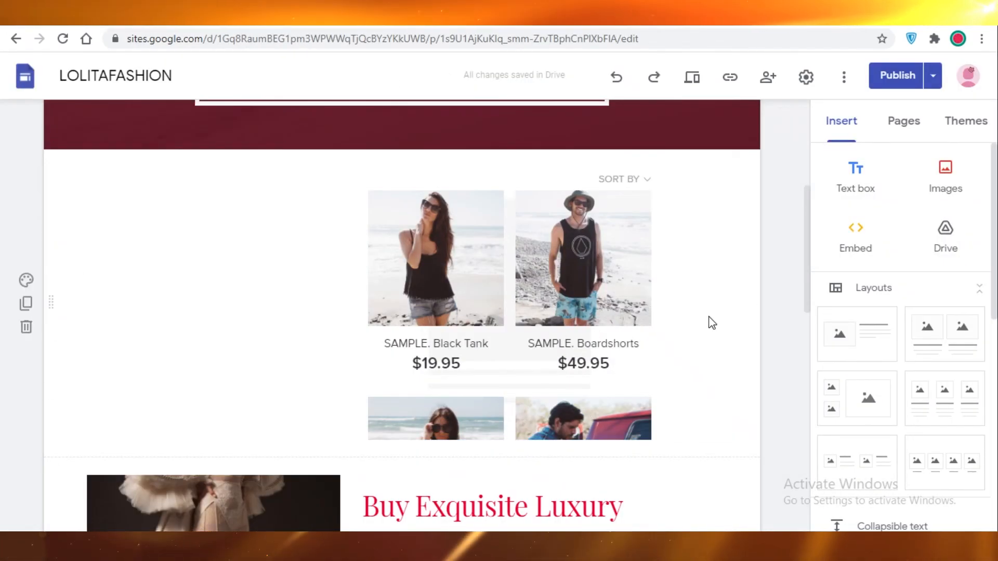
scroll("up", 3)
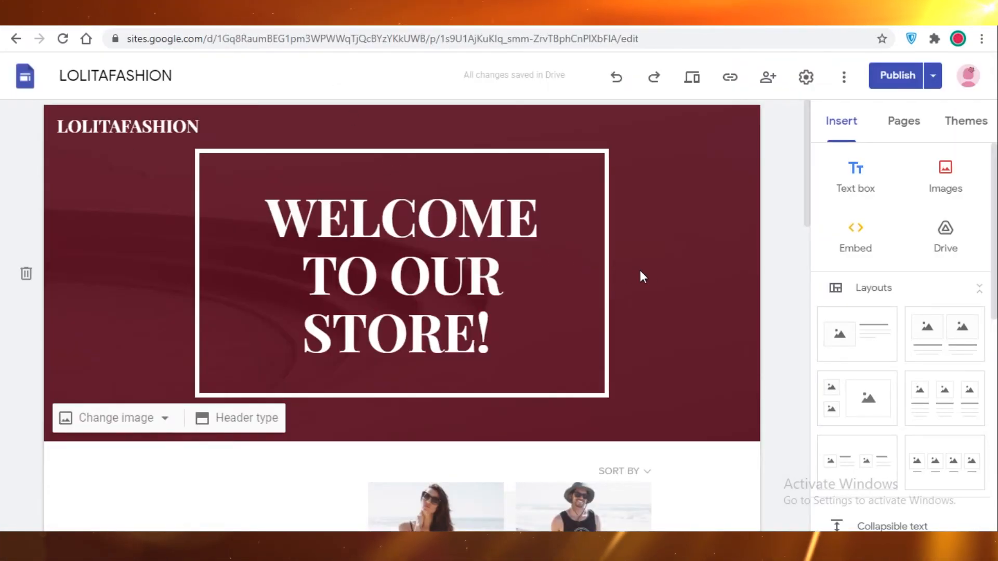
mouse_move(722, 291)
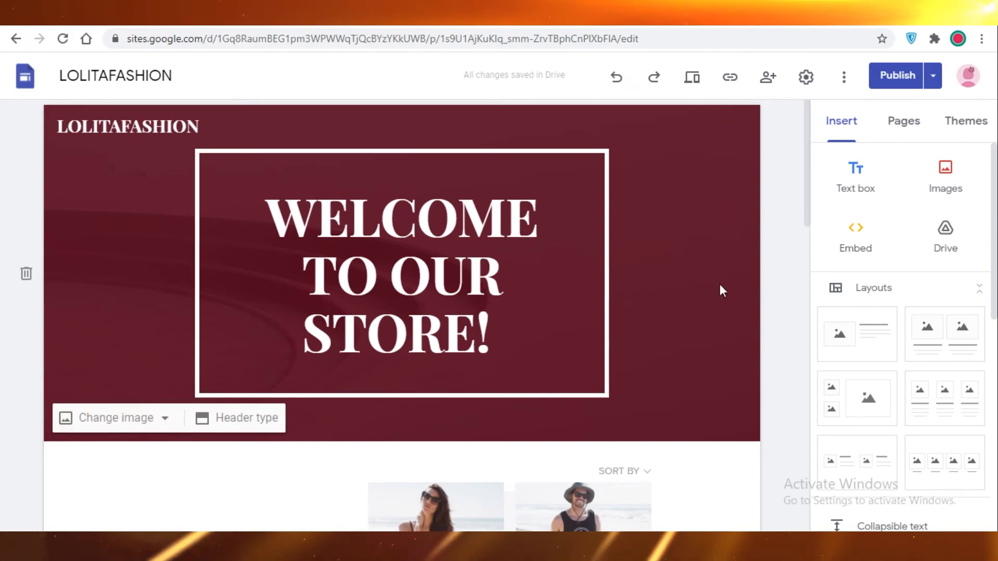
mouse_move(704, 357)
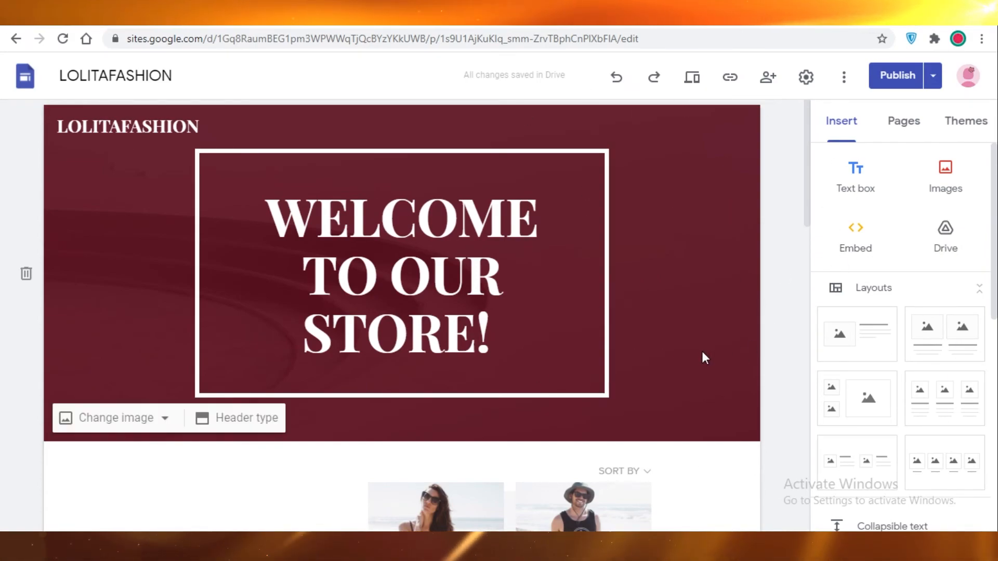
mouse_move(673, 318)
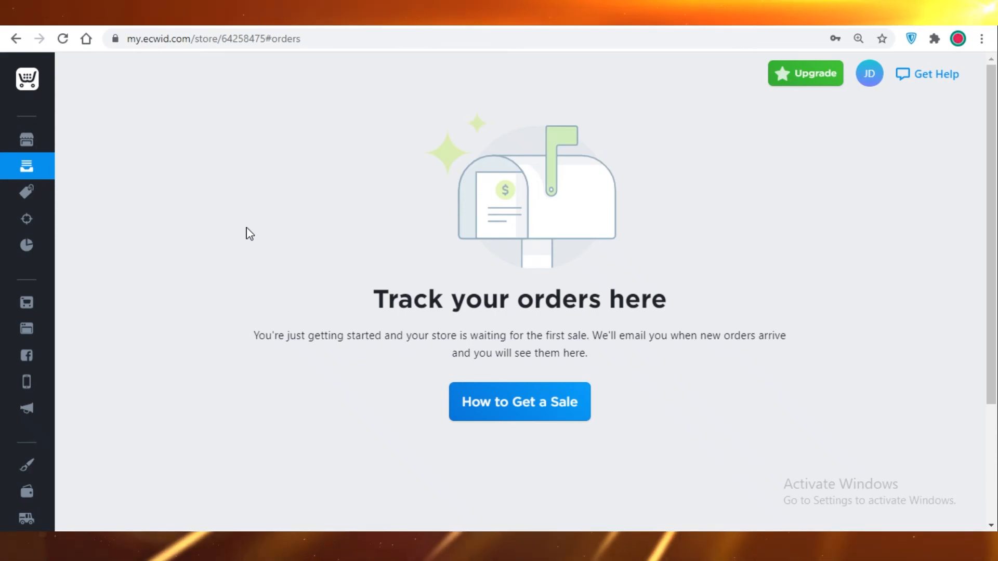
mouse_move(27, 193)
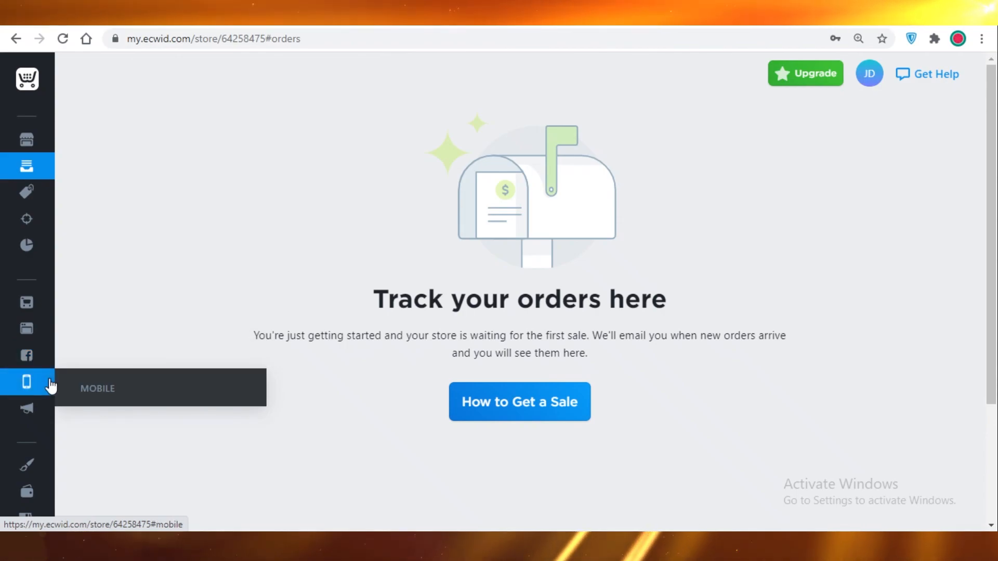
mouse_move(369, 304)
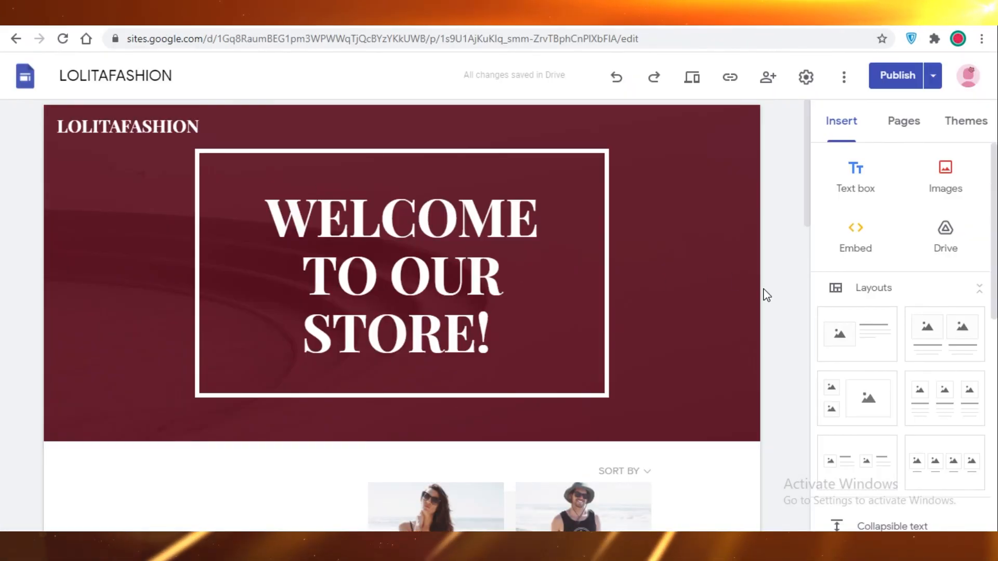
left_click(400, 274)
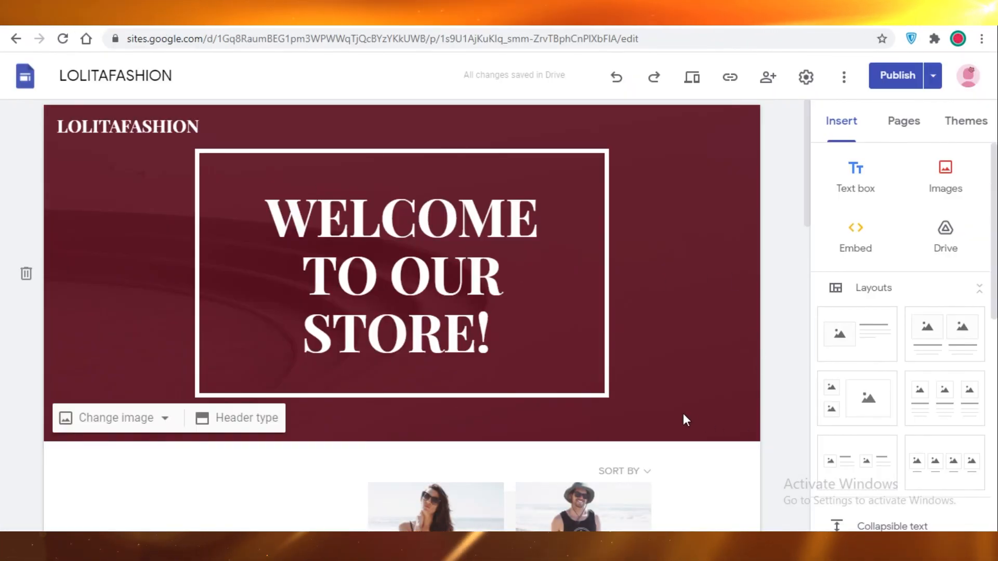
mouse_move(658, 437)
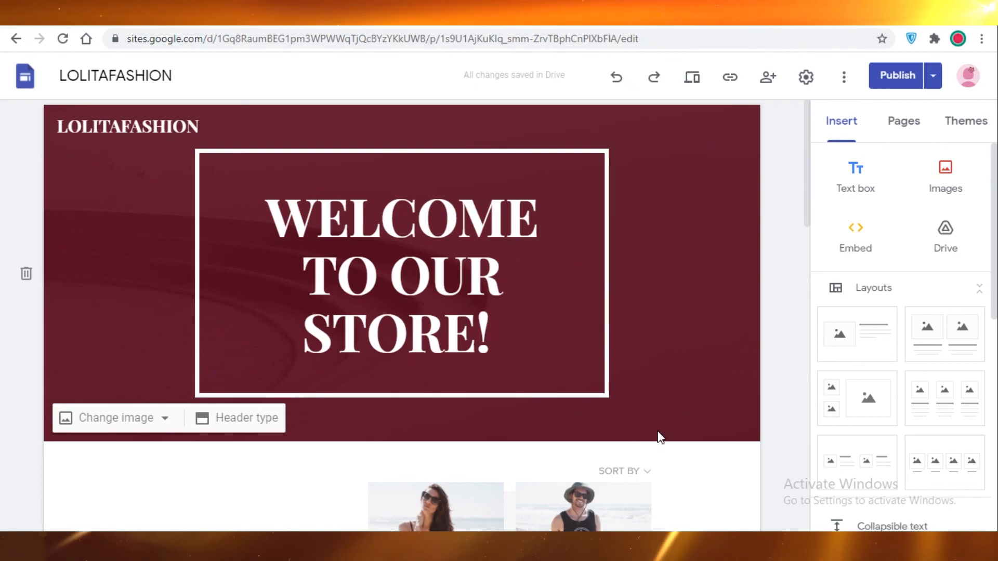
mouse_move(660, 427)
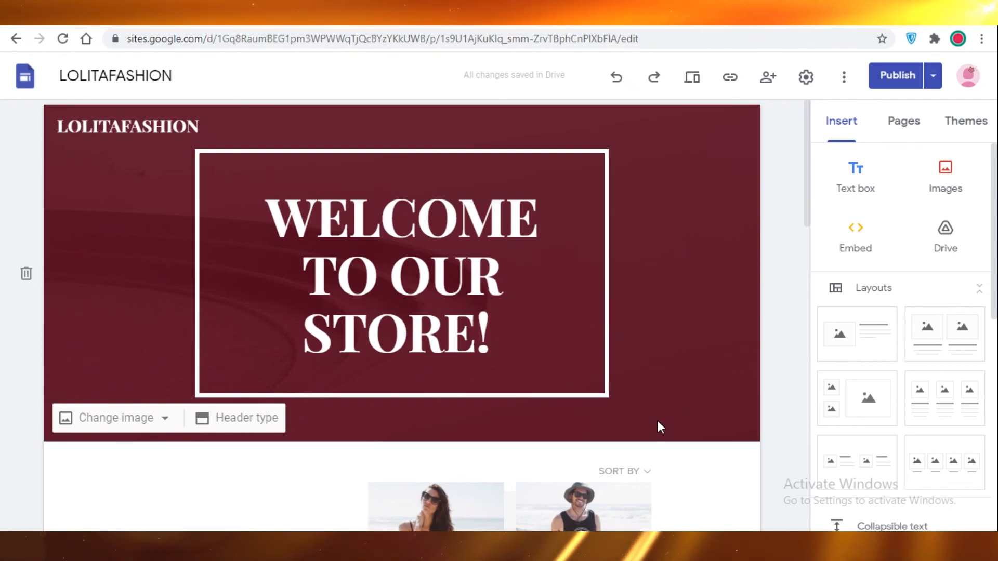
mouse_move(658, 443)
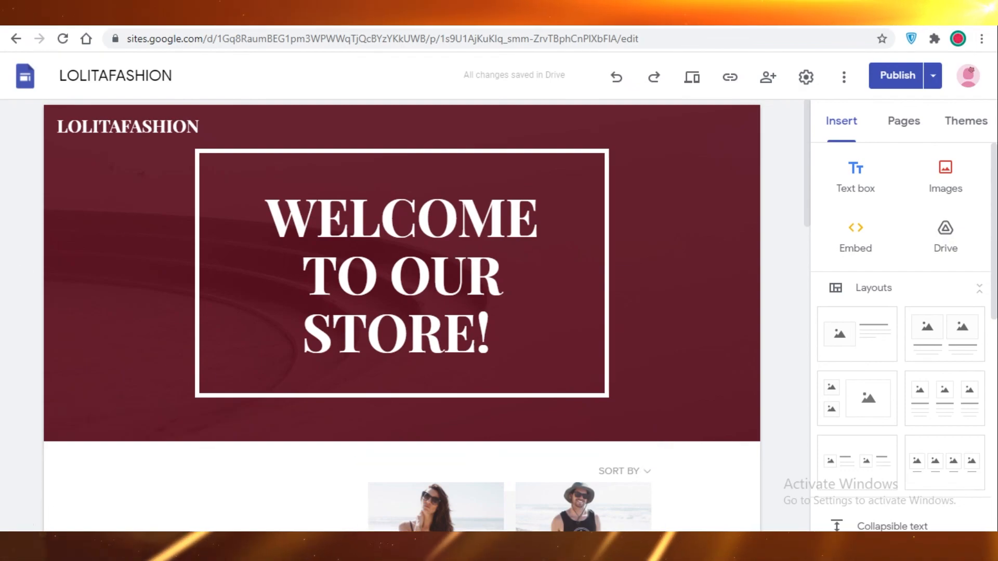
left_click(538, 389)
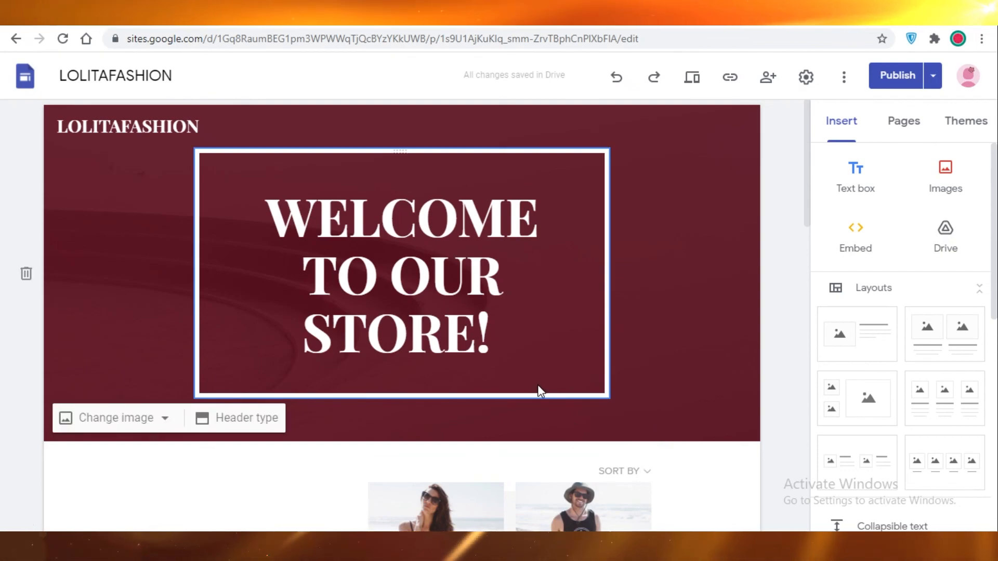